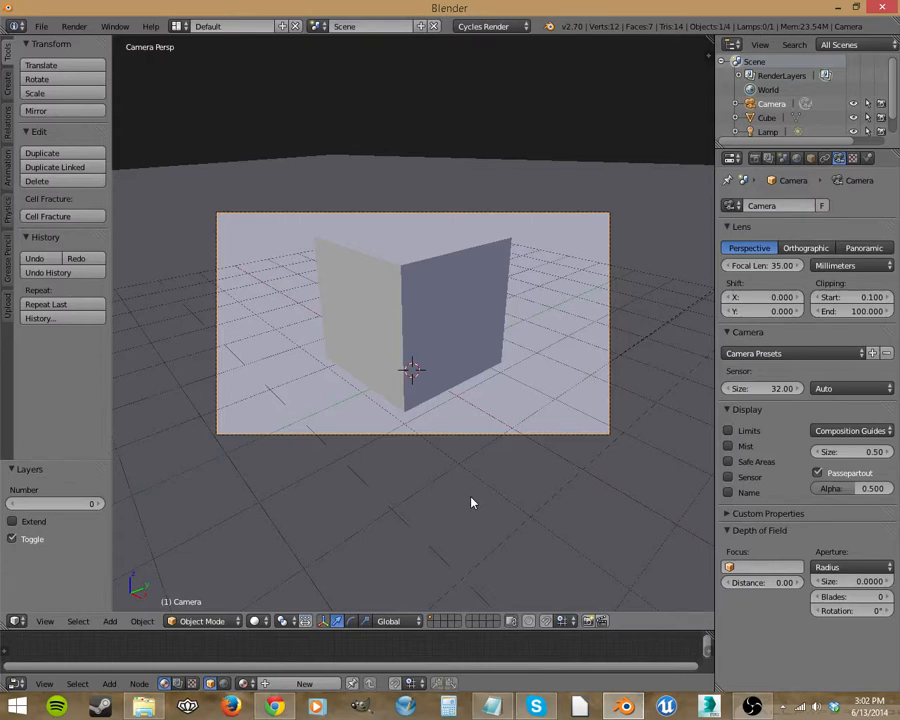
mouse_move(558, 475)
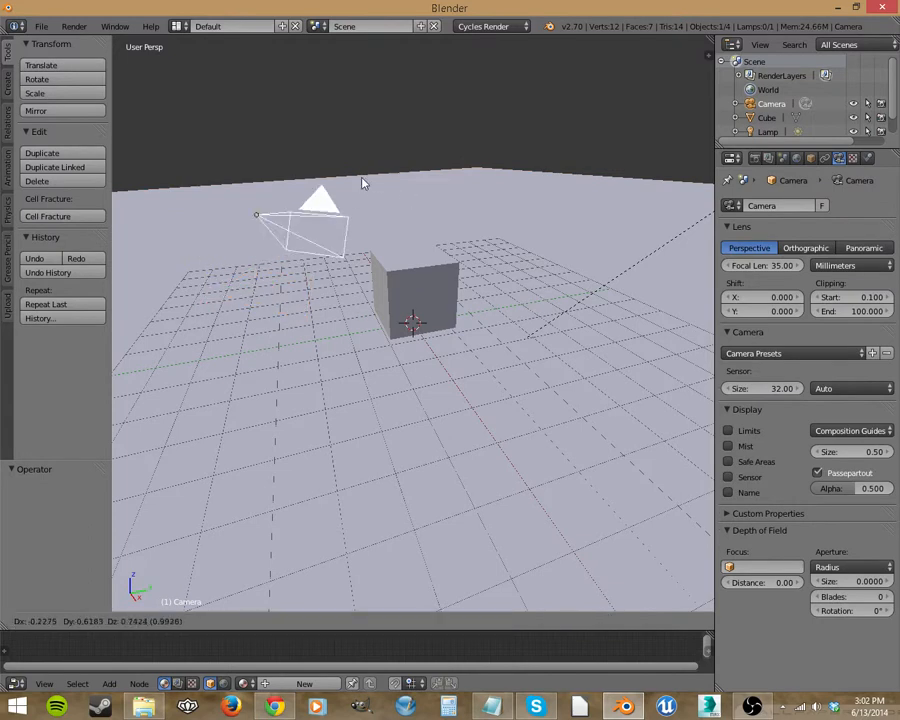
- Select the camera, then the cube in the viewport
left_click(285, 270)
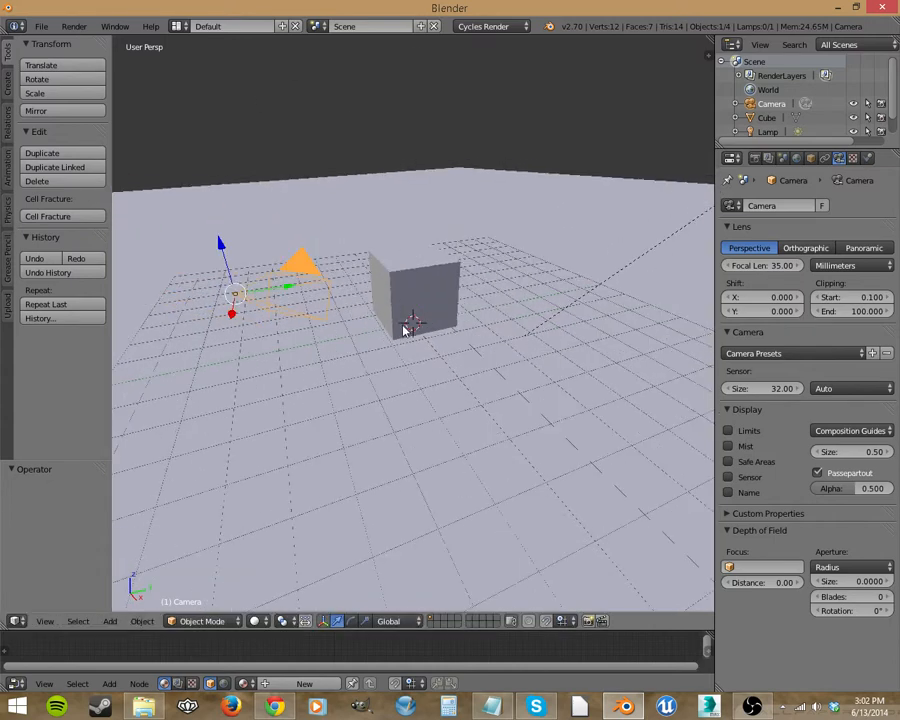
left_click(796, 158)
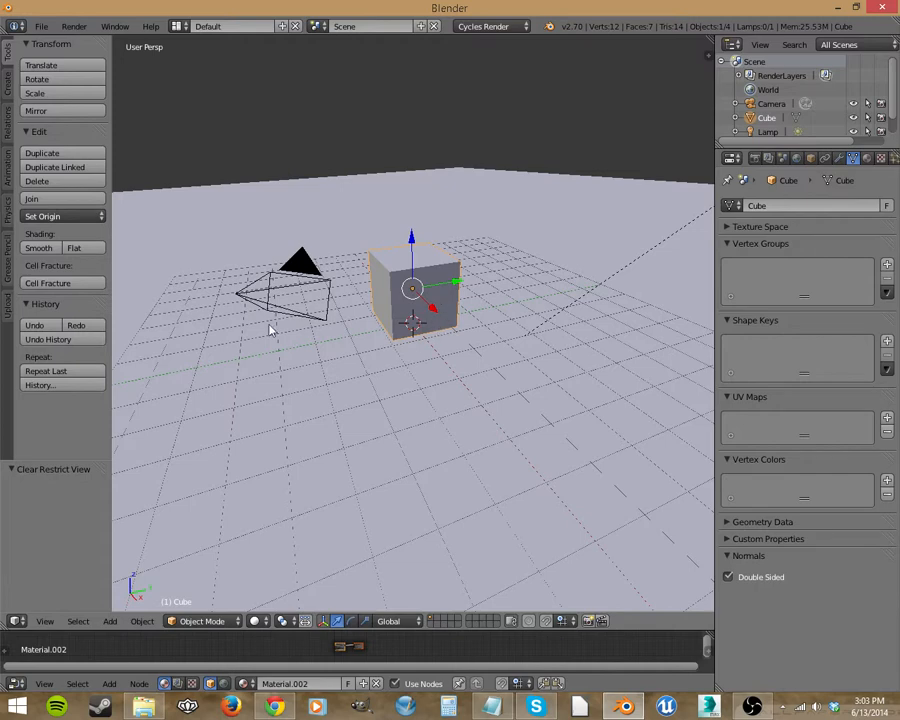
mouse_move(297, 275)
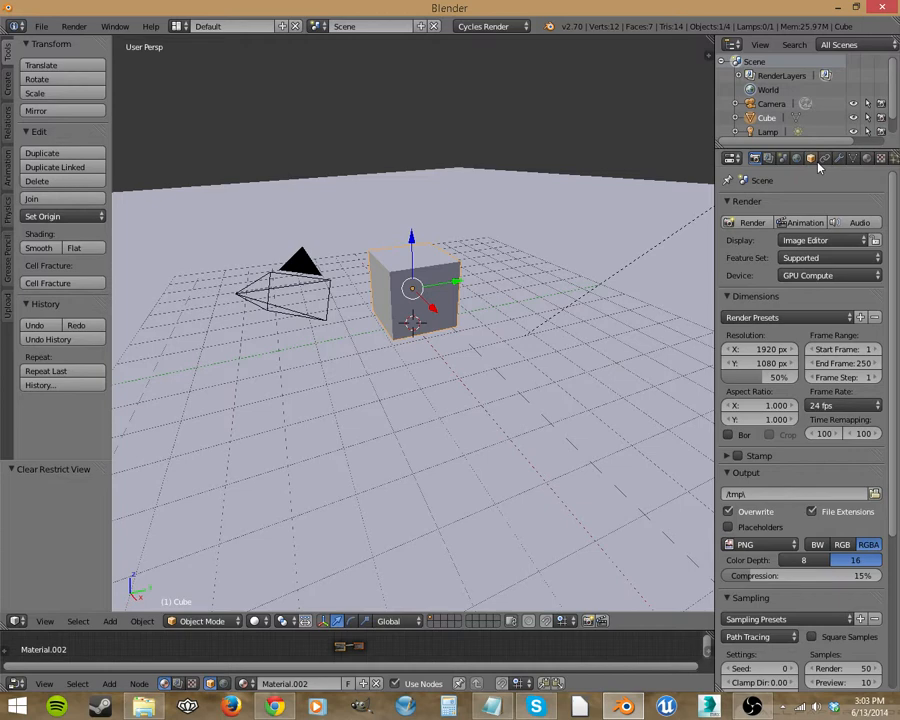
mouse_move(815, 168)
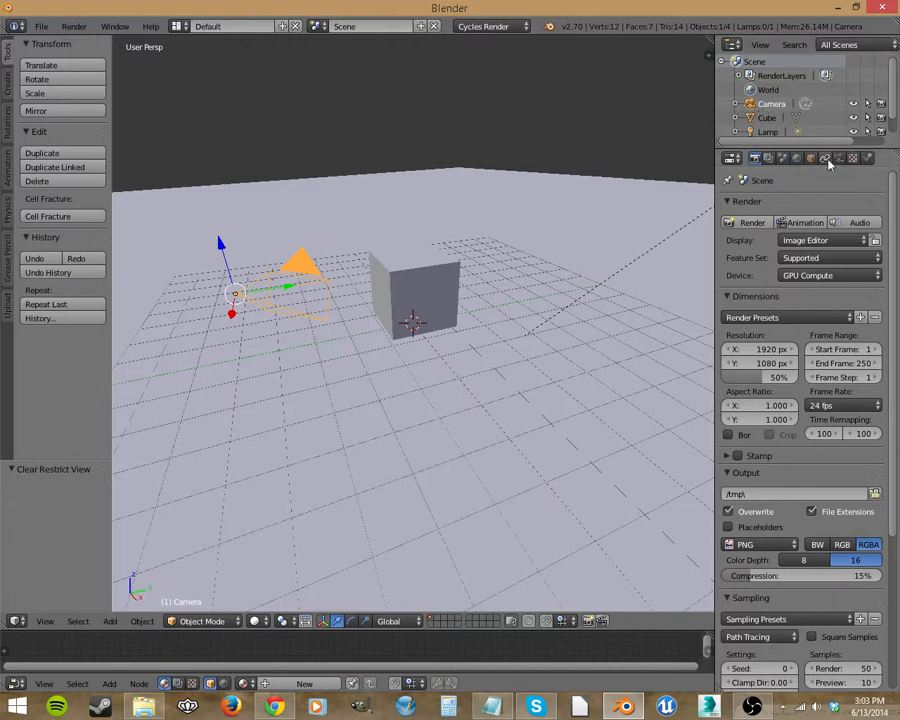
- Try Panoramic and Perspective lenses, then set the camera lens to Orthographic (scale 7.314)
left_click(837, 158)
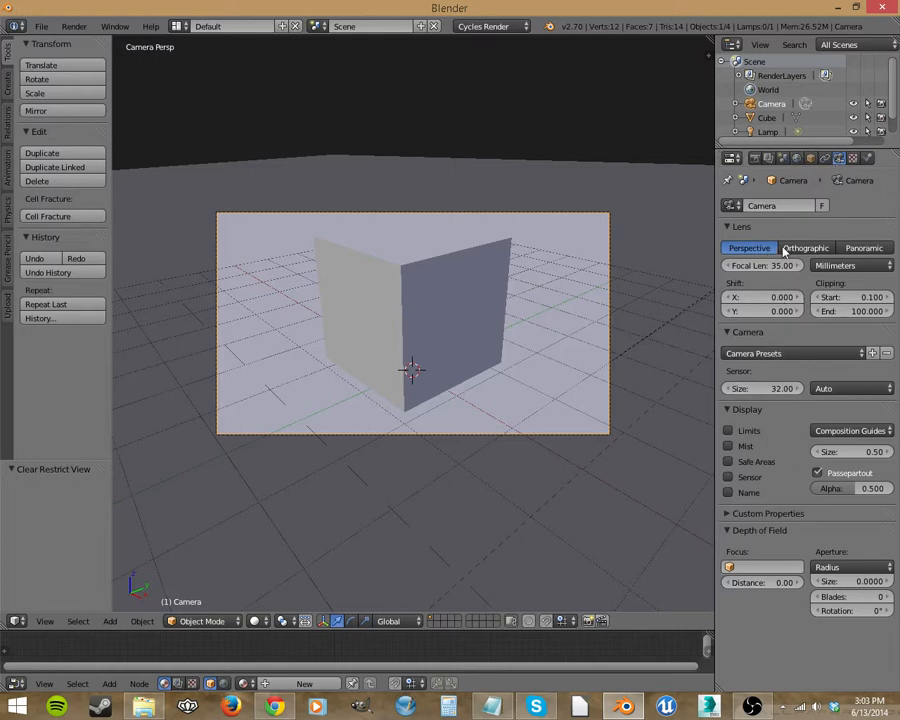
left_click(863, 247)
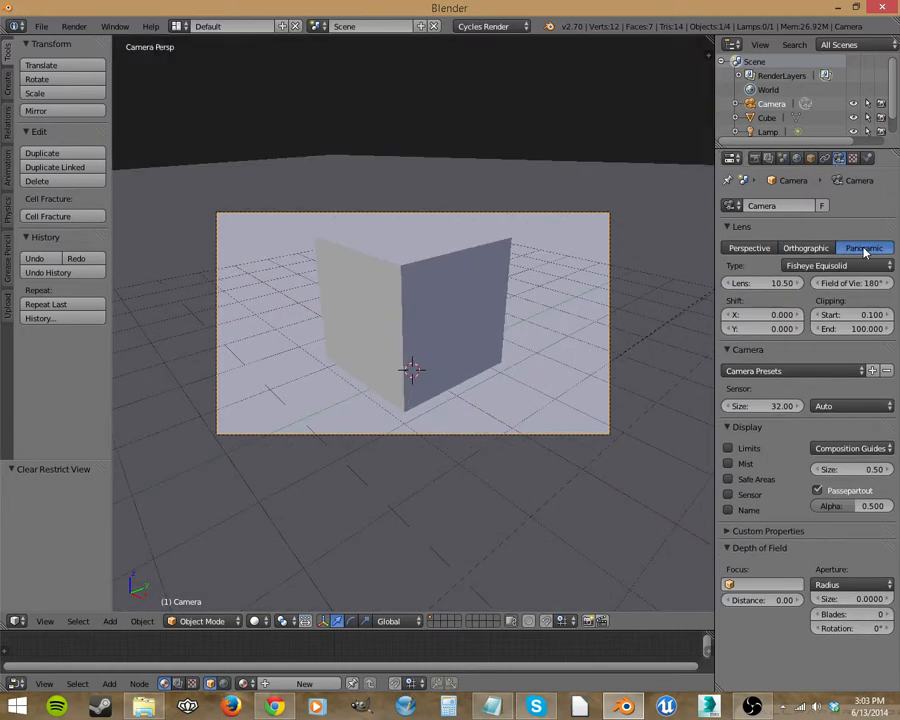
left_click(748, 247)
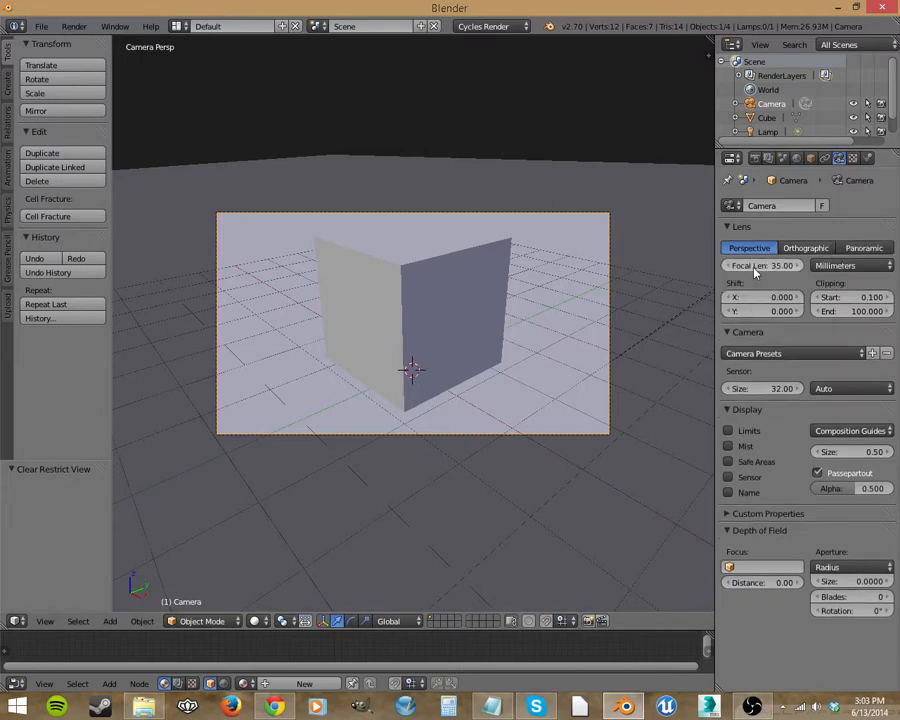
left_click(805, 247)
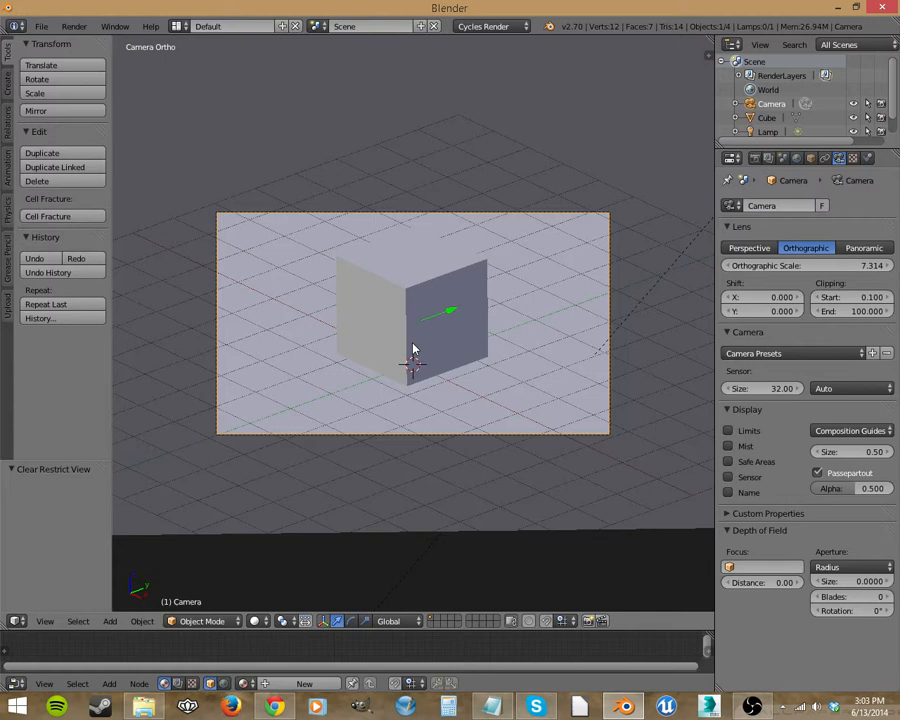
mouse_move(543, 271)
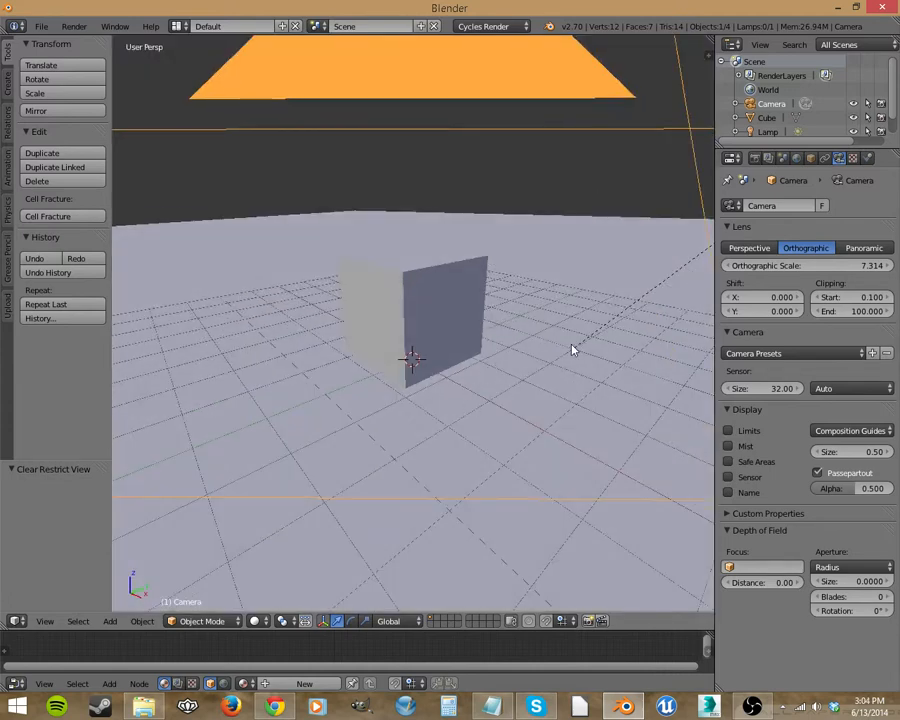
- Enable Lock Camera to View in the sidebar's View panel
left_click_drag(570, 350, 375, 360)
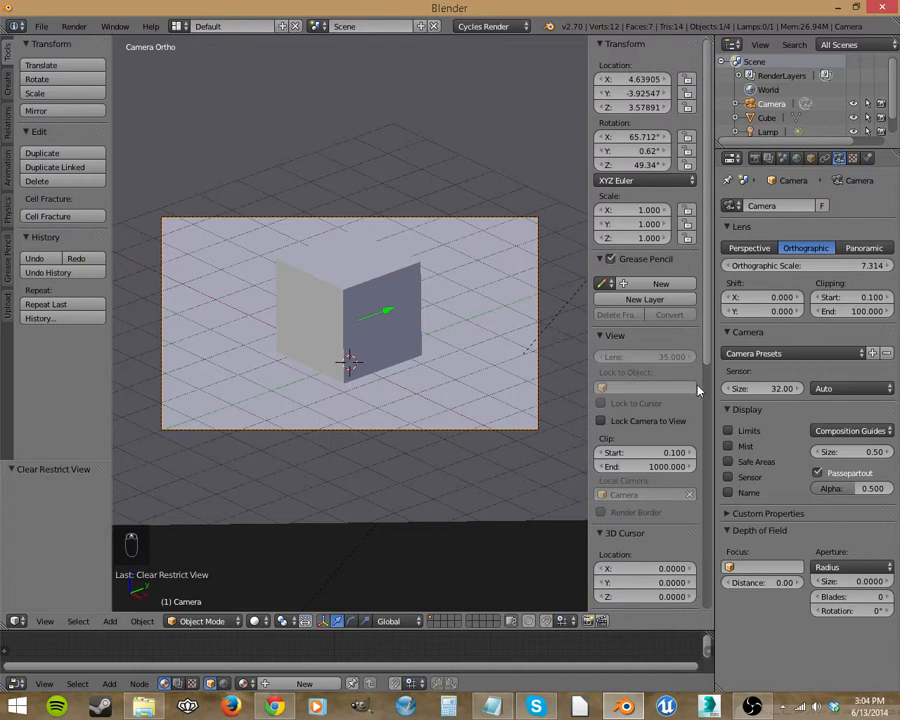
key("n")
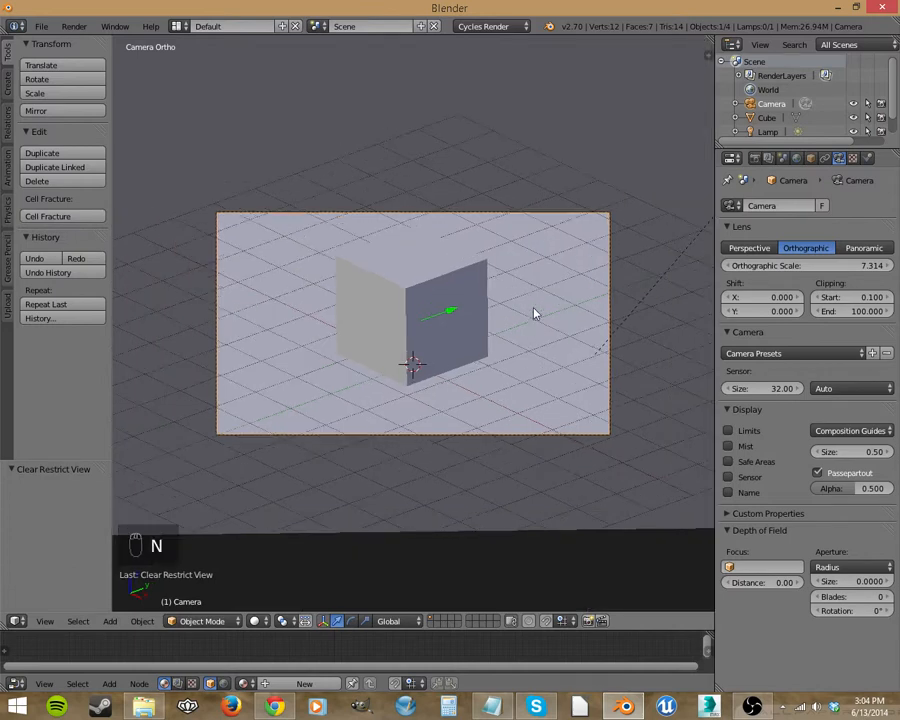
key("n")
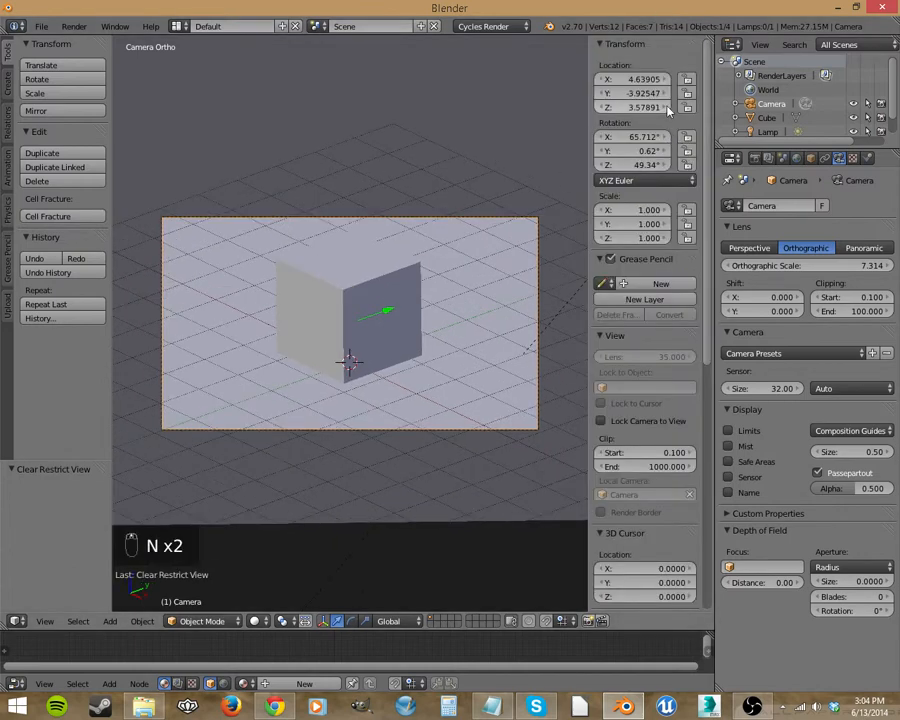
scroll("down", 3)
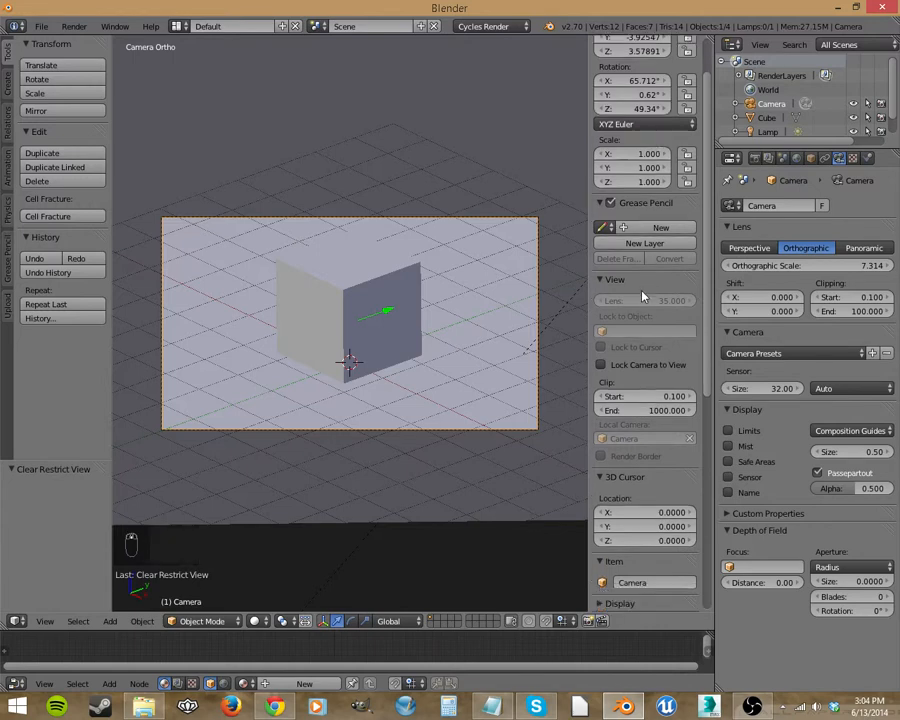
left_click(601, 364)
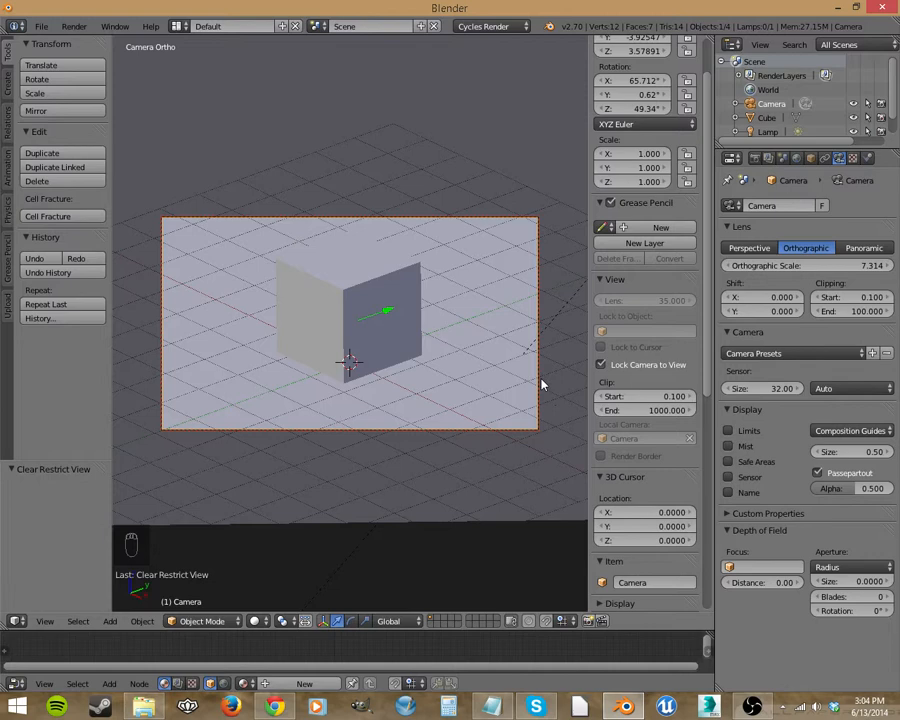
mouse_move(405, 303)
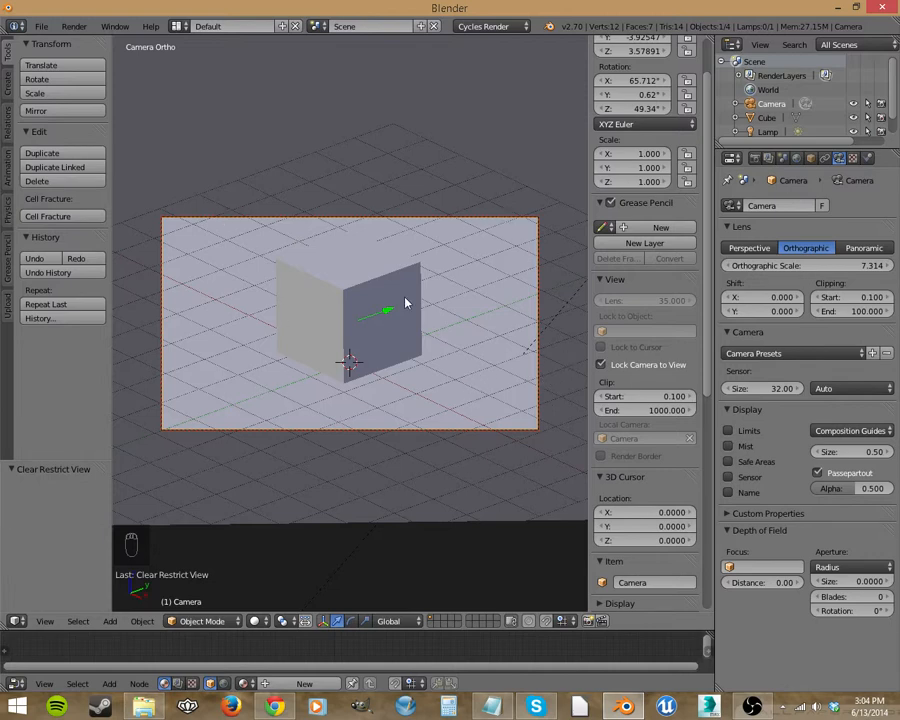
- Check the camera rotation in the sidebar, then start fly navigation with Shift+F
key("n")
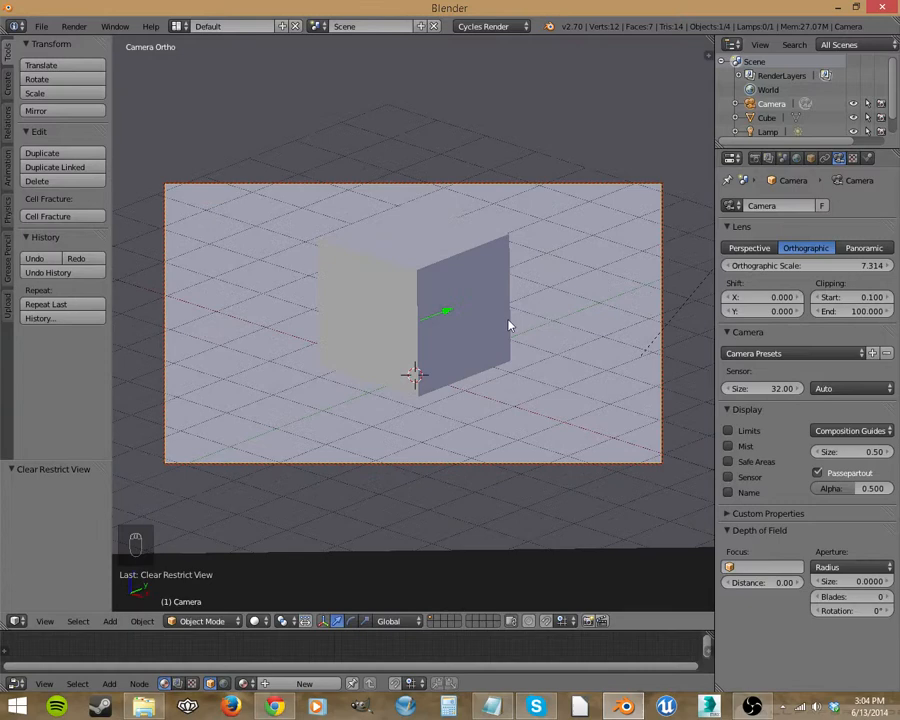
key("n")
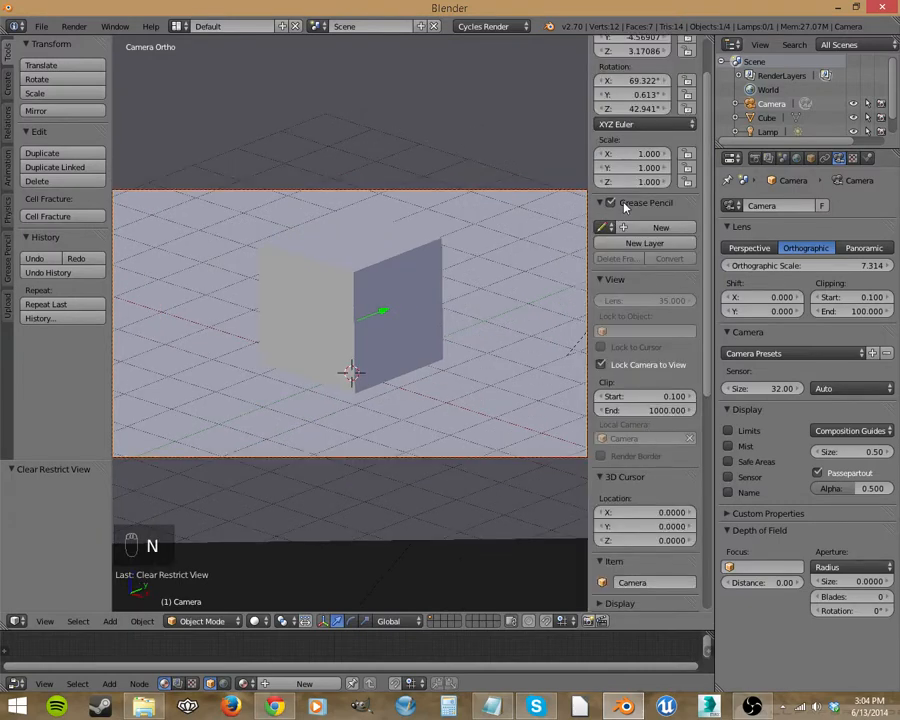
key("n")
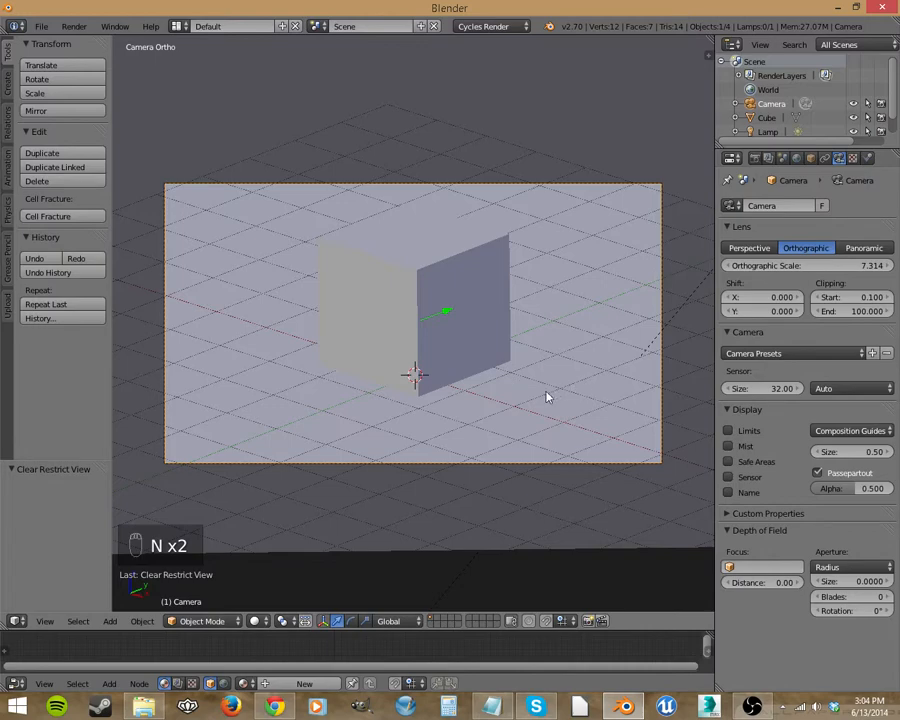
key("shift+f")
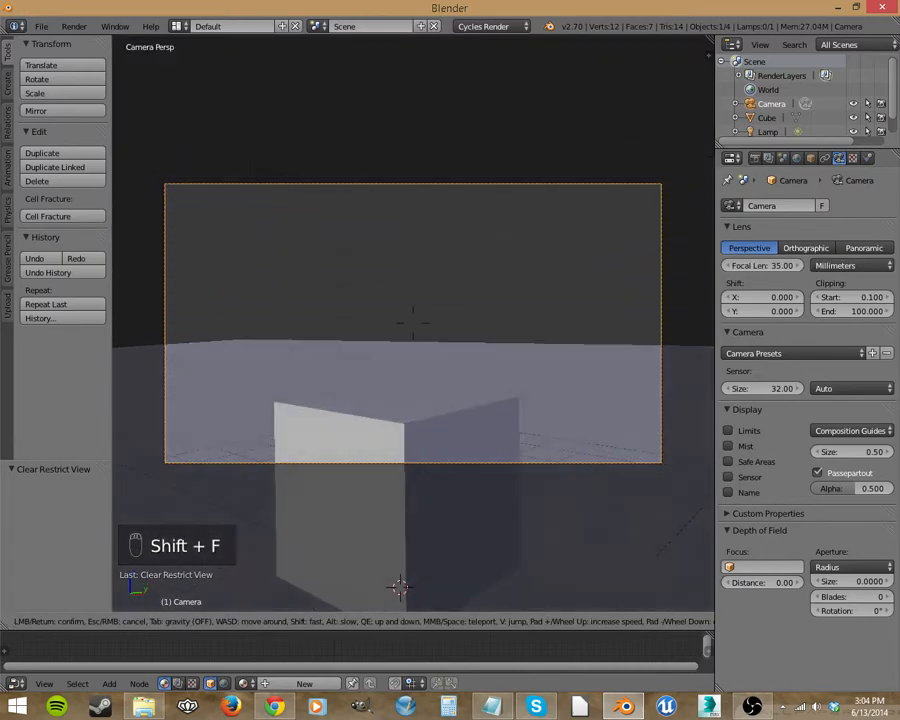
- Cancel fly navigation to restore the orthographic camera framing, toggling the sidebar
left_click(805, 247)
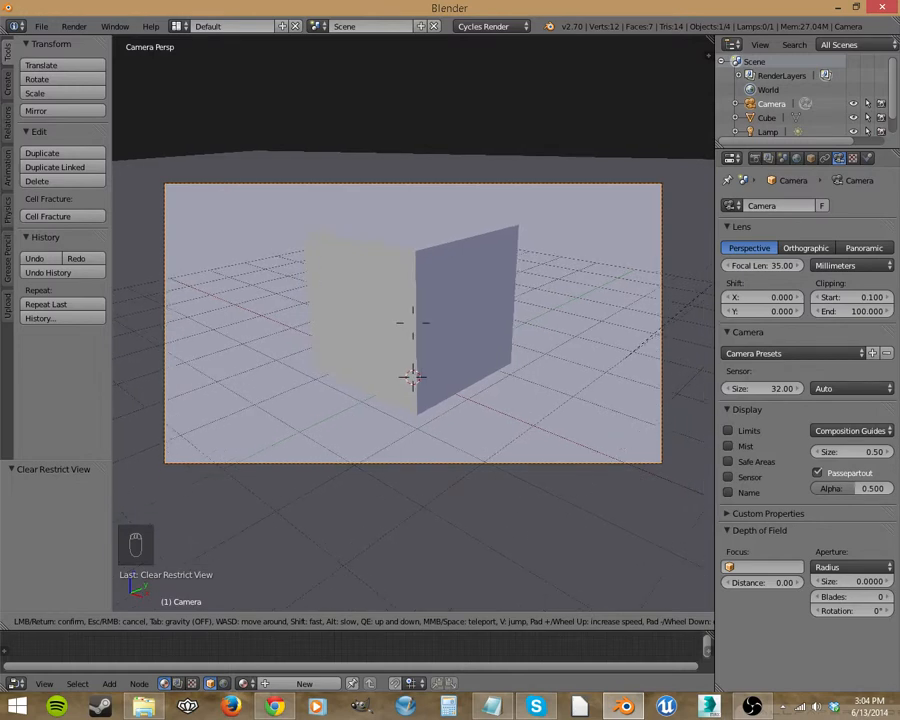
left_click(805, 247)
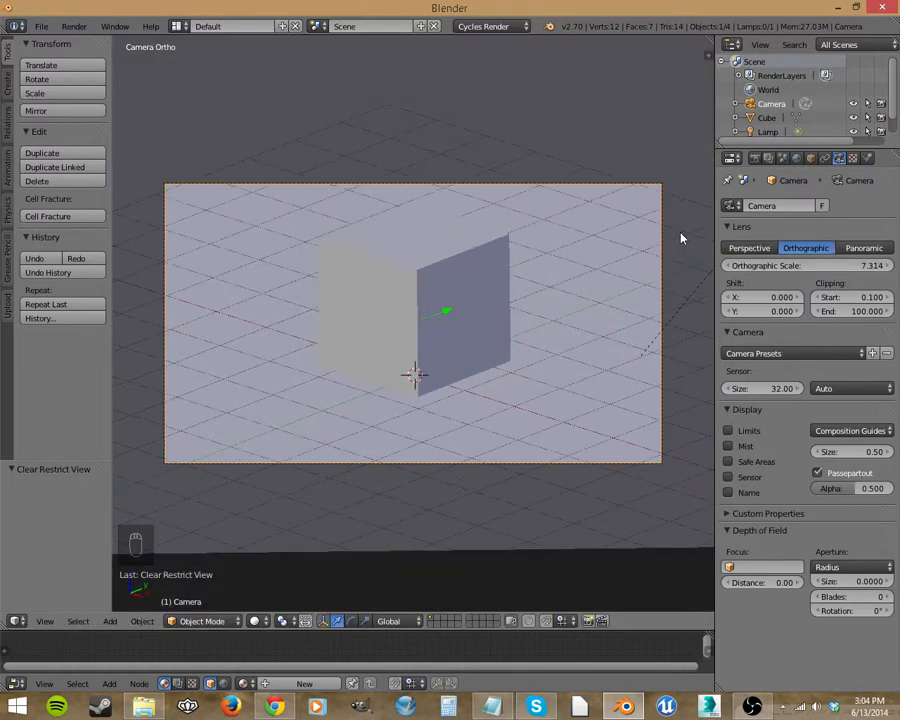
key("n")
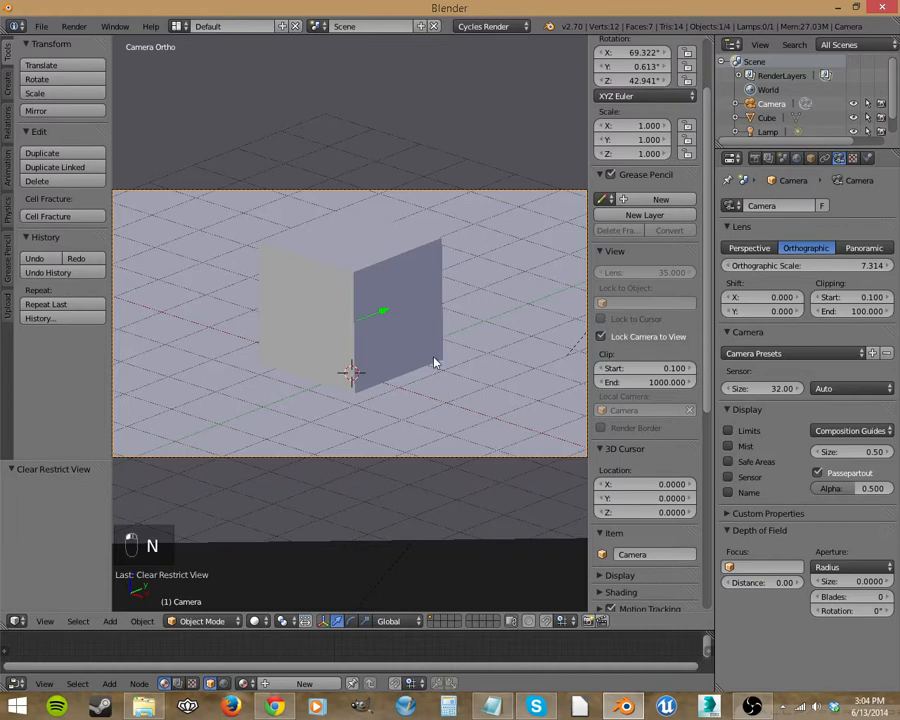
key("n")
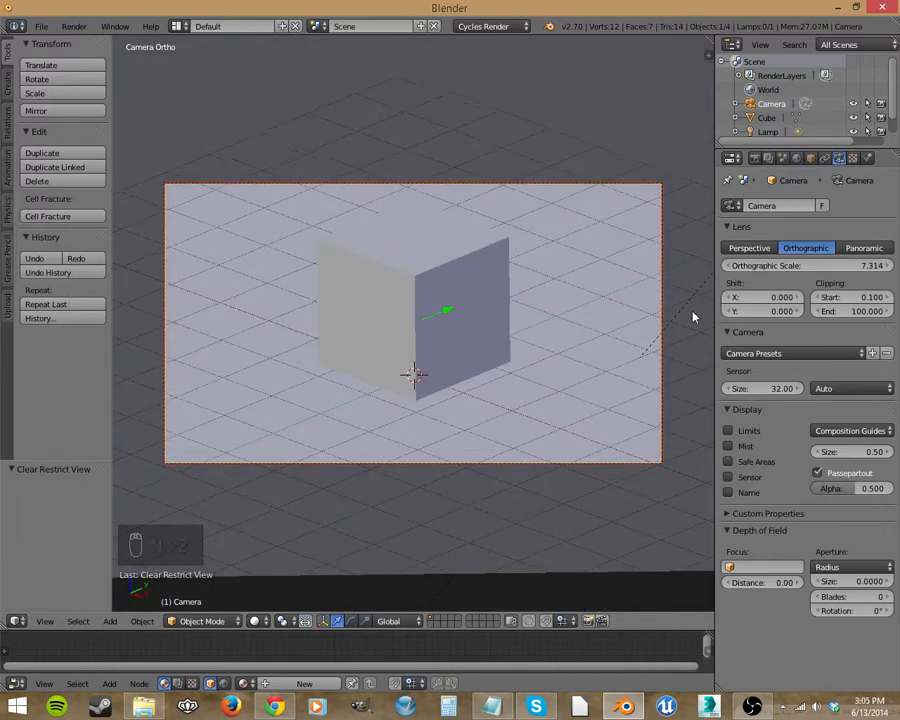
mouse_move(663, 412)
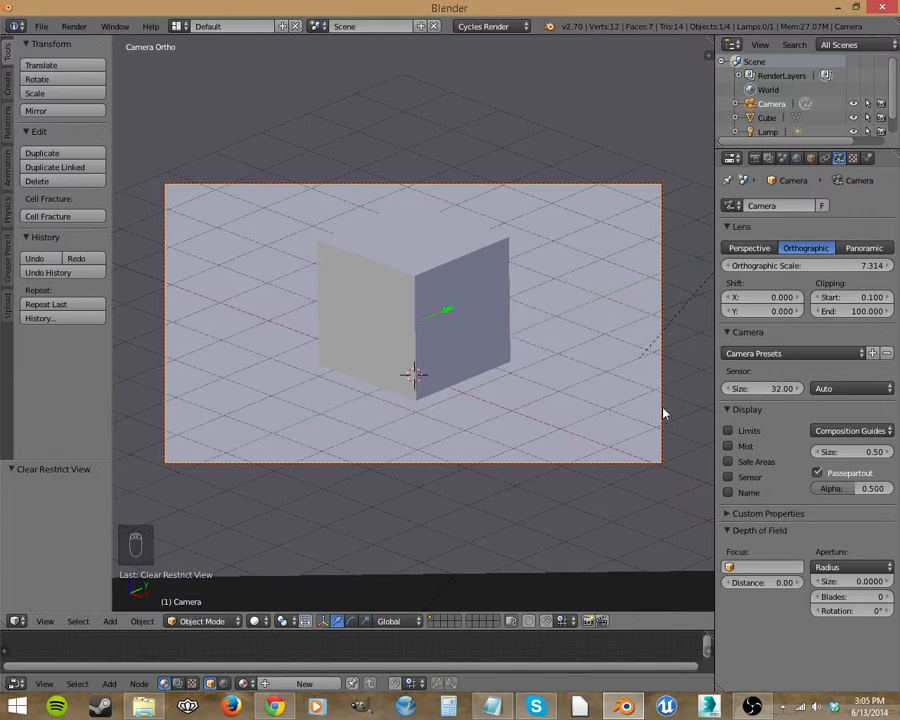
mouse_move(775, 261)
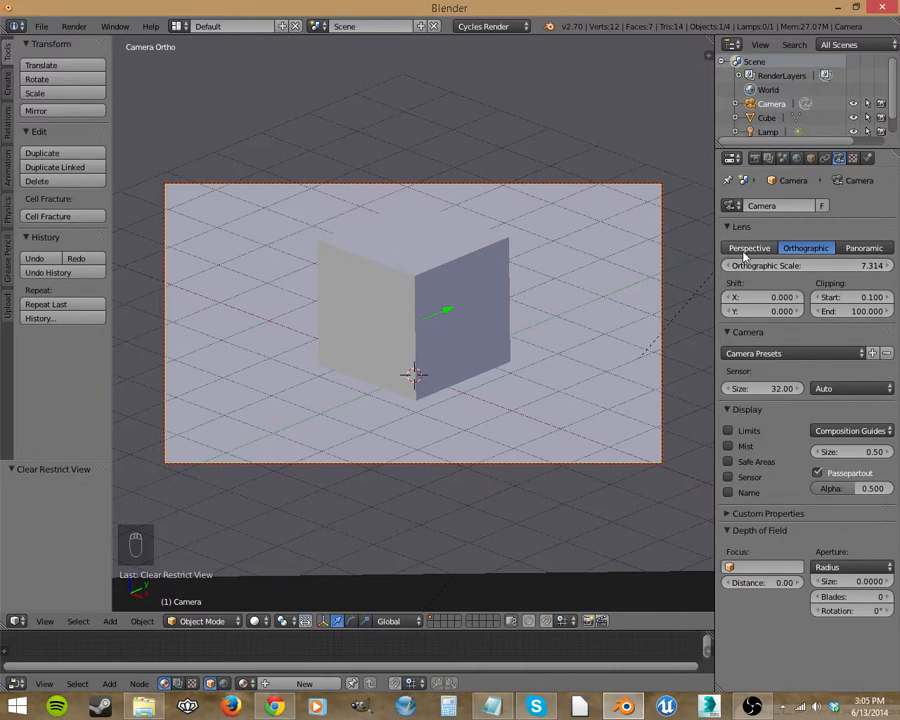
mouse_move(755, 297)
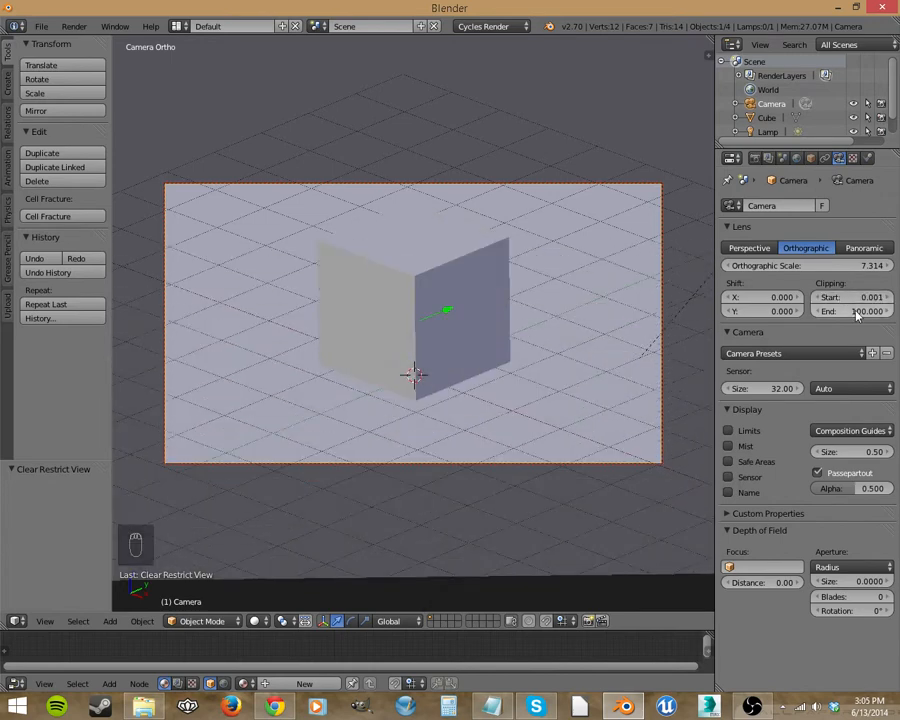
- Switch the camera lens back to Perspective at 35 mm
left_click(749, 247)
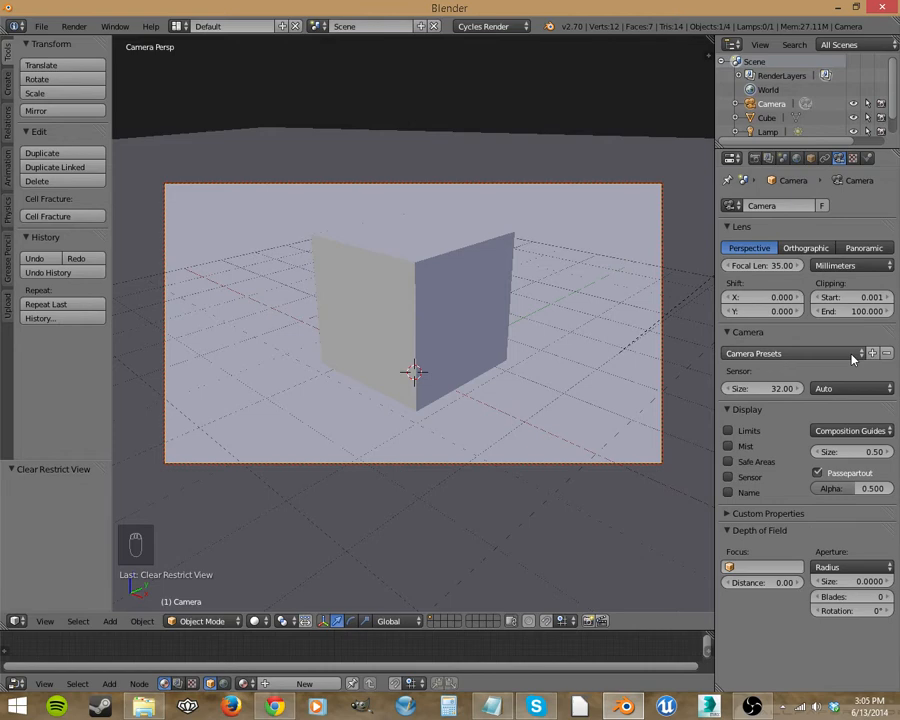
left_click(850, 265)
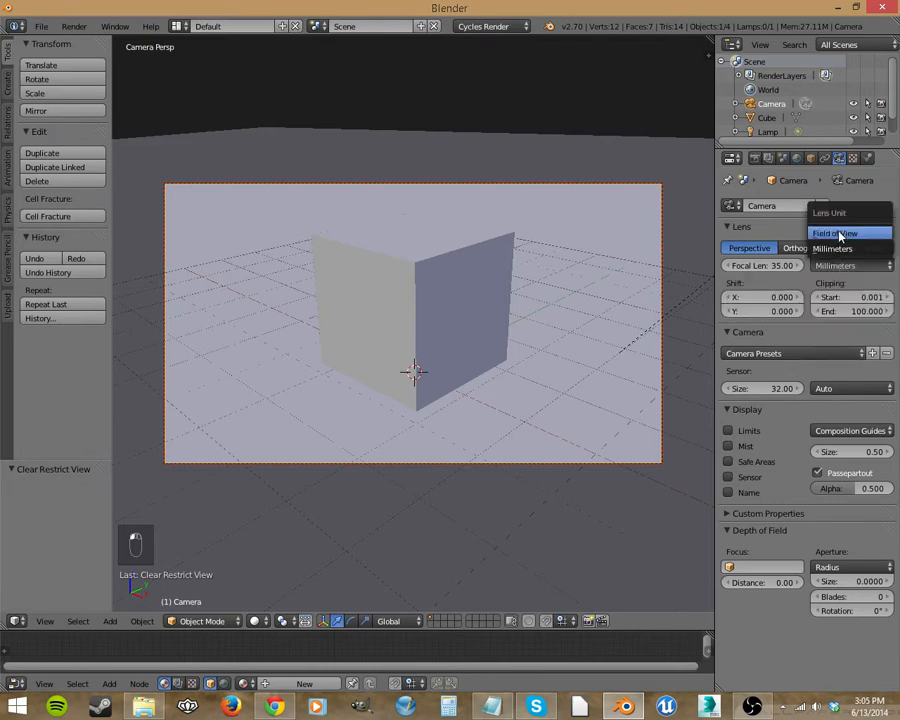
left_click(848, 233)
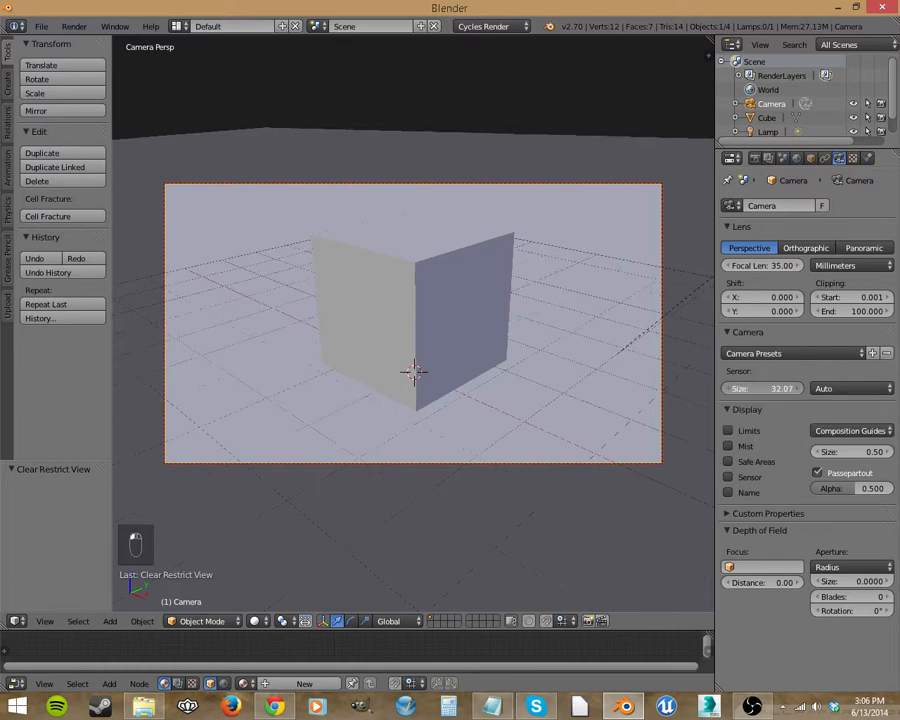
left_click(762, 388)
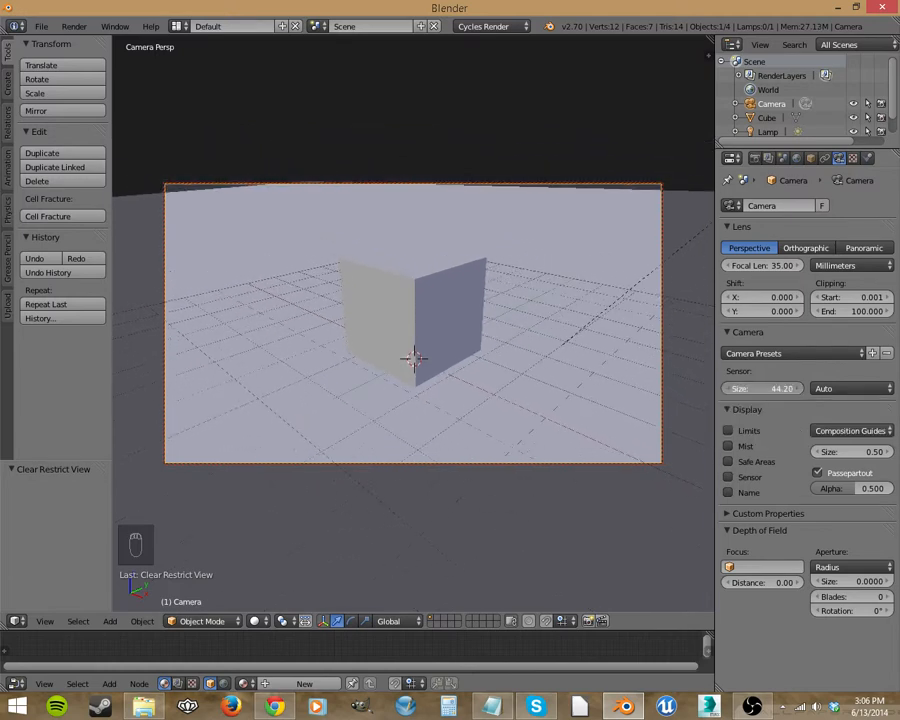
left_click(850, 388)
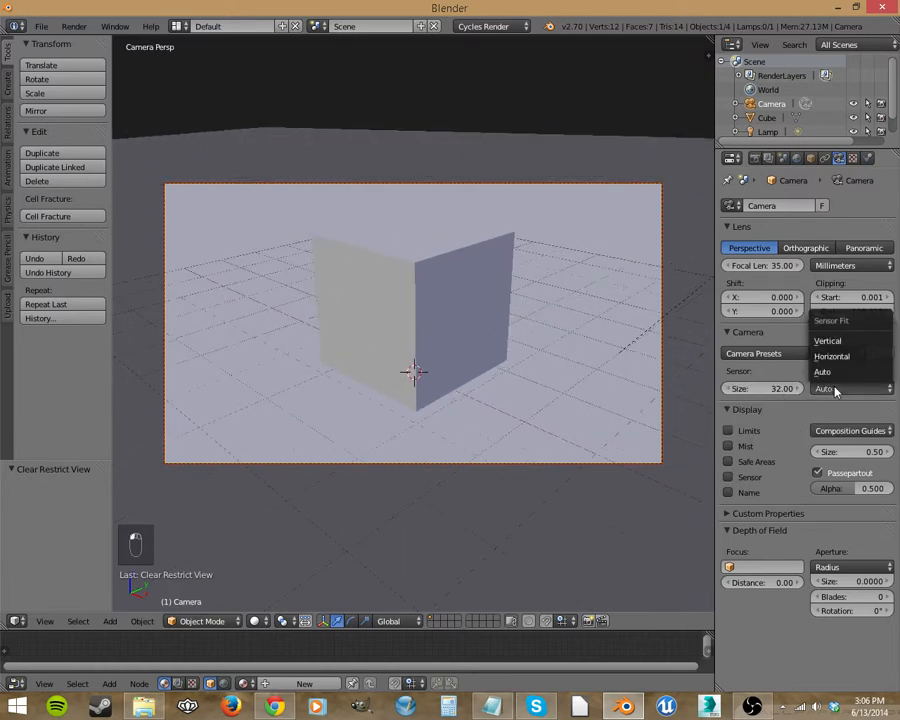
left_click(822, 371)
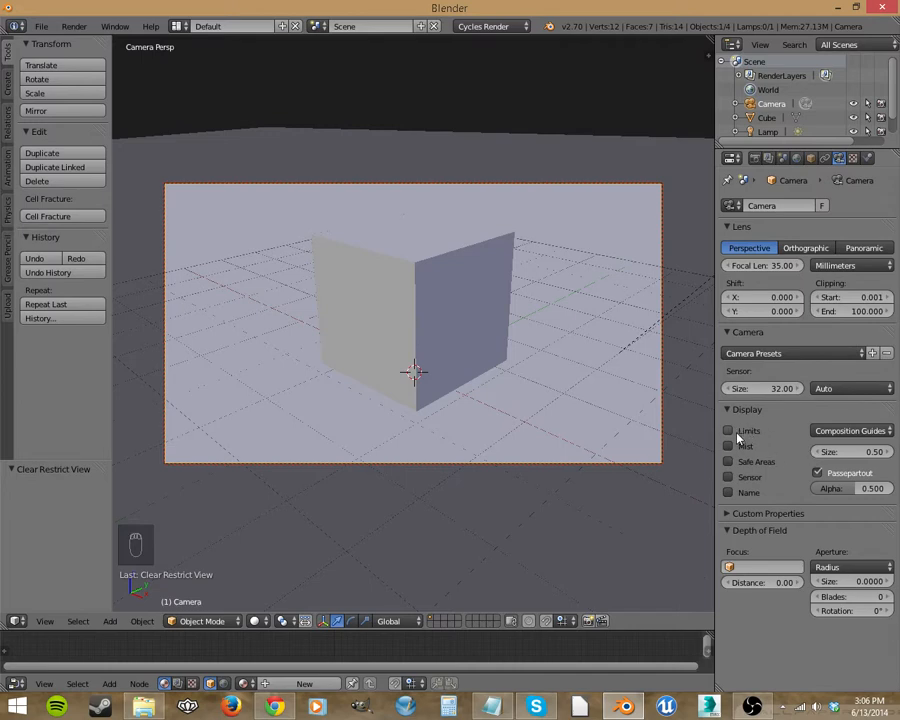
mouse_move(456, 362)
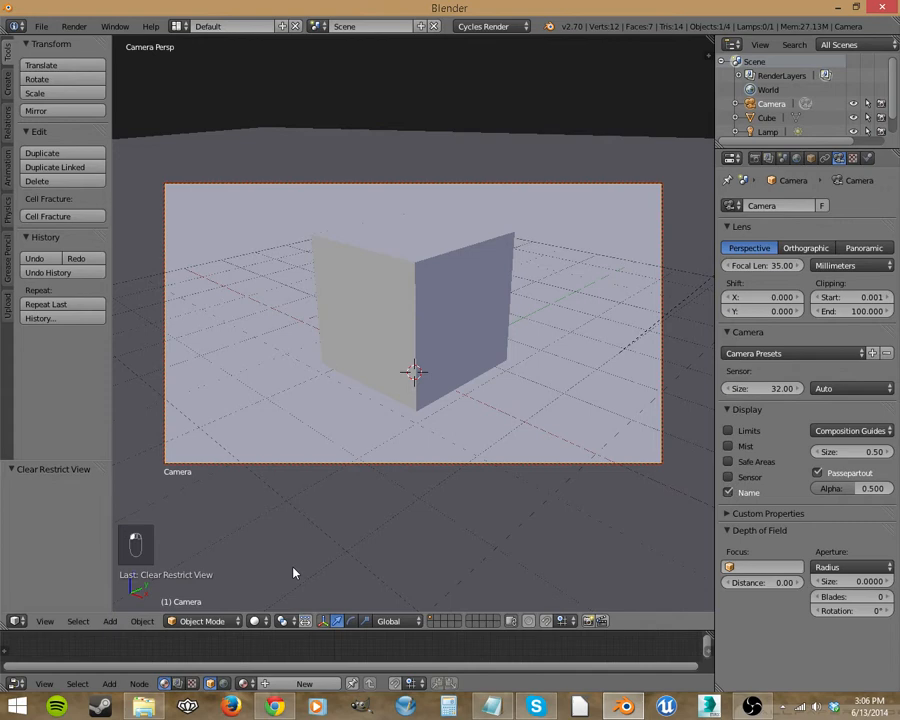
mouse_move(201, 497)
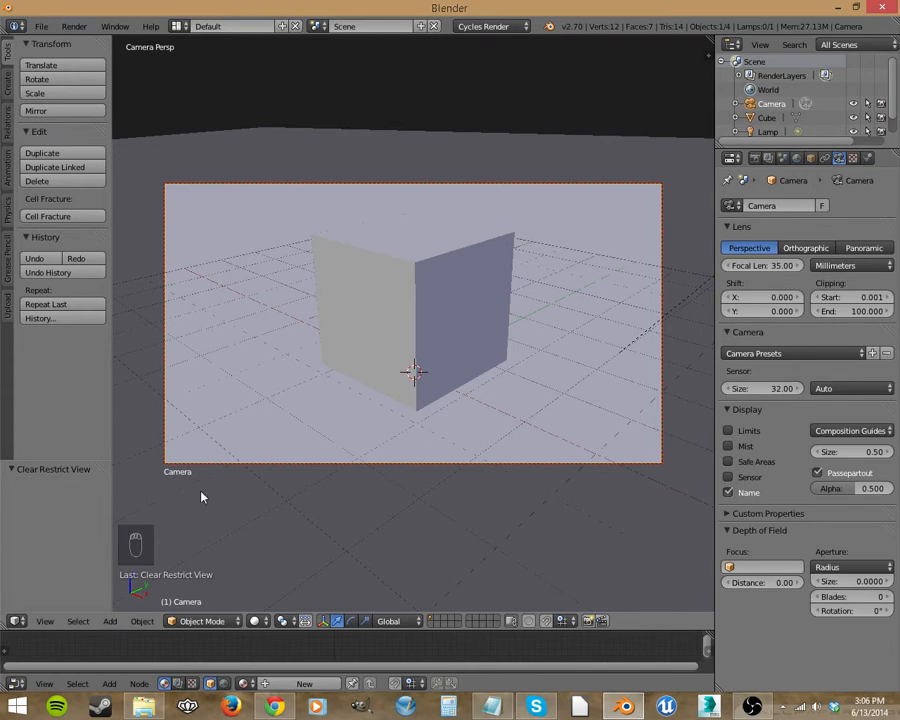
mouse_move(192, 511)
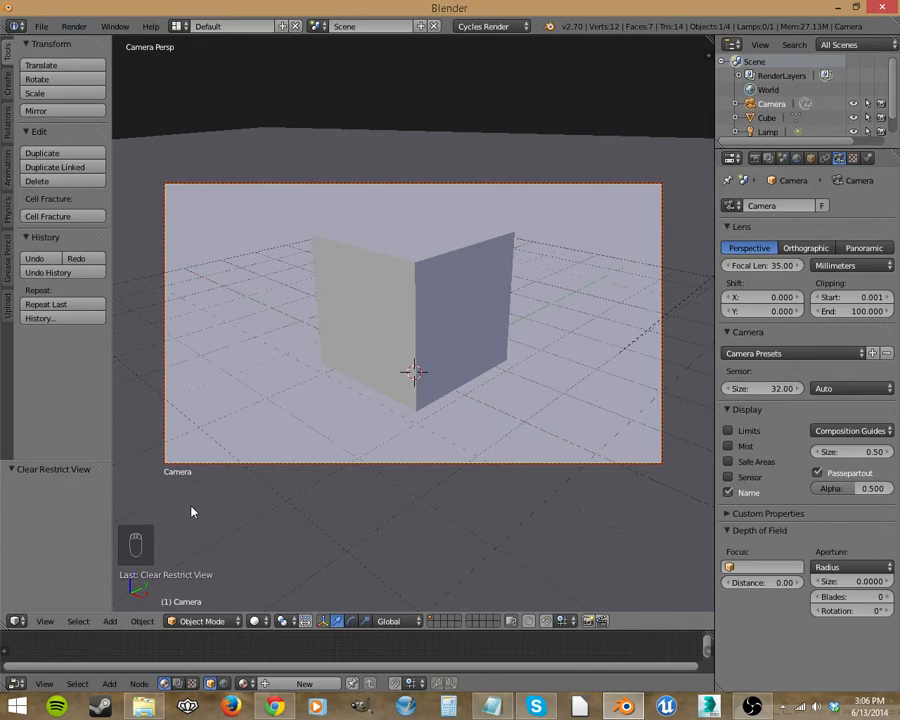
mouse_move(202, 517)
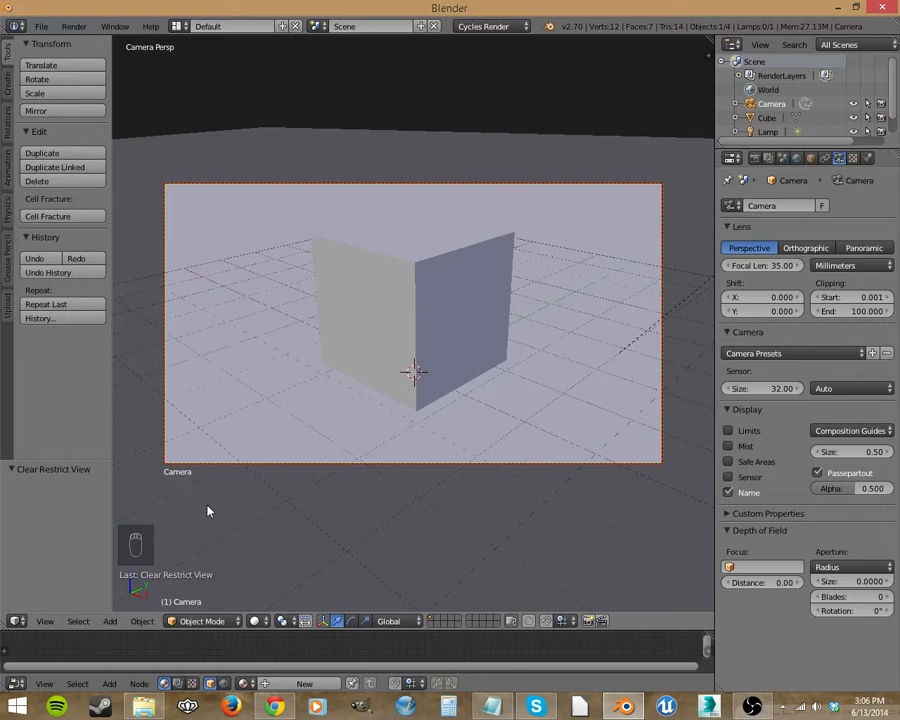
mouse_move(172, 472)
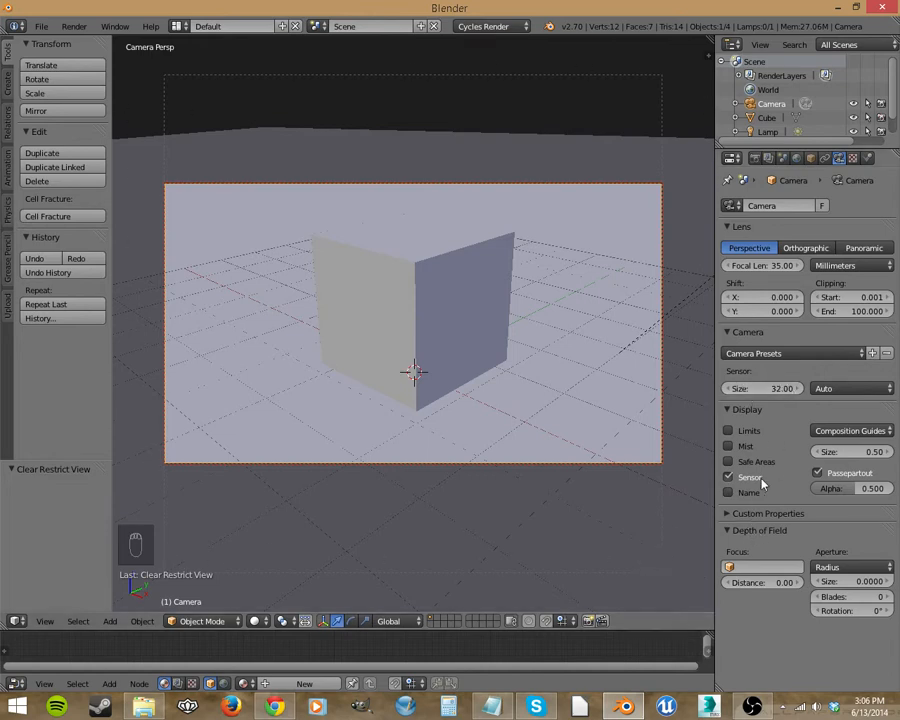
left_click(729, 461)
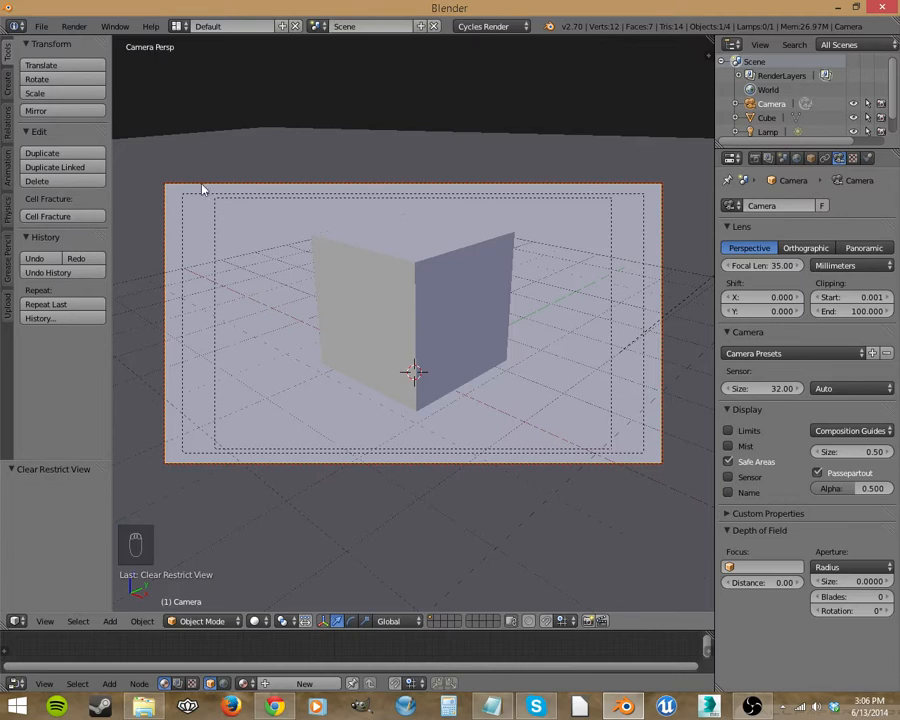
mouse_move(424, 188)
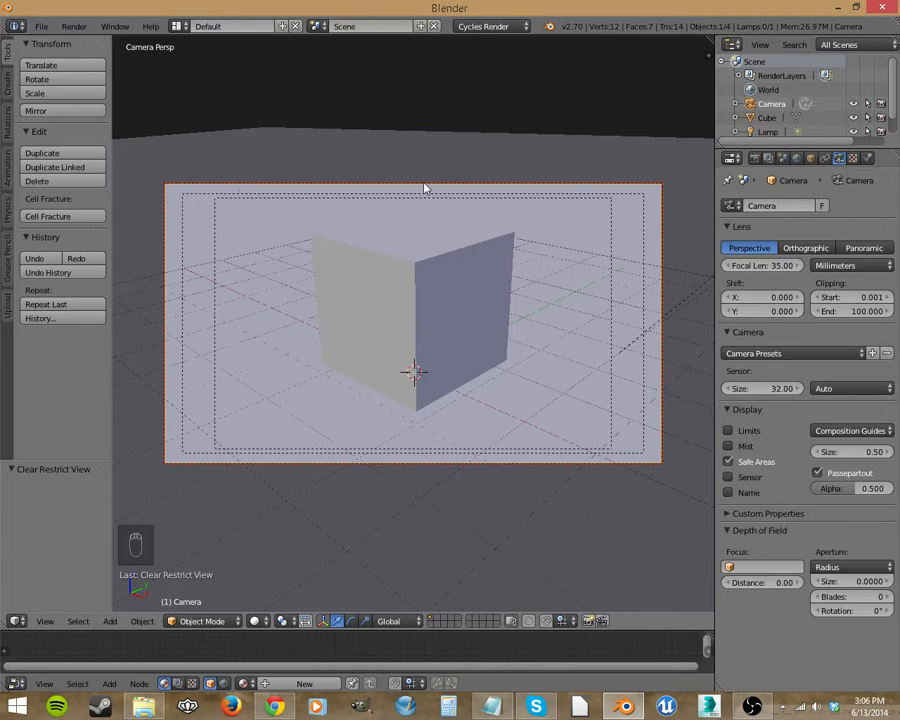
mouse_move(653, 461)
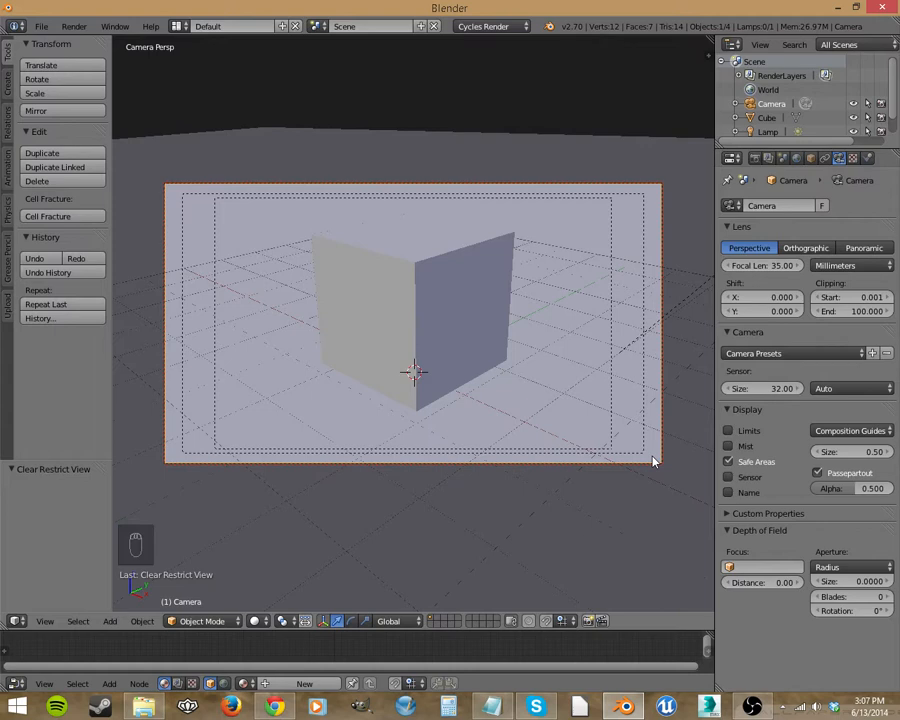
mouse_move(218, 197)
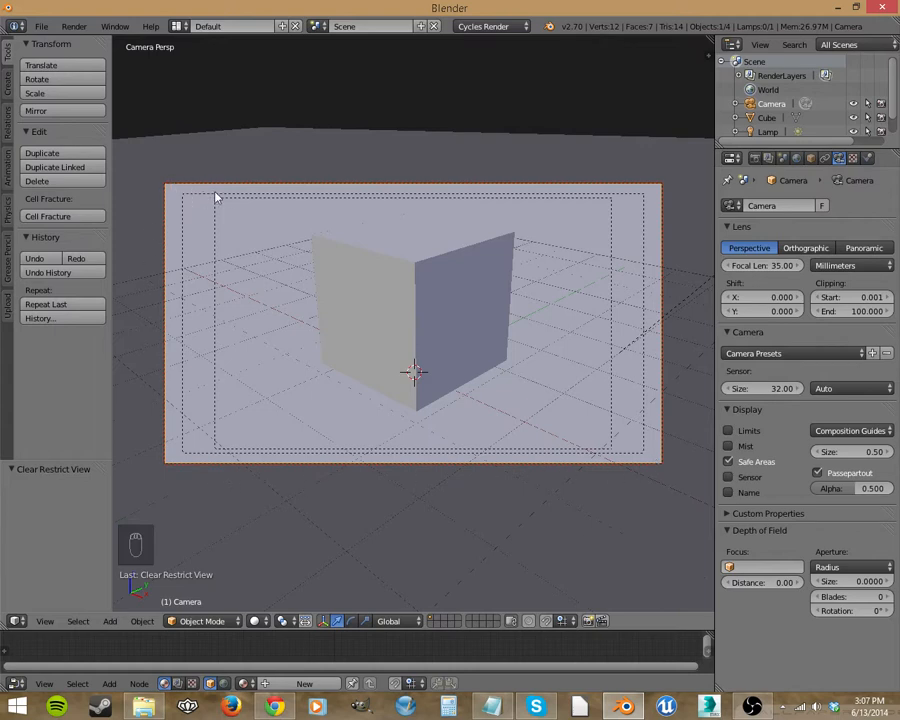
mouse_move(222, 219)
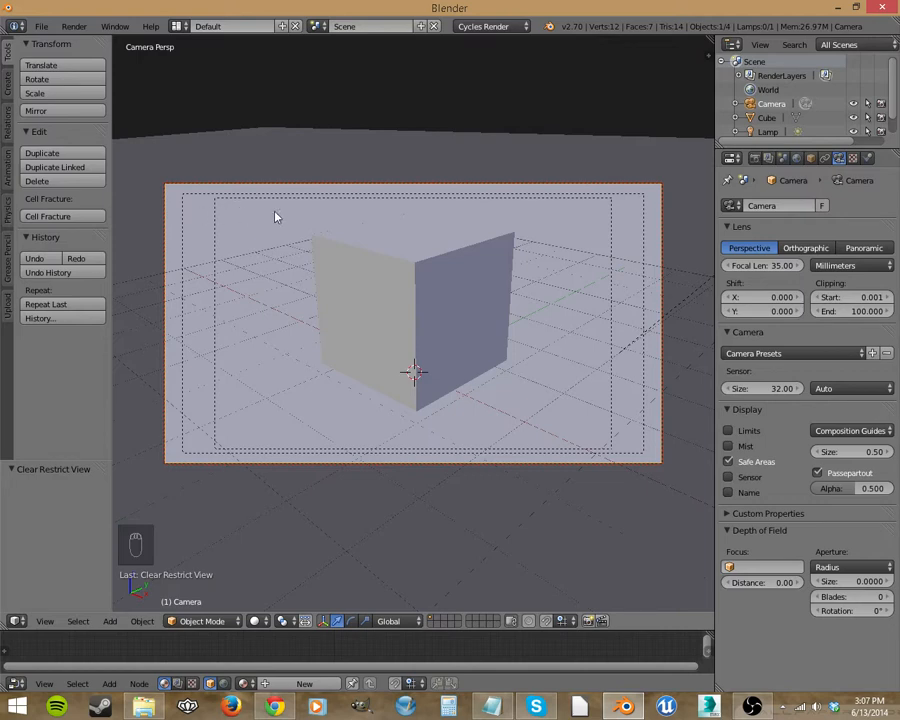
mouse_move(177, 197)
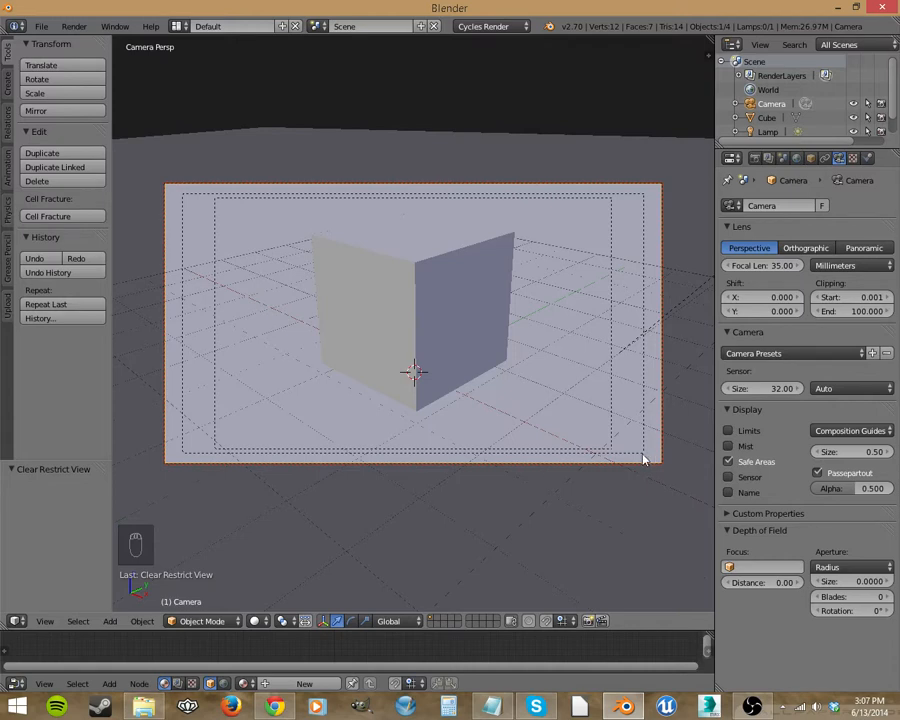
mouse_move(672, 467)
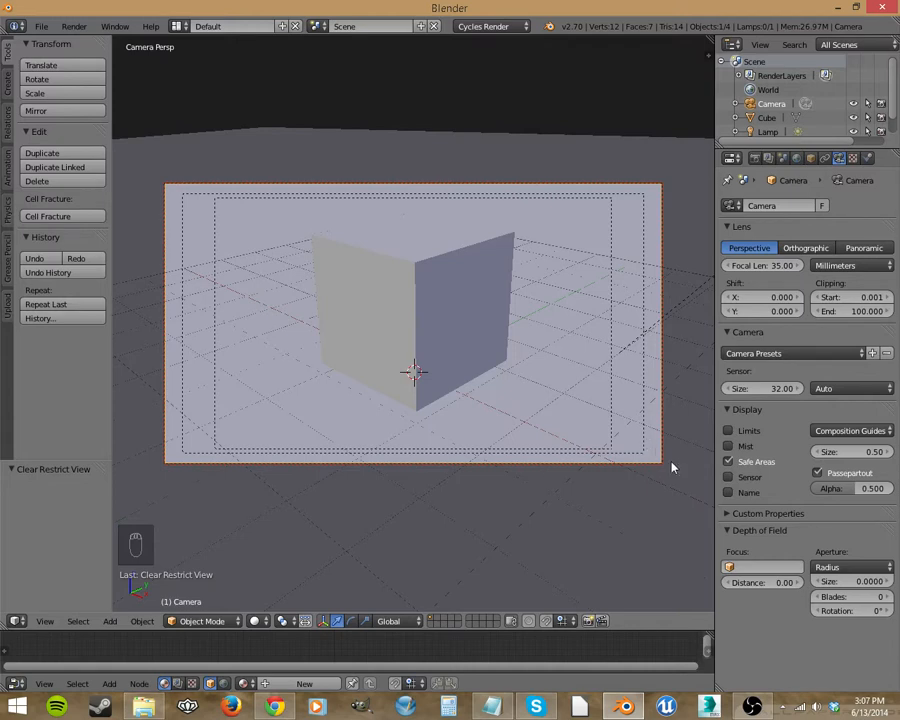
mouse_move(175, 222)
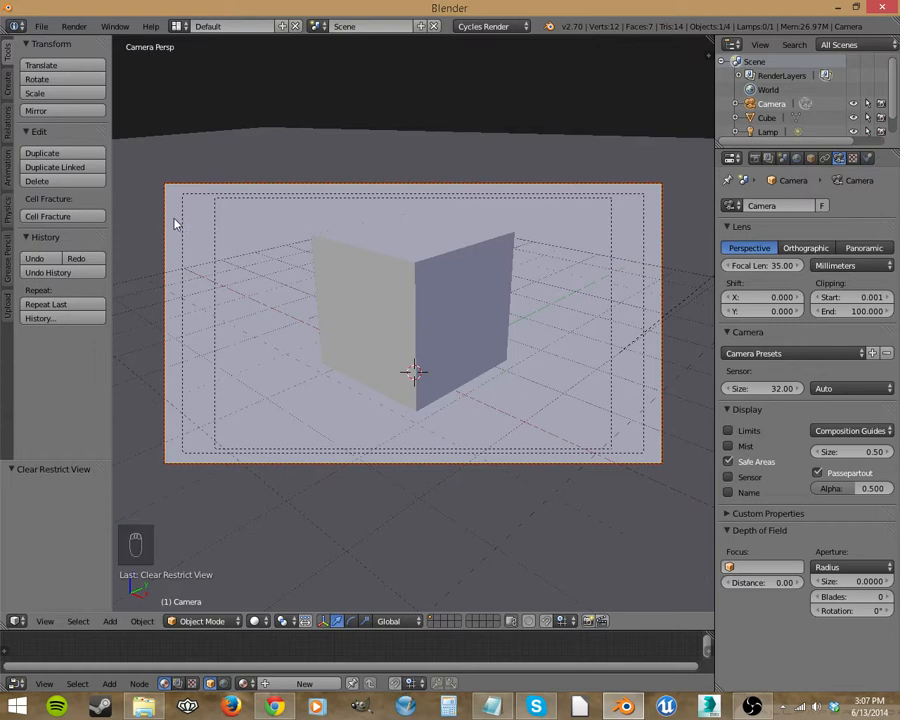
mouse_move(397, 383)
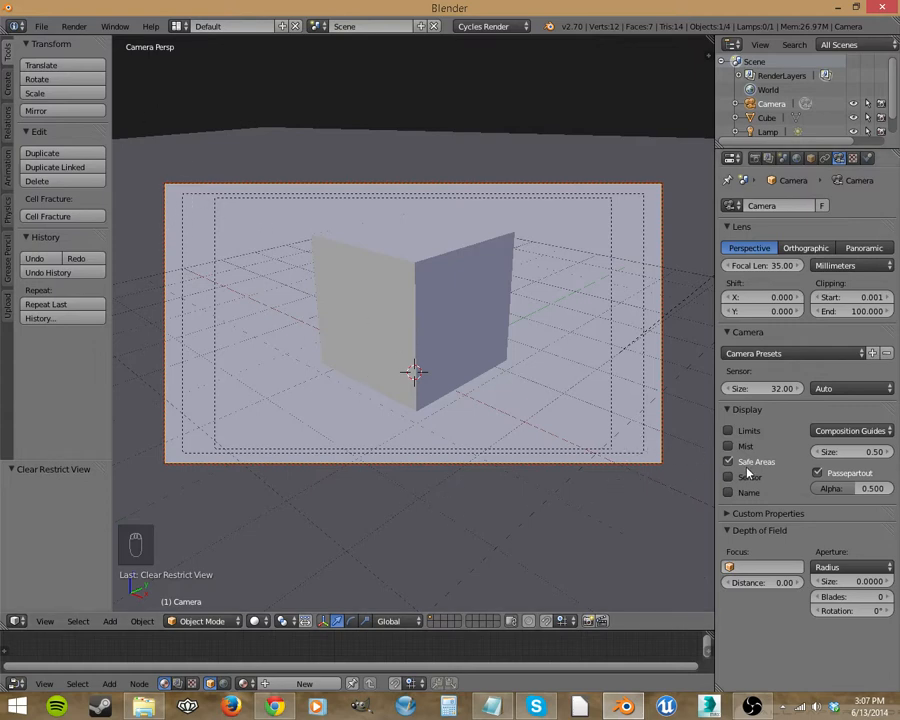
left_click(728, 461)
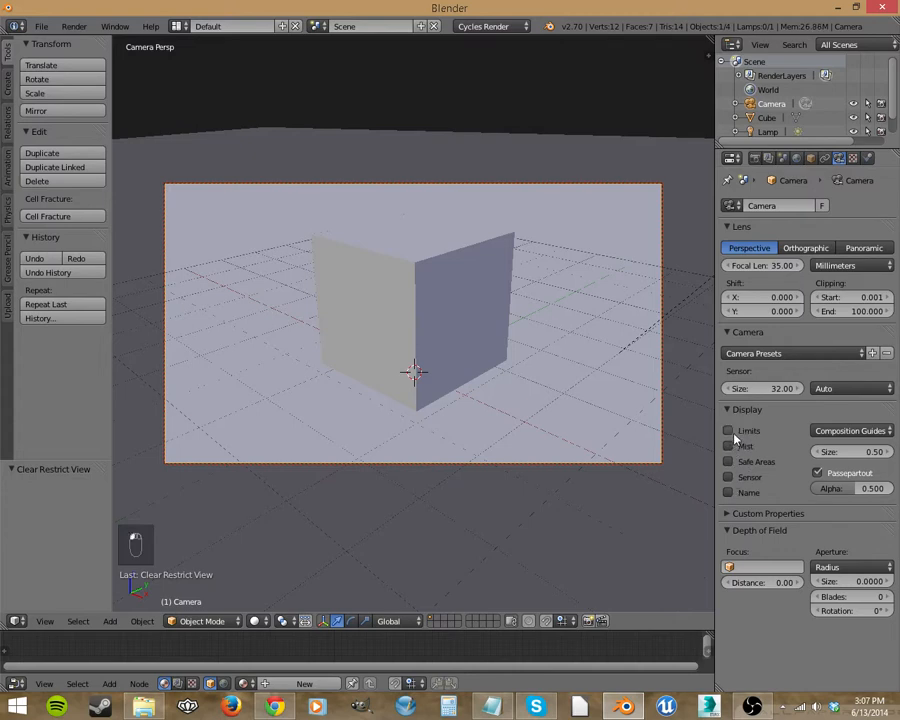
- Overlay rule-of-thirds guides, reframe the cube smaller and lower-left, and reopen the guides list
left_click(851, 430)
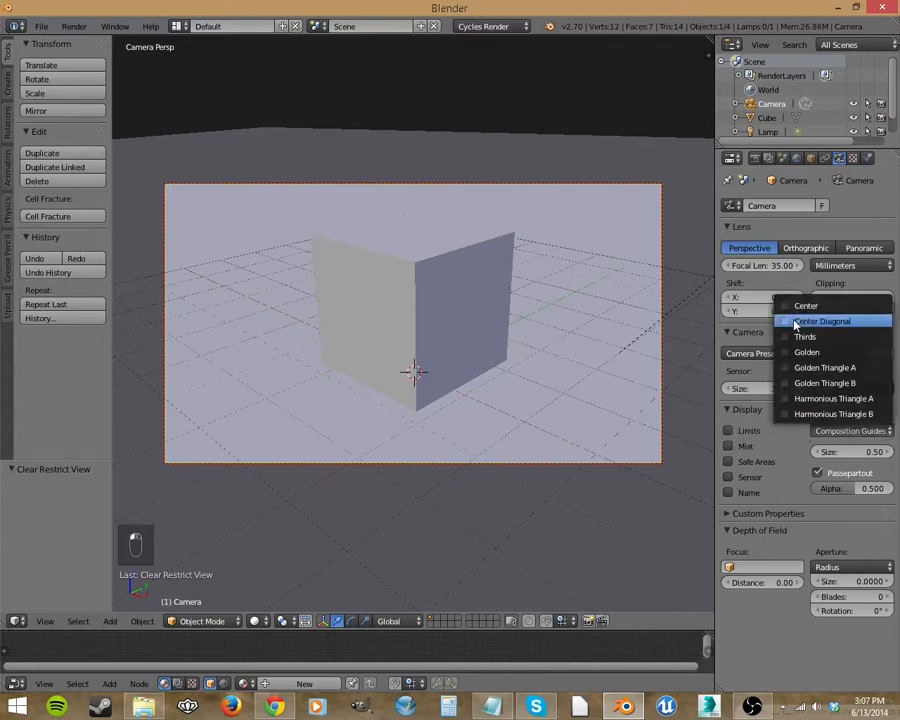
left_click(822, 321)
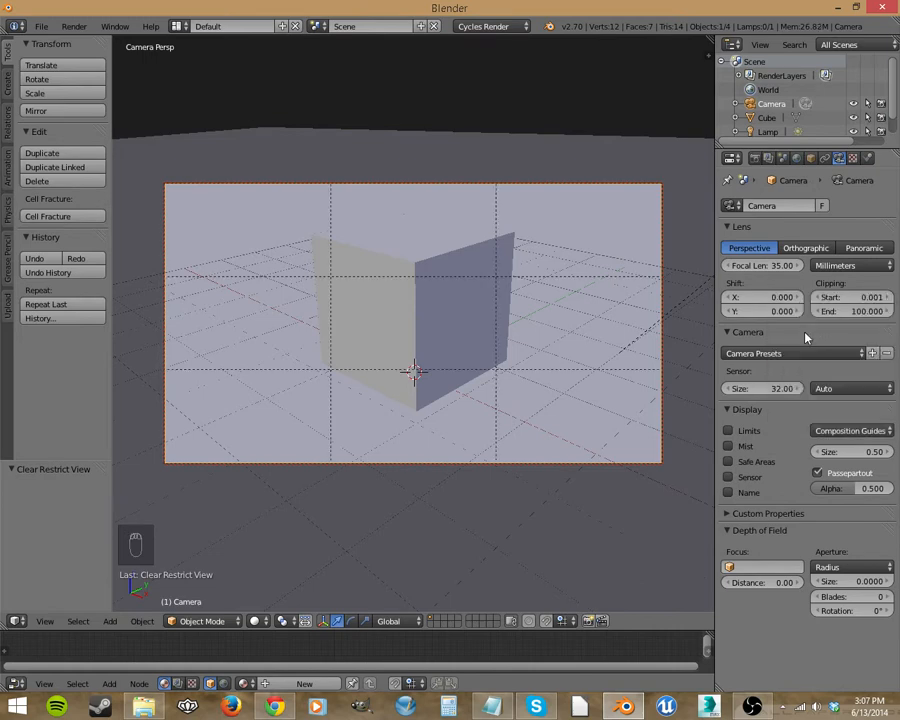
mouse_move(487, 387)
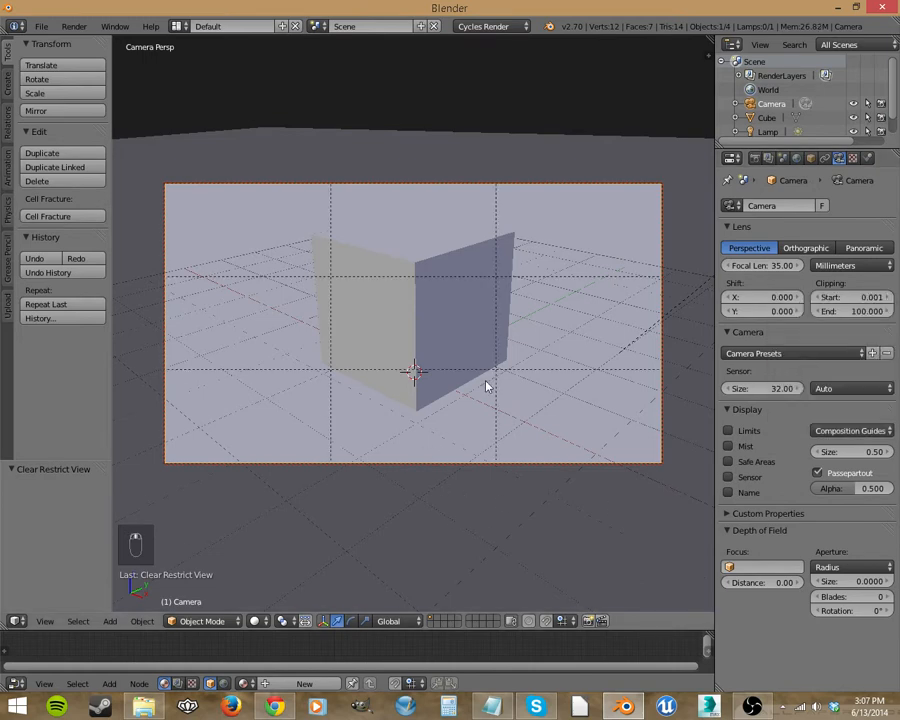
left_click_drag(485, 385, 470, 396)
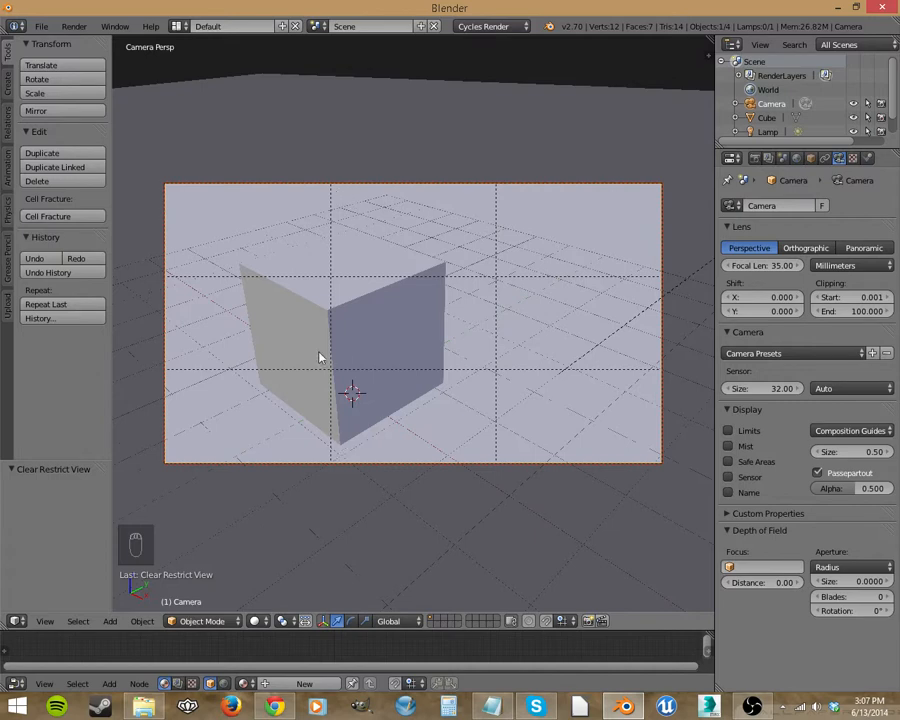
mouse_move(533, 392)
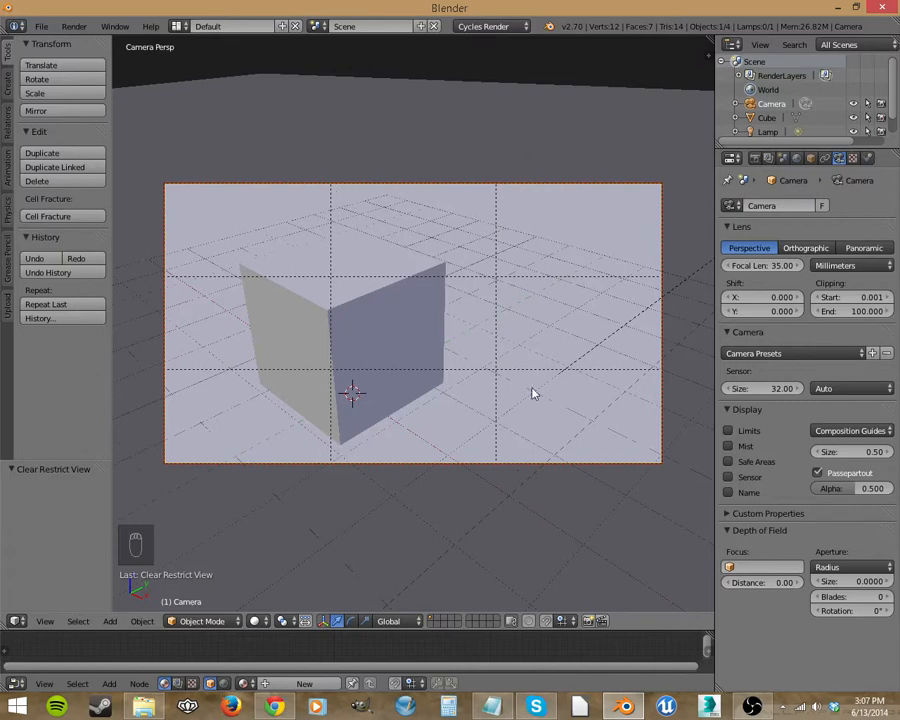
mouse_move(502, 418)
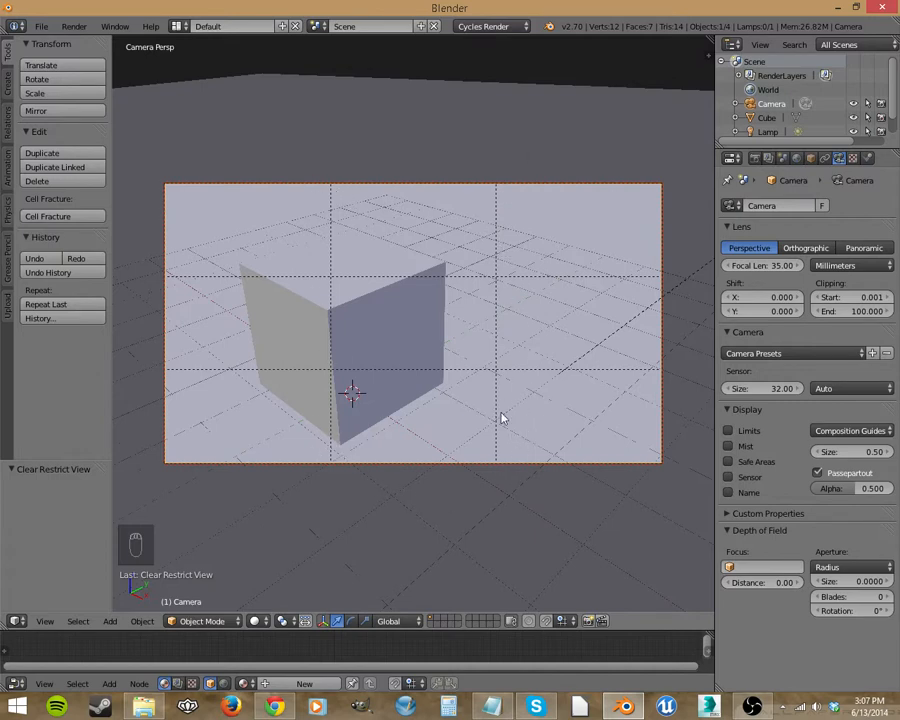
mouse_move(520, 393)
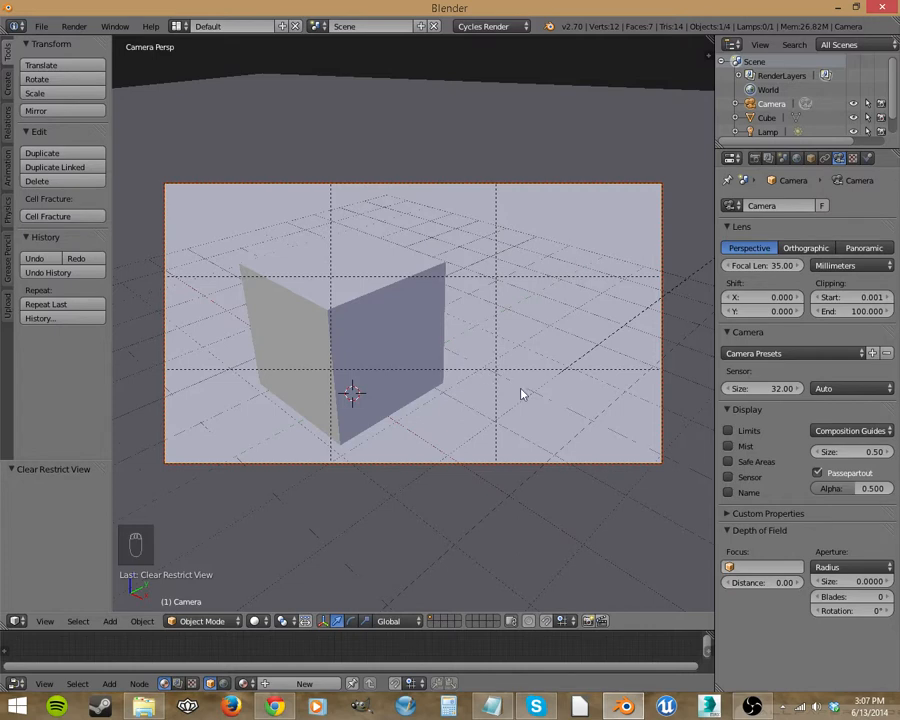
mouse_move(368, 415)
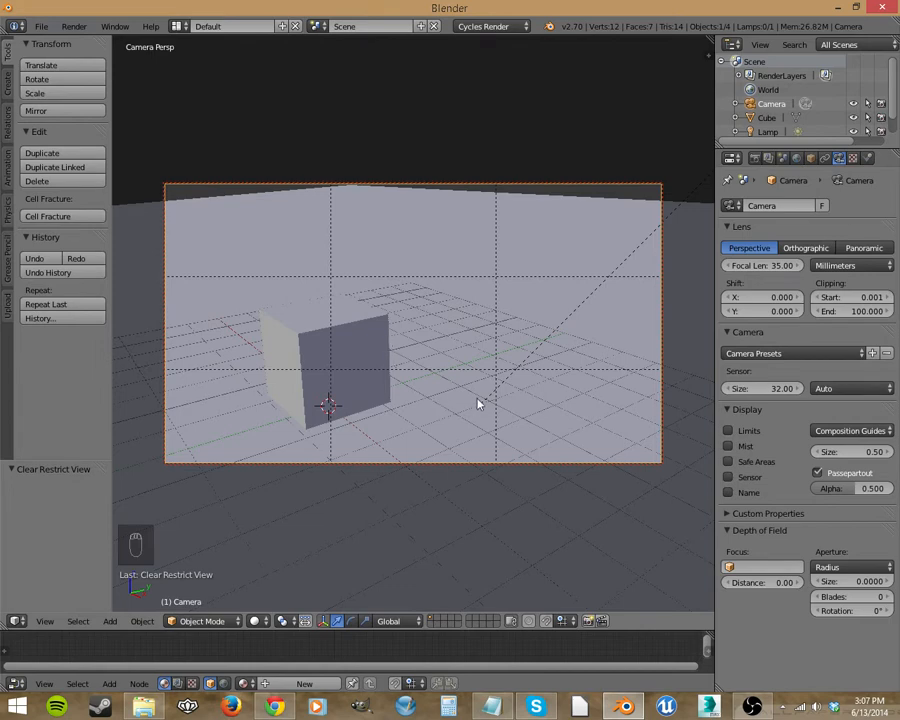
left_click(851, 430)
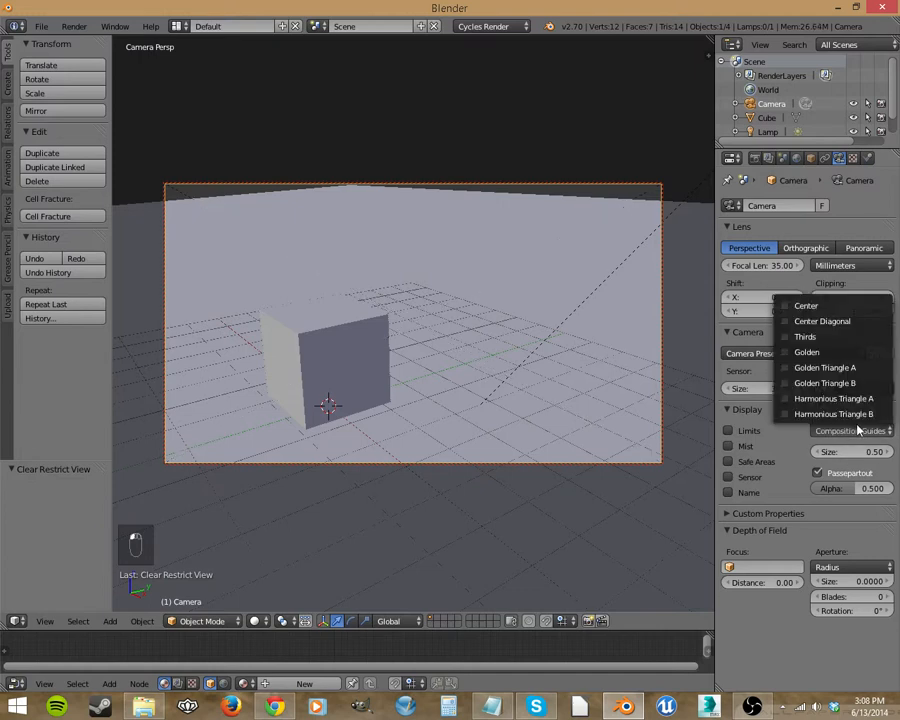
- Try the triangle composition guides, then return to the rule-of-thirds overlay
left_click(805, 336)
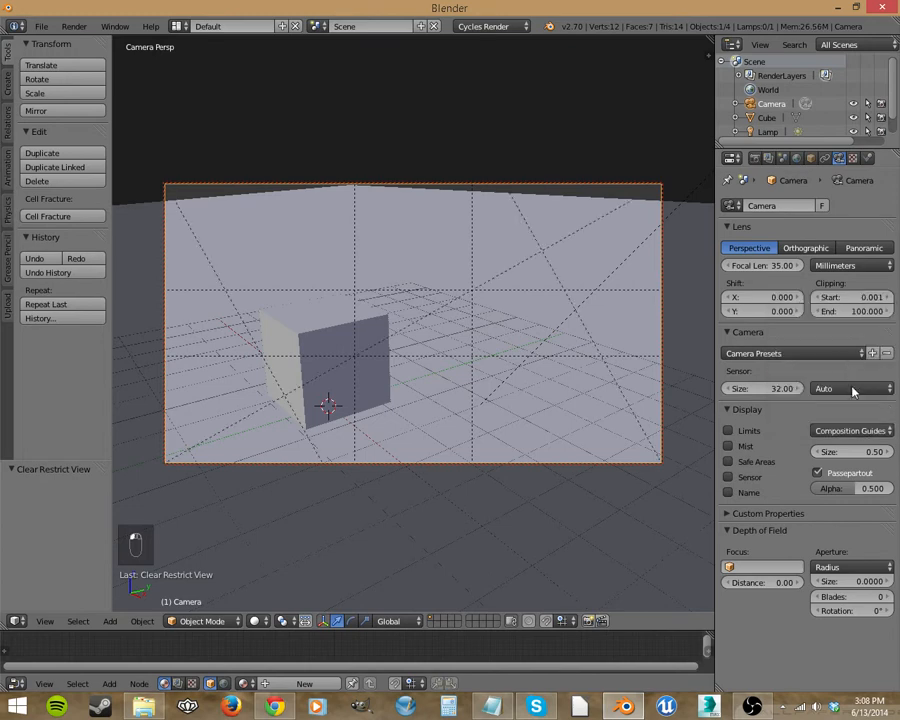
left_click(850, 430)
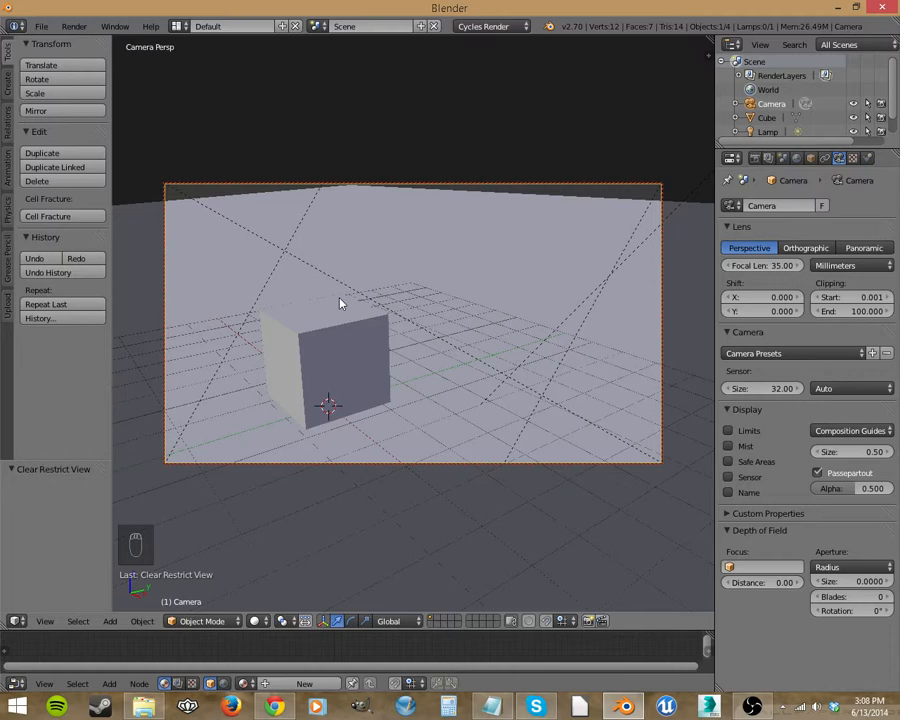
mouse_move(452, 266)
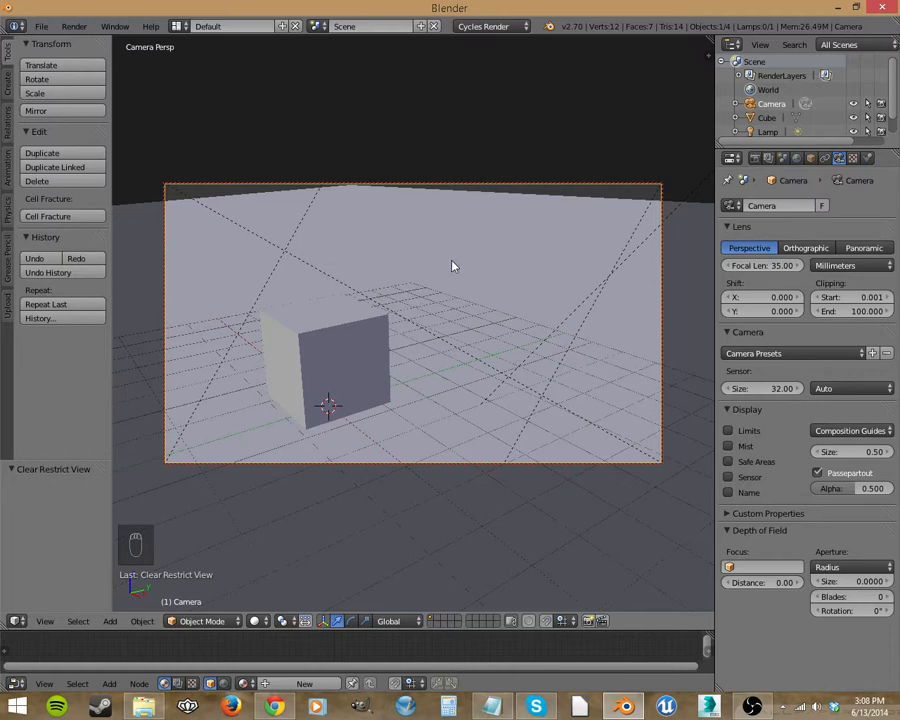
left_click(849, 431)
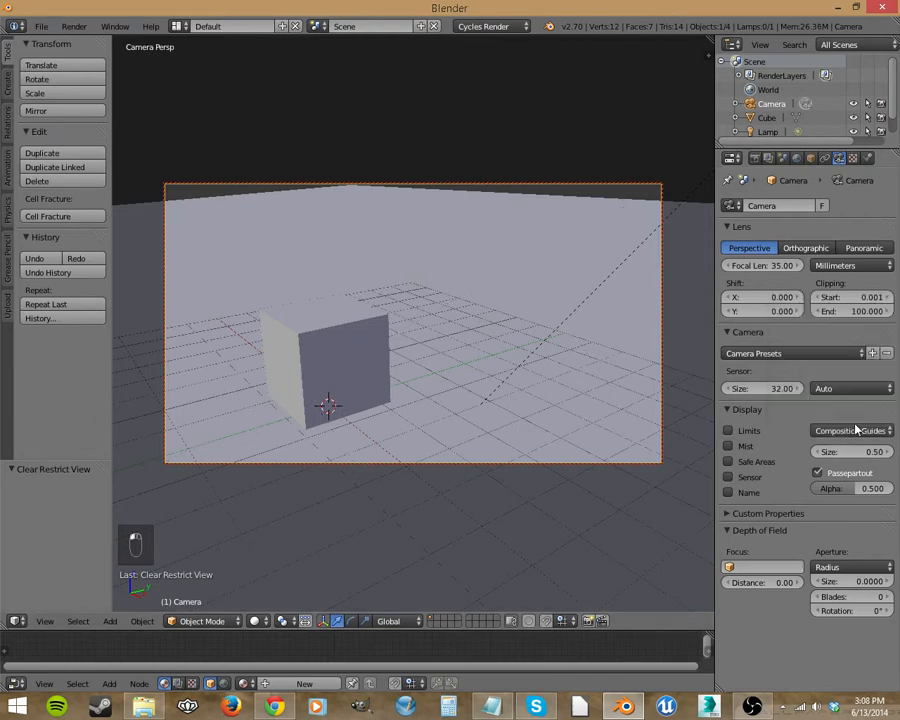
left_click(729, 430)
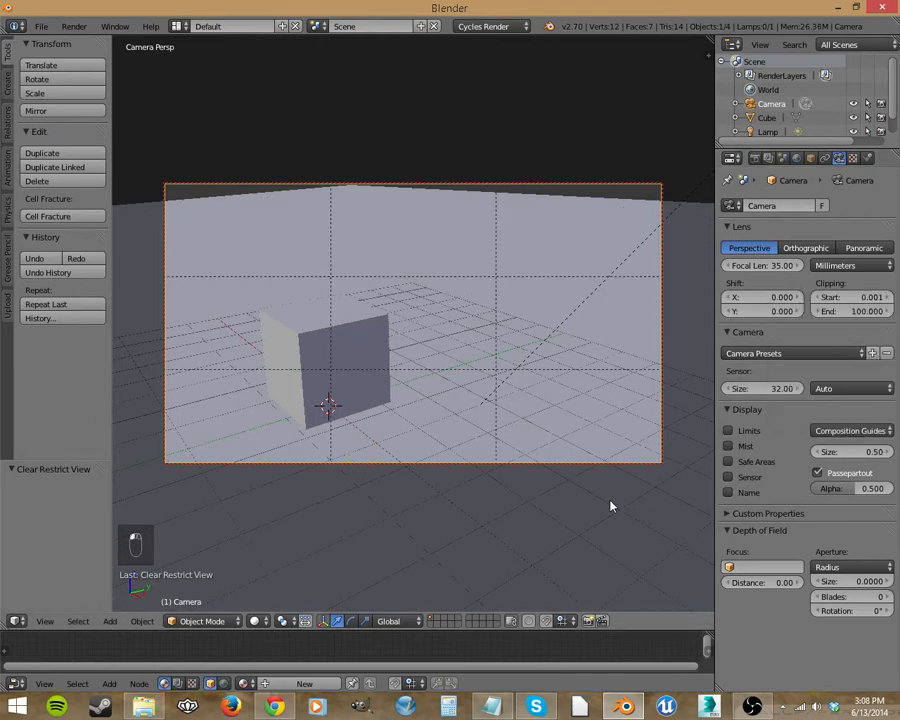
mouse_move(437, 370)
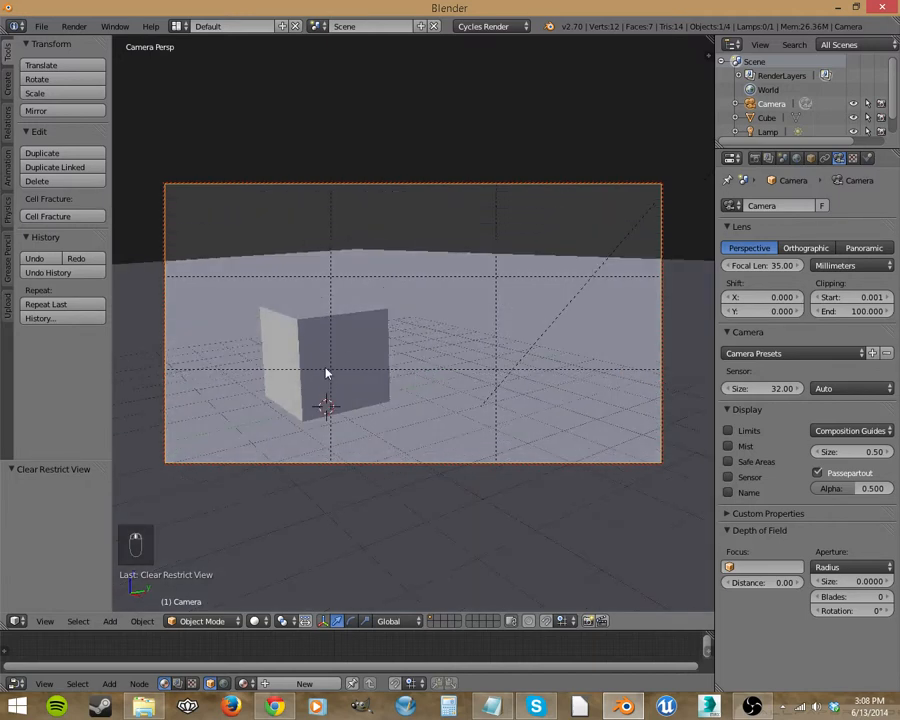
mouse_move(510, 410)
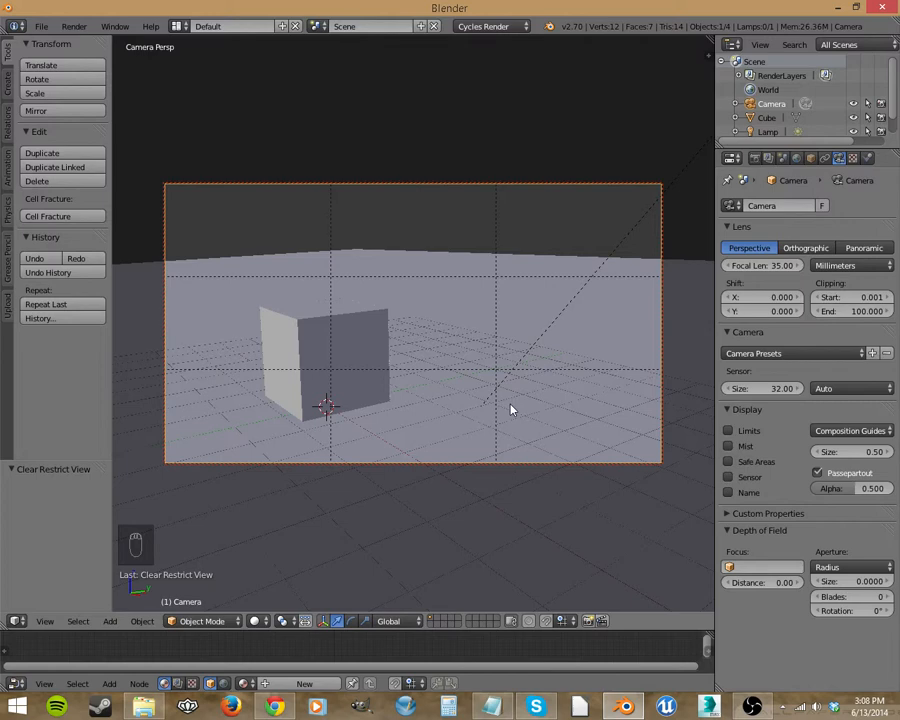
mouse_move(647, 410)
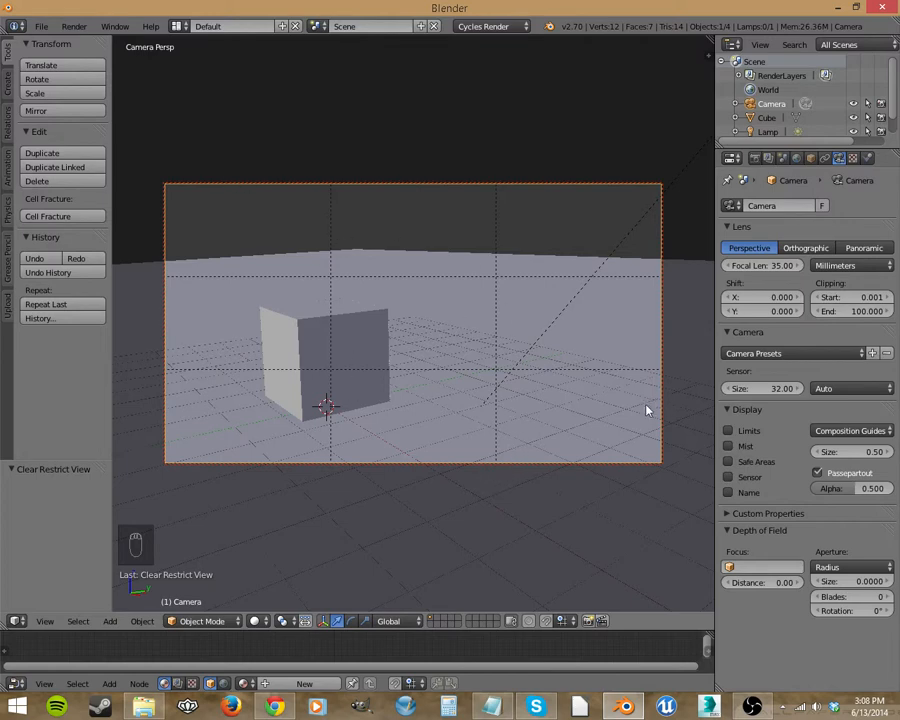
mouse_move(430, 511)
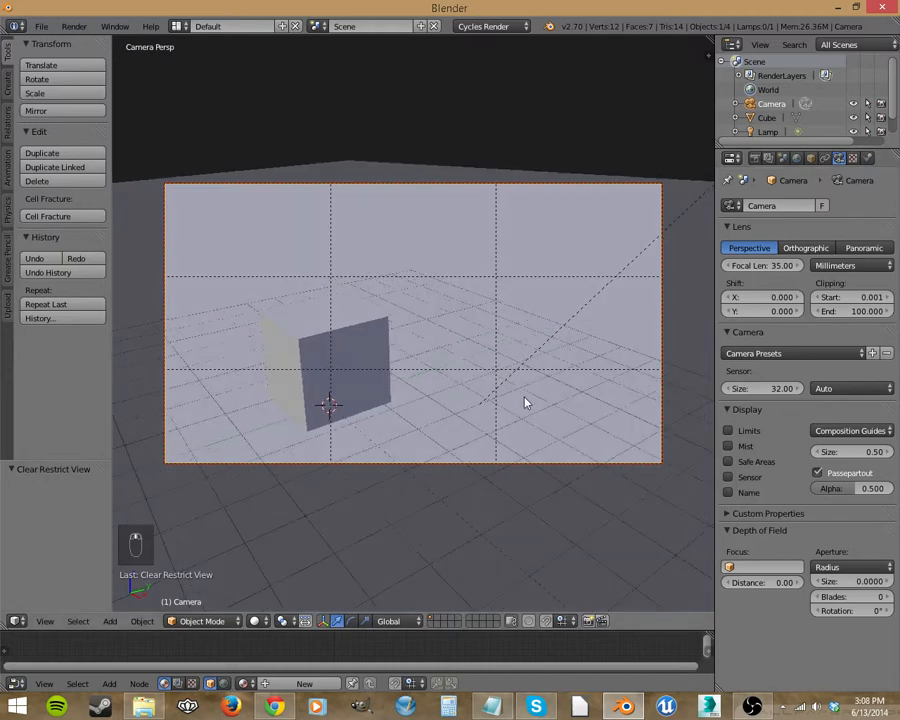
mouse_move(430, 403)
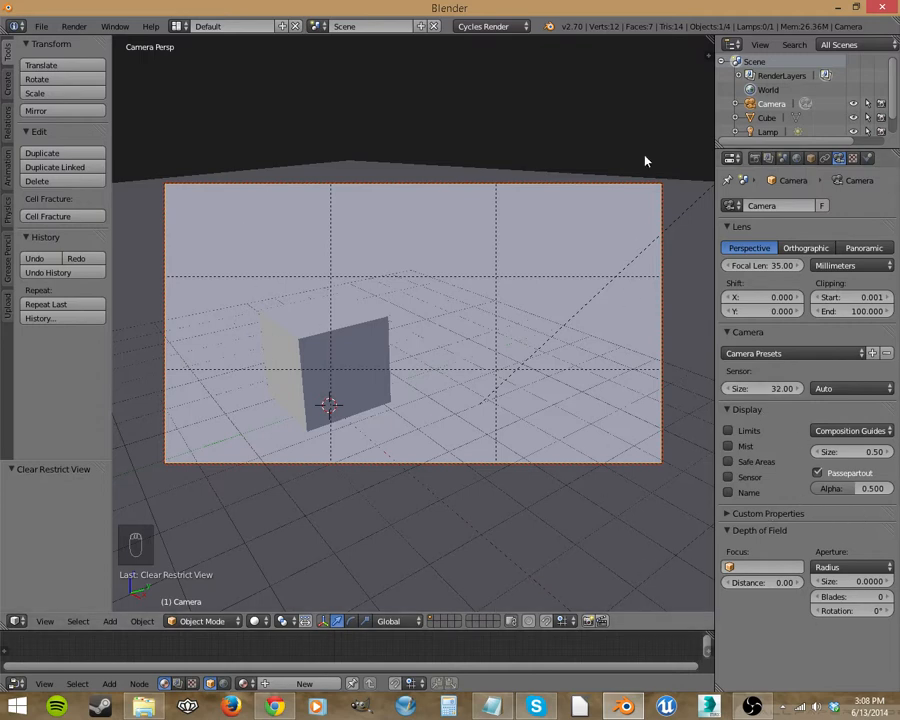
mouse_move(675, 131)
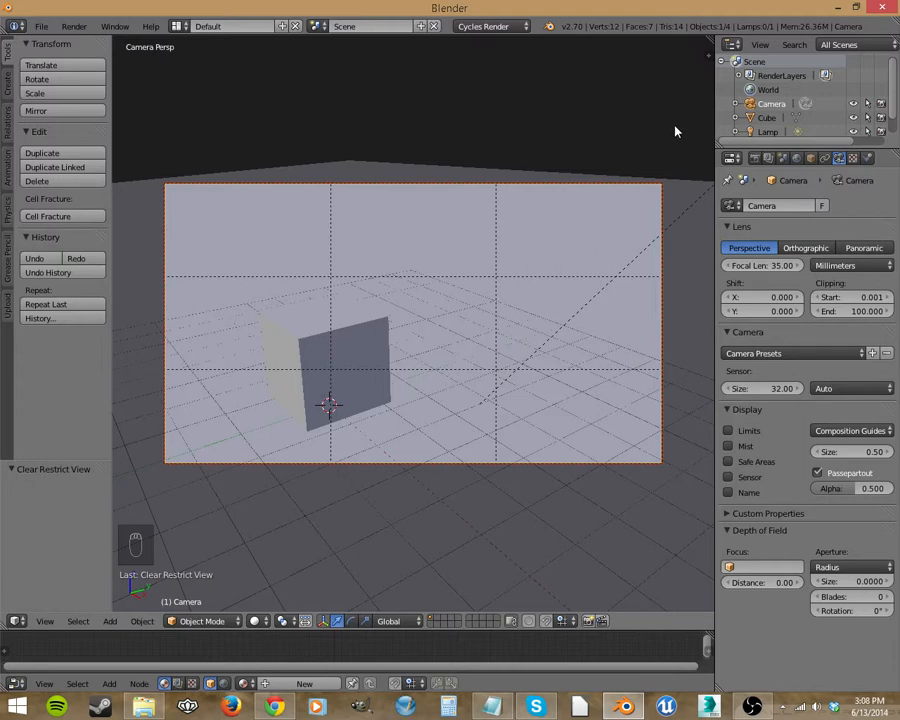
mouse_move(285, 119)
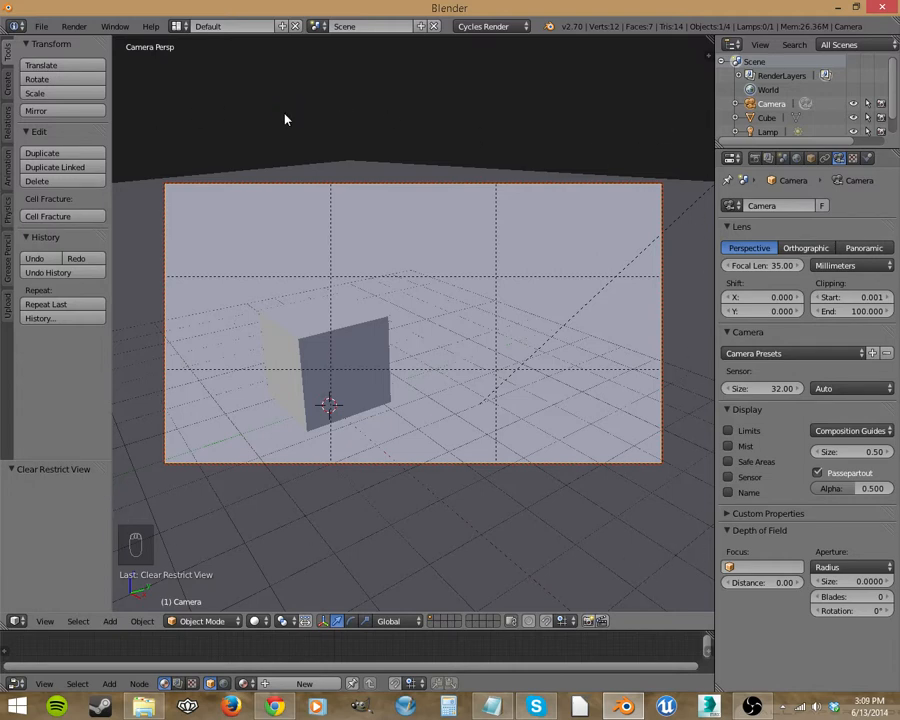
mouse_move(253, 232)
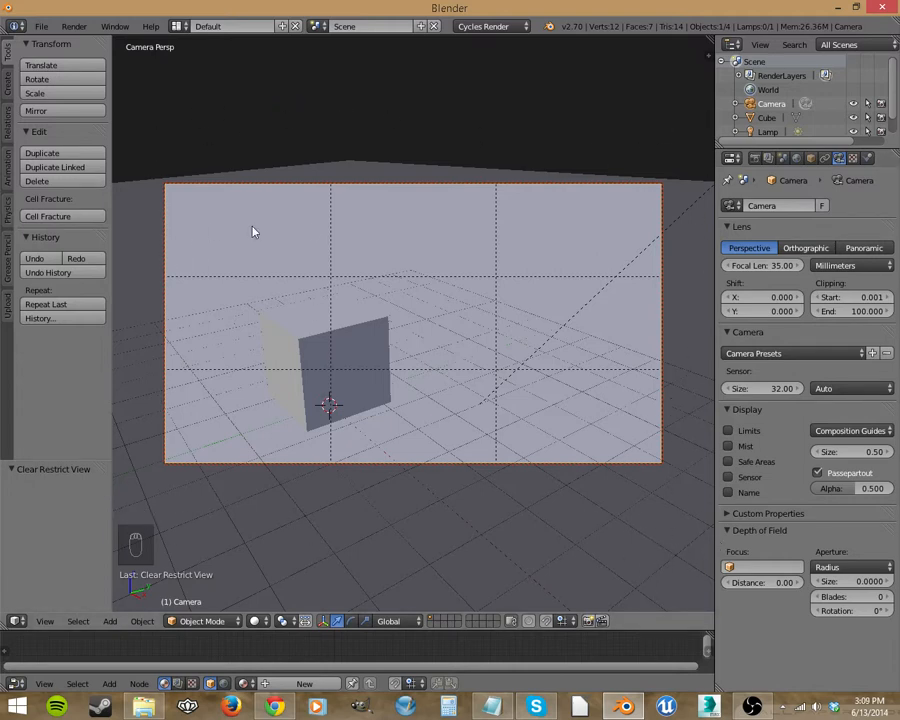
mouse_move(625, 128)
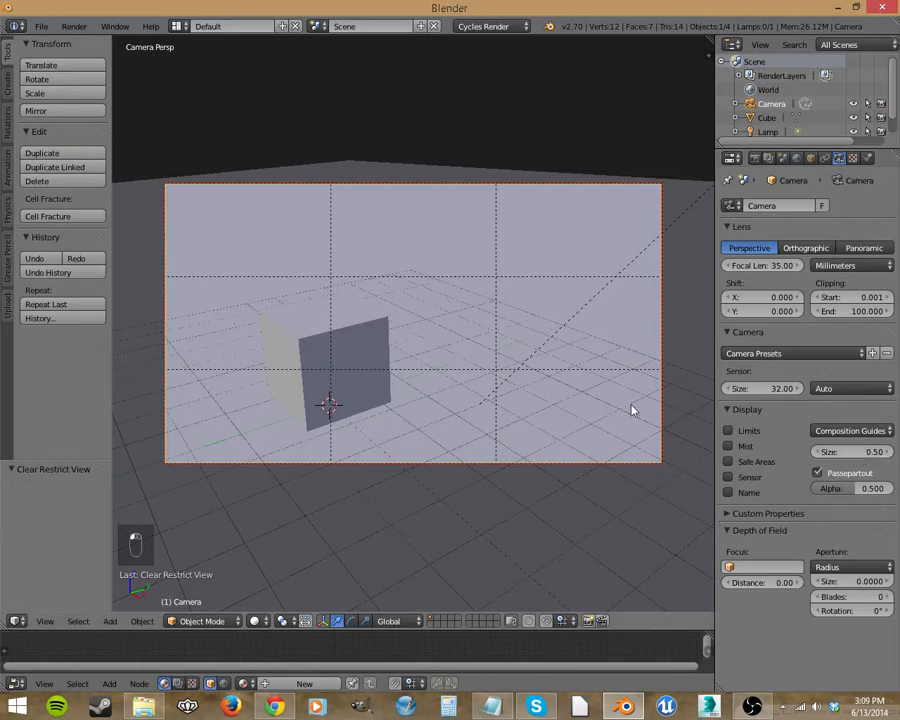
key("NUMPAD_0")
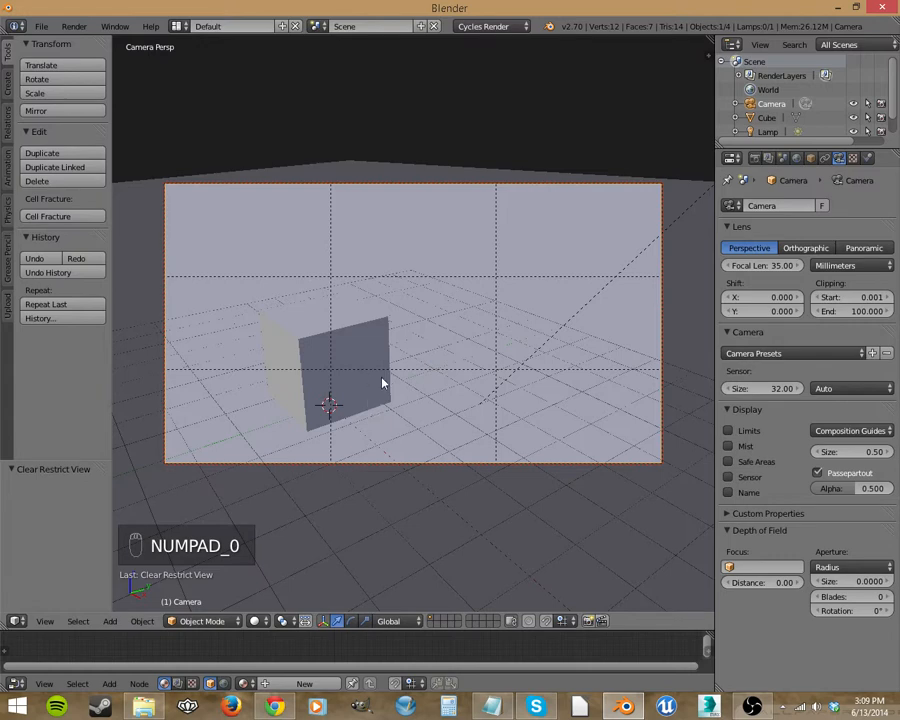
mouse_move(481, 304)
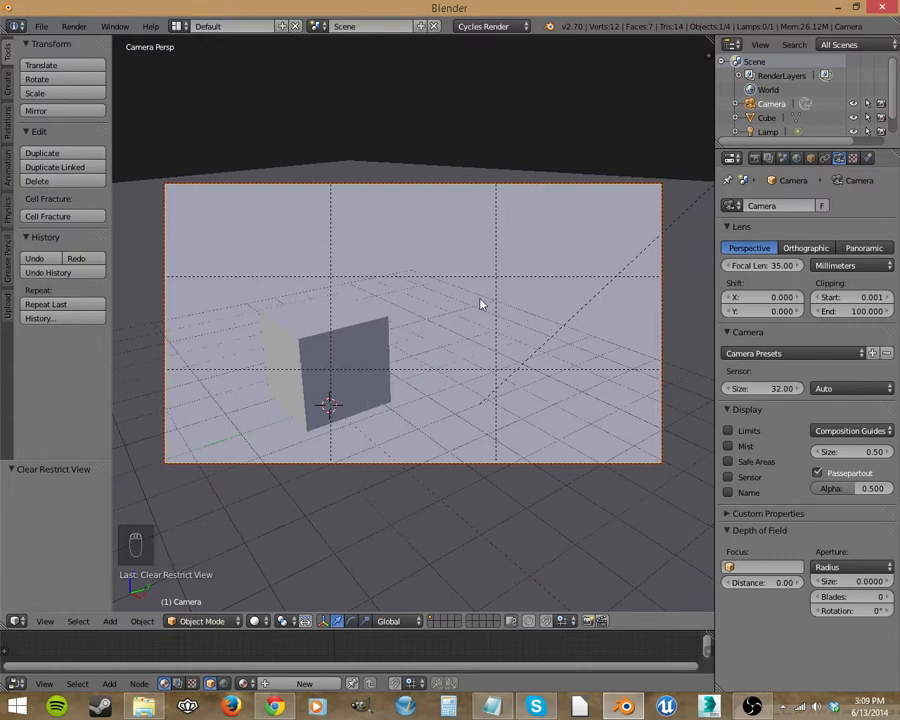
mouse_move(445, 370)
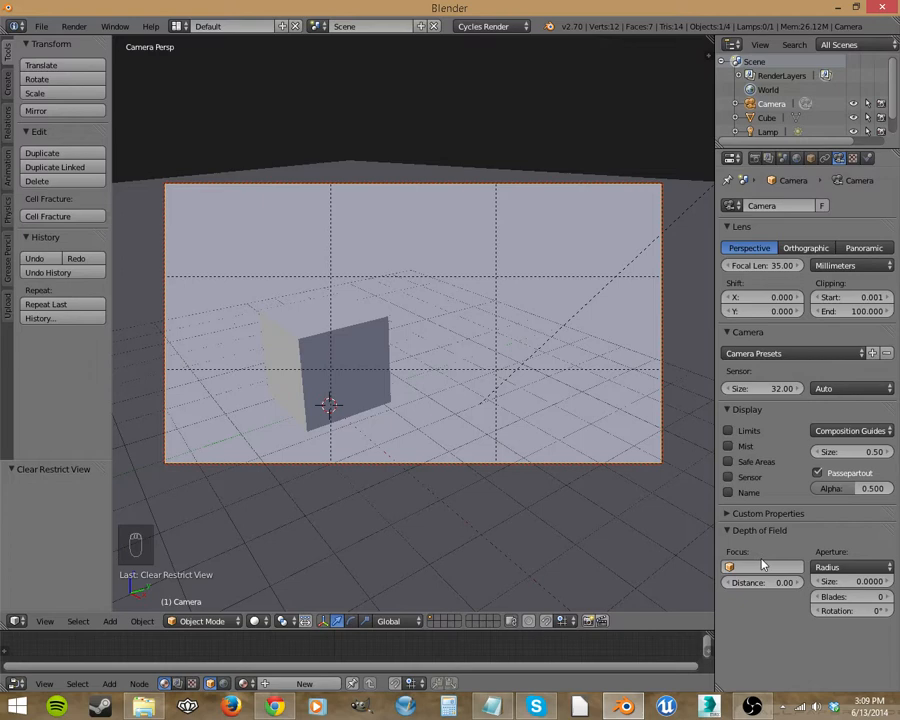
- Set depth-of-field focus to the Cube and raise the aperture size to 0.5
left_click(760, 567)
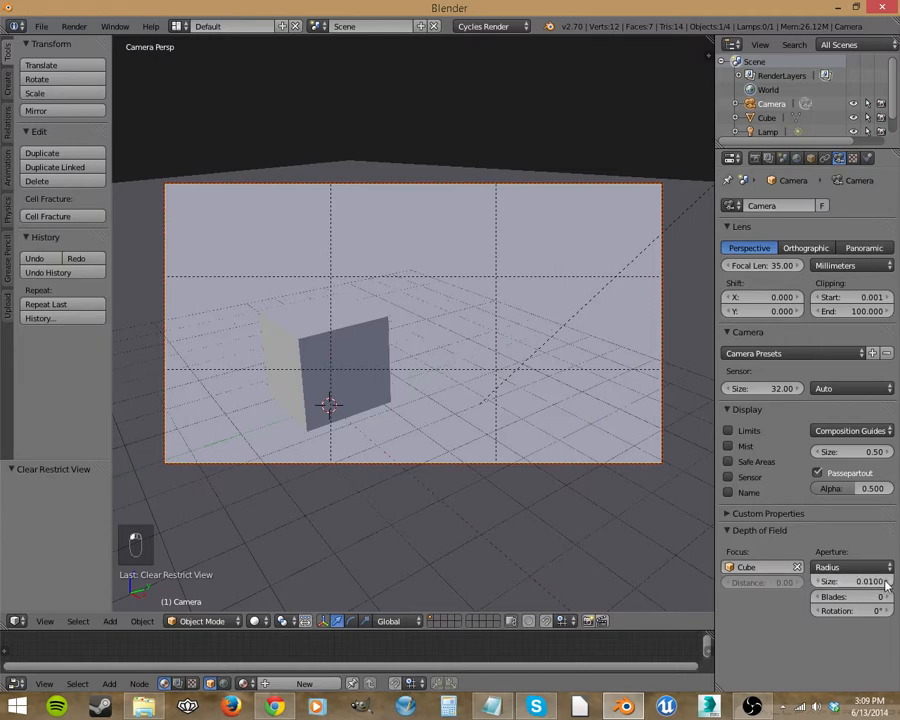
left_click_drag(850, 581, 850, 581)
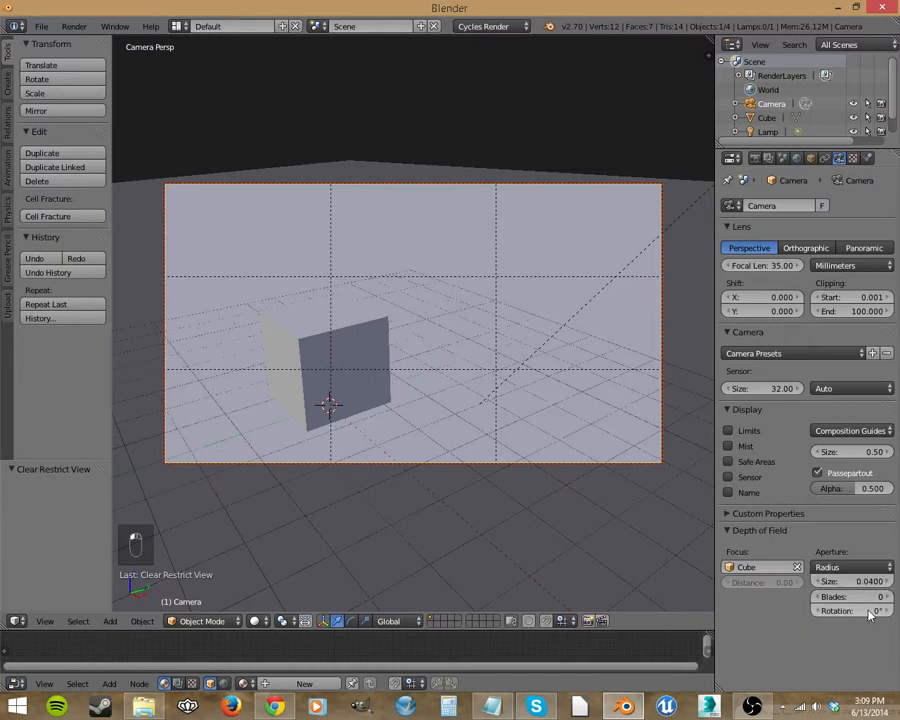
left_click(879, 581)
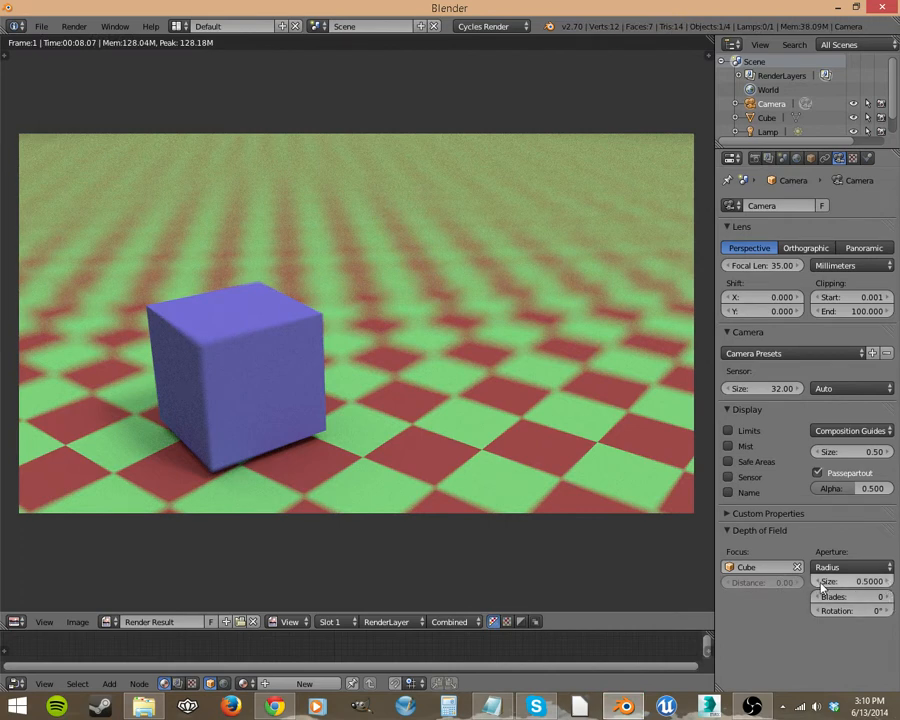
- Reduce the aperture to a 0.25 radius for milder floor blur
left_click(850, 581)
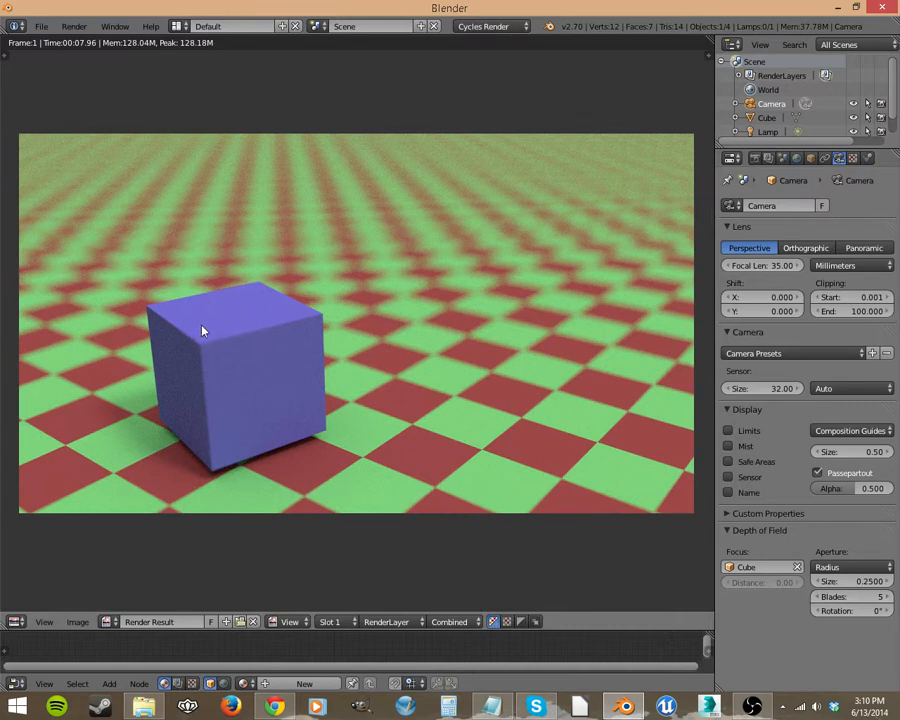
mouse_move(190, 268)
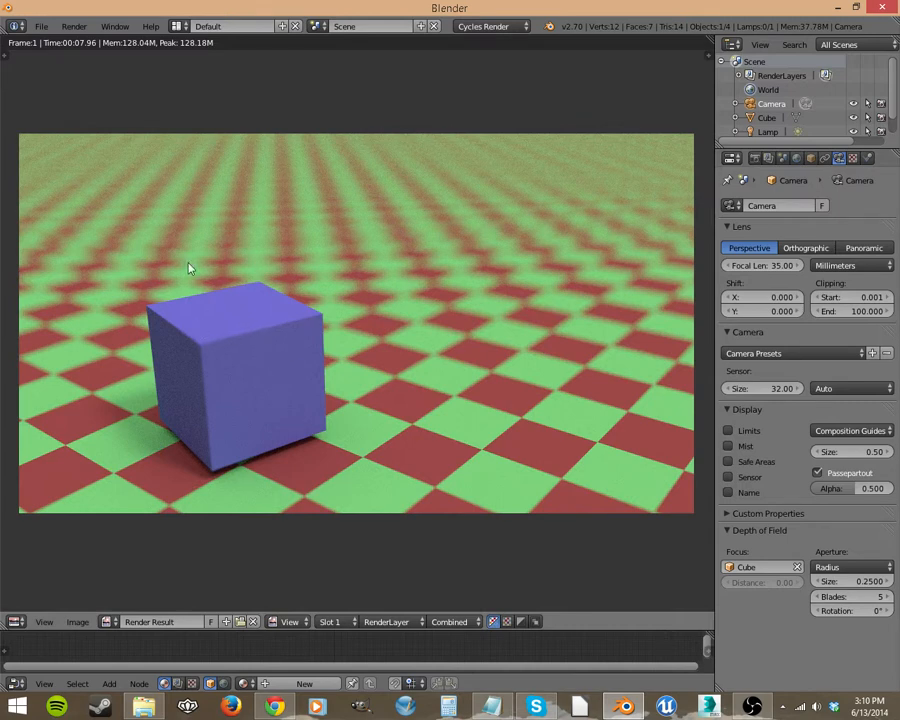
mouse_move(377, 446)
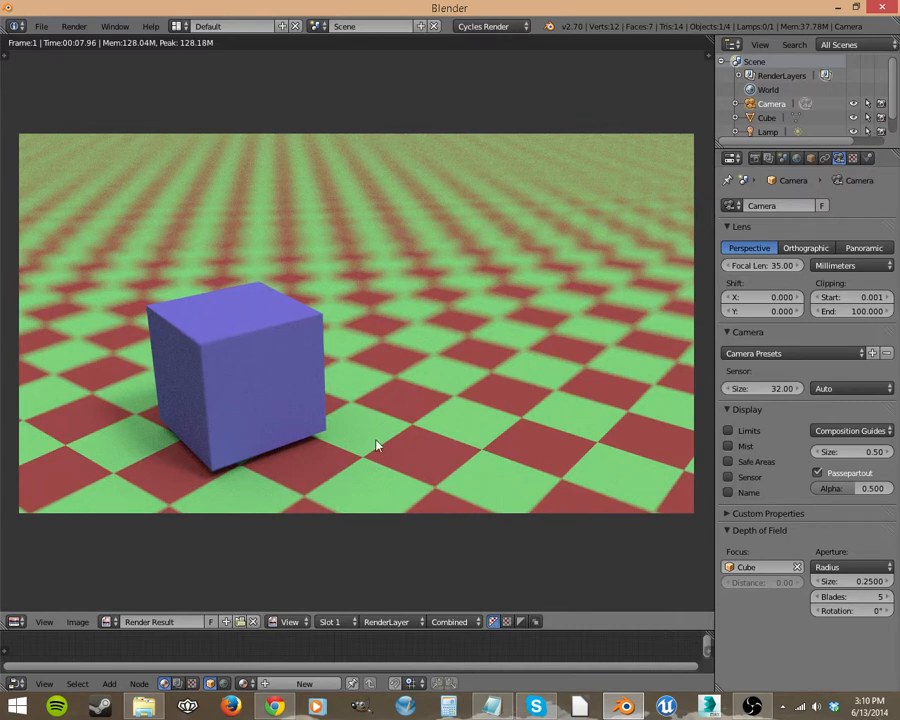
mouse_move(508, 362)
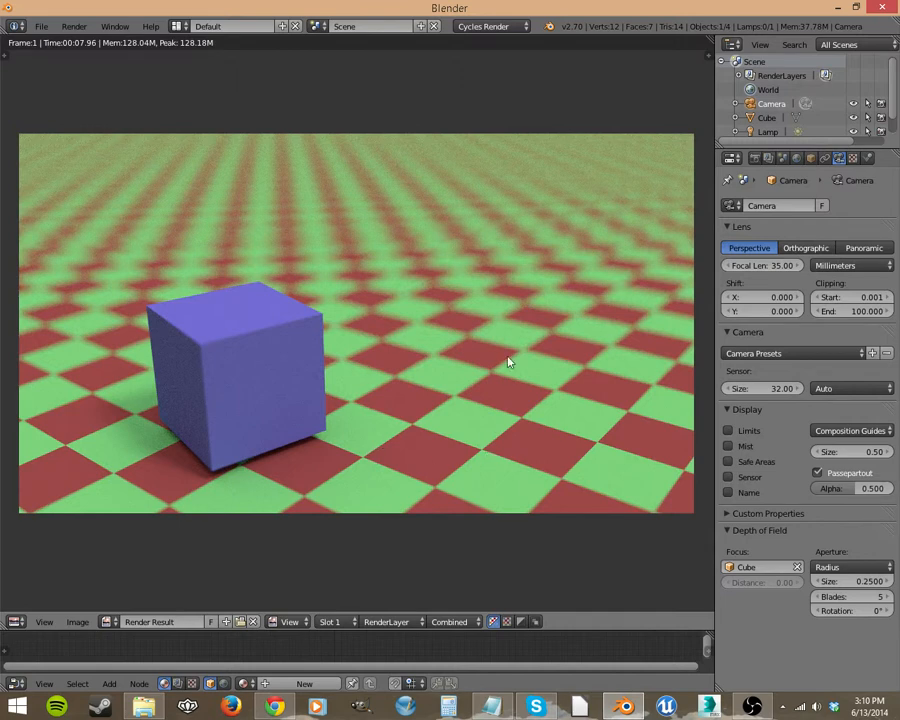
mouse_move(599, 506)
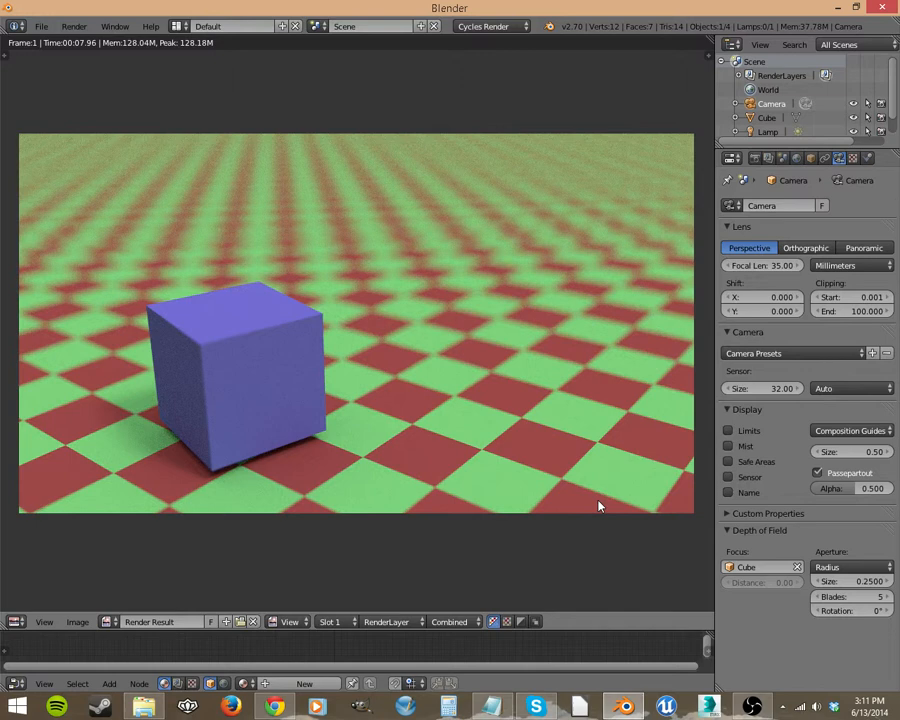
mouse_move(562, 374)
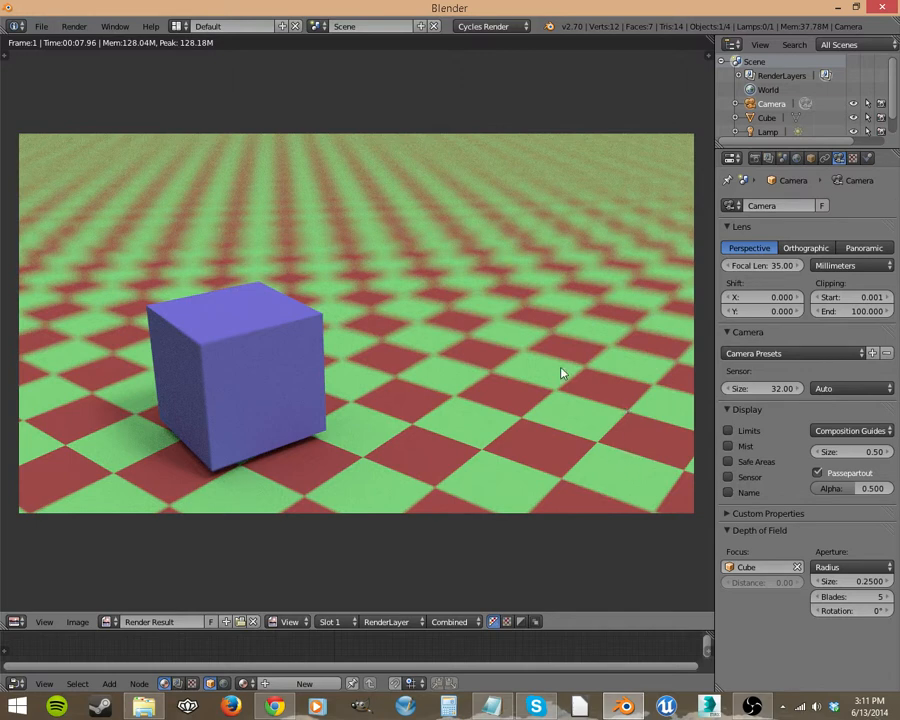
mouse_move(517, 340)
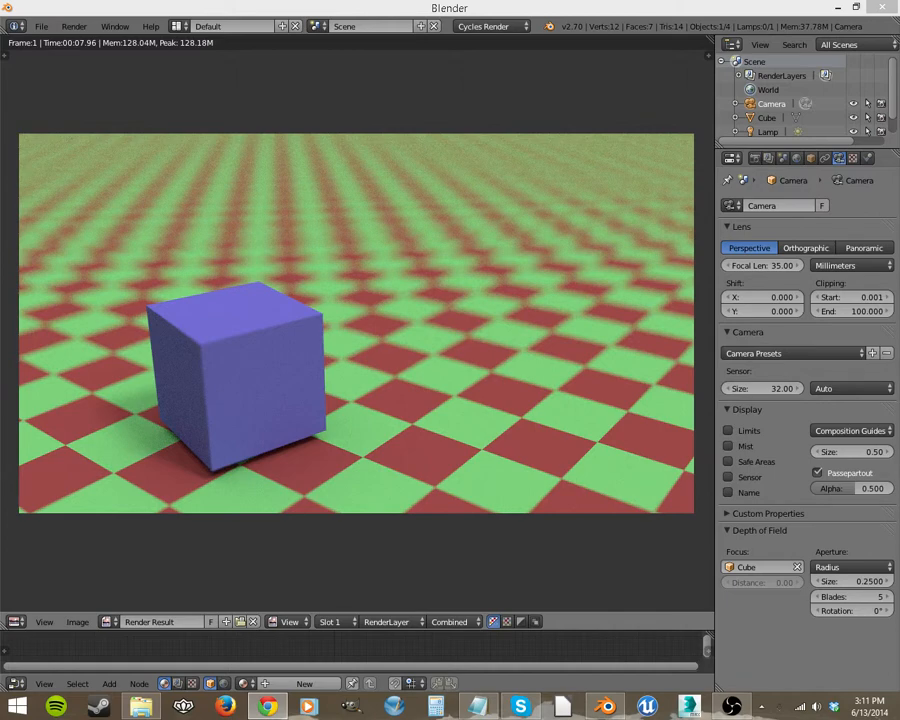
- View the National Geographic starfield photo in Chrome, then close the browser
left_click(272, 707)
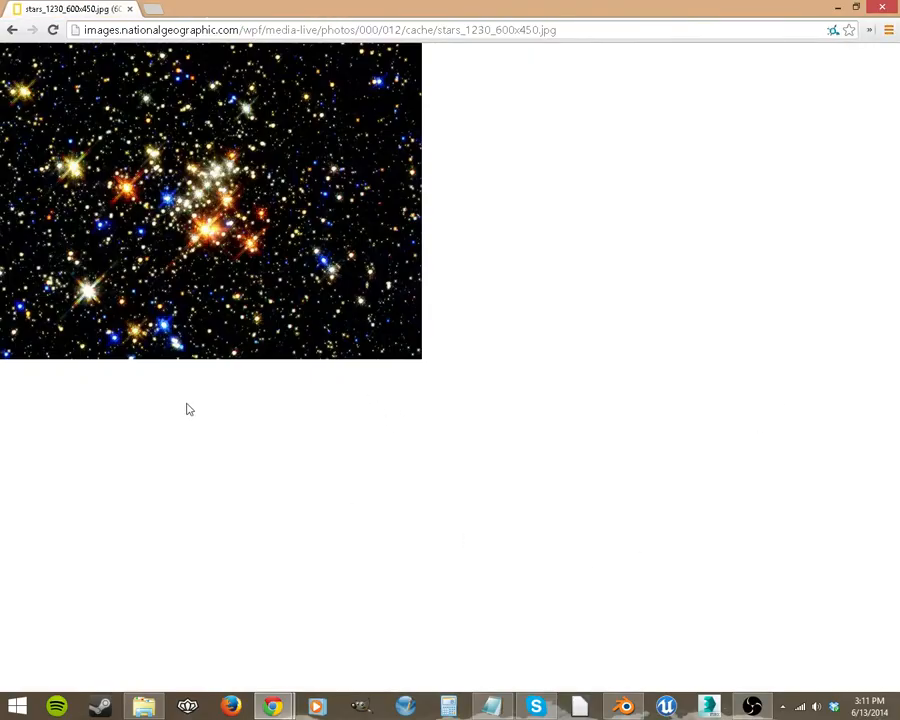
mouse_move(135, 330)
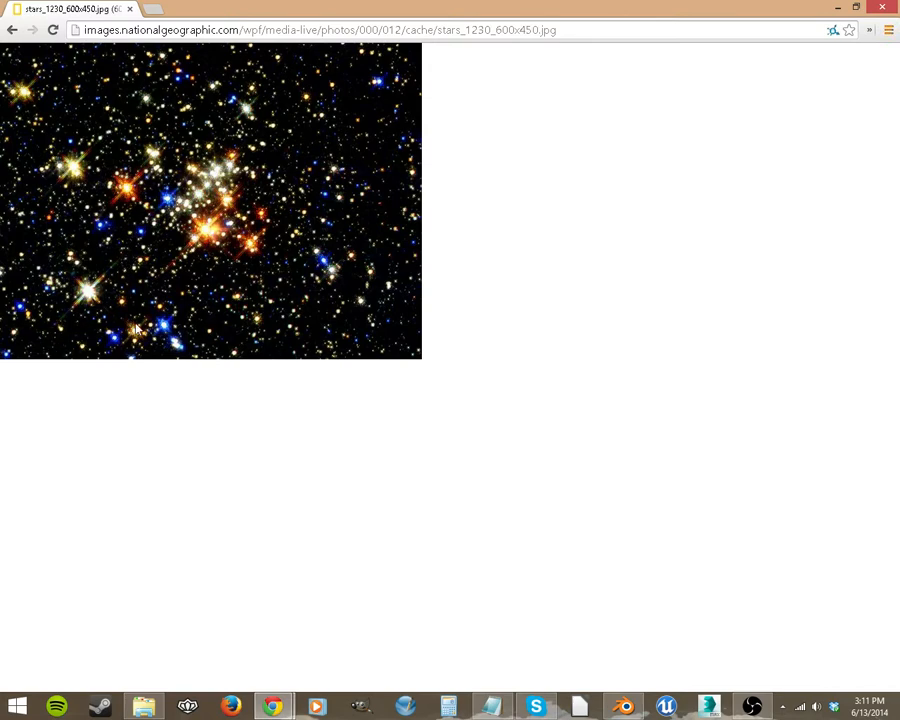
mouse_move(157, 283)
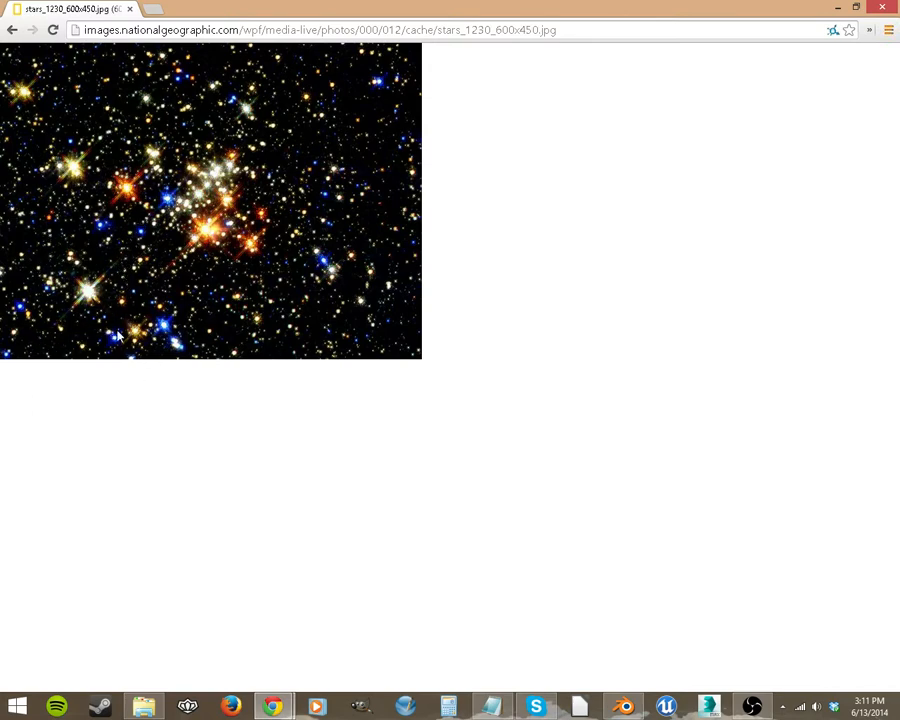
mouse_move(163, 358)
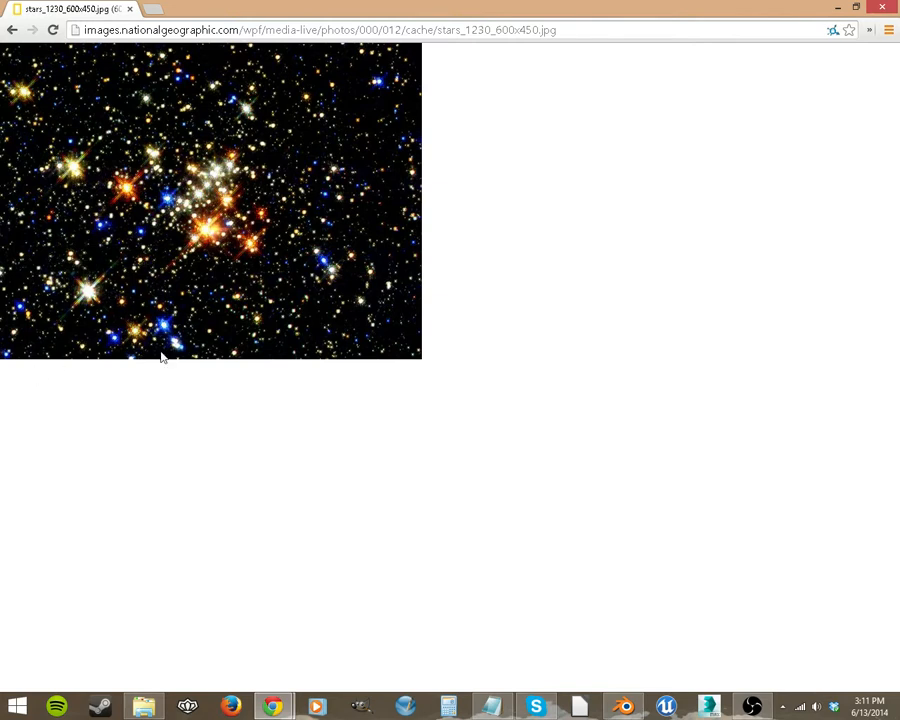
mouse_move(118, 323)
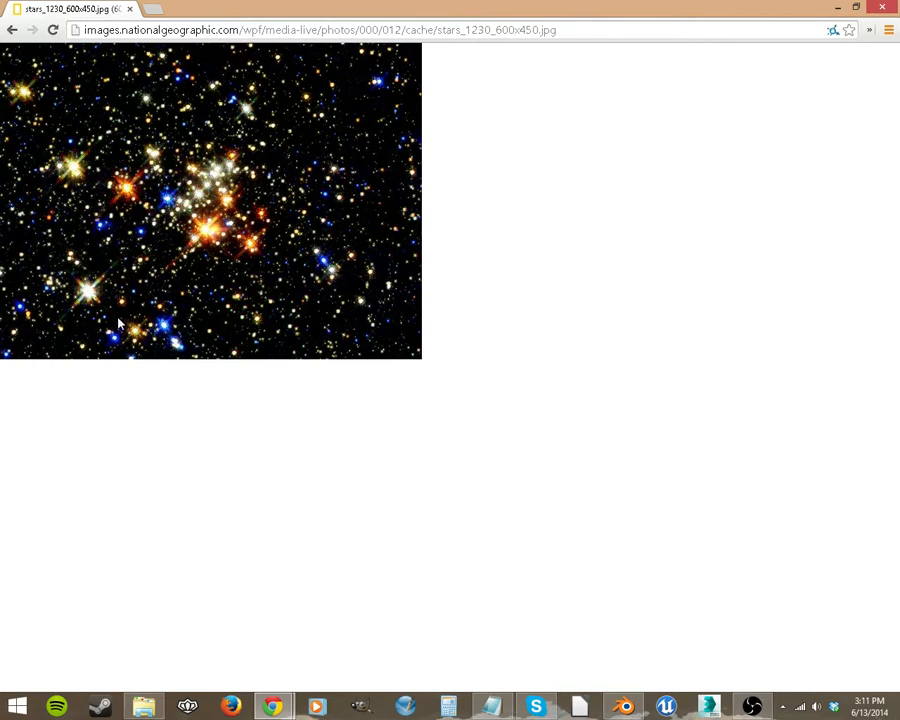
mouse_move(455, 450)
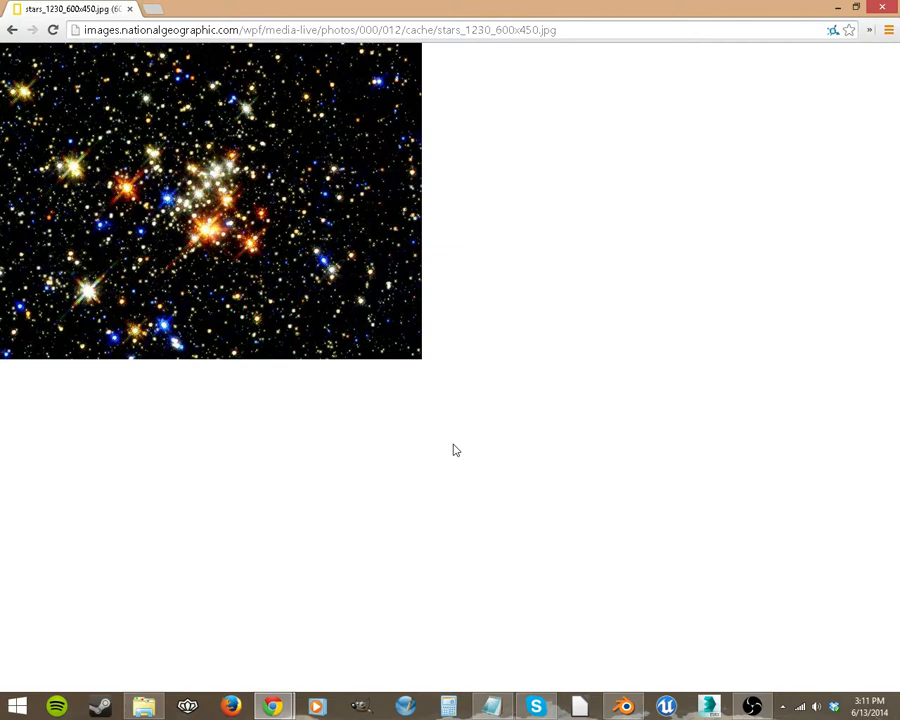
mouse_move(97, 294)
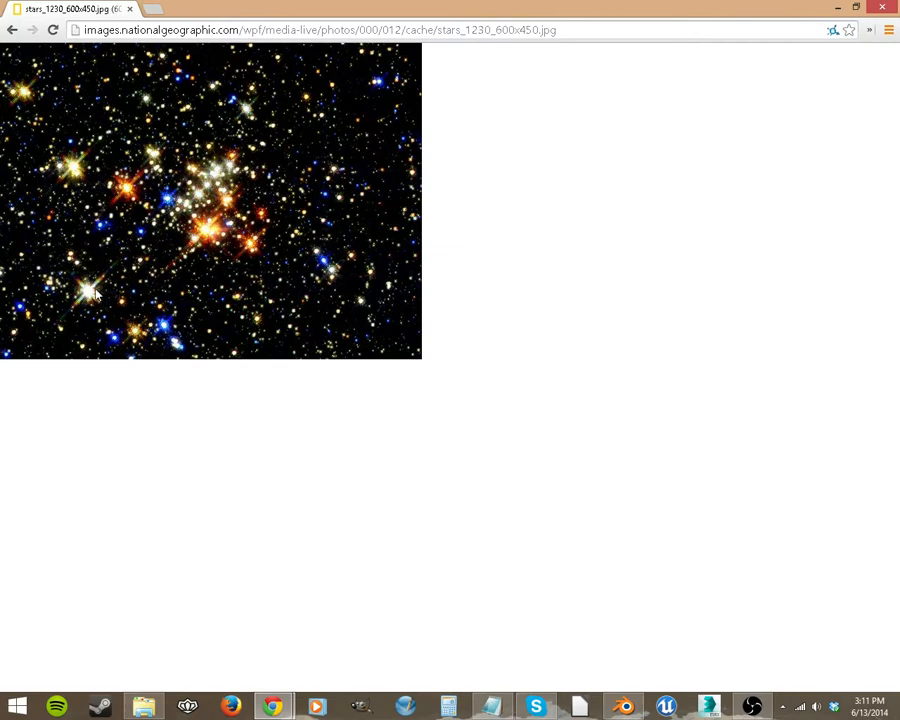
mouse_move(301, 434)
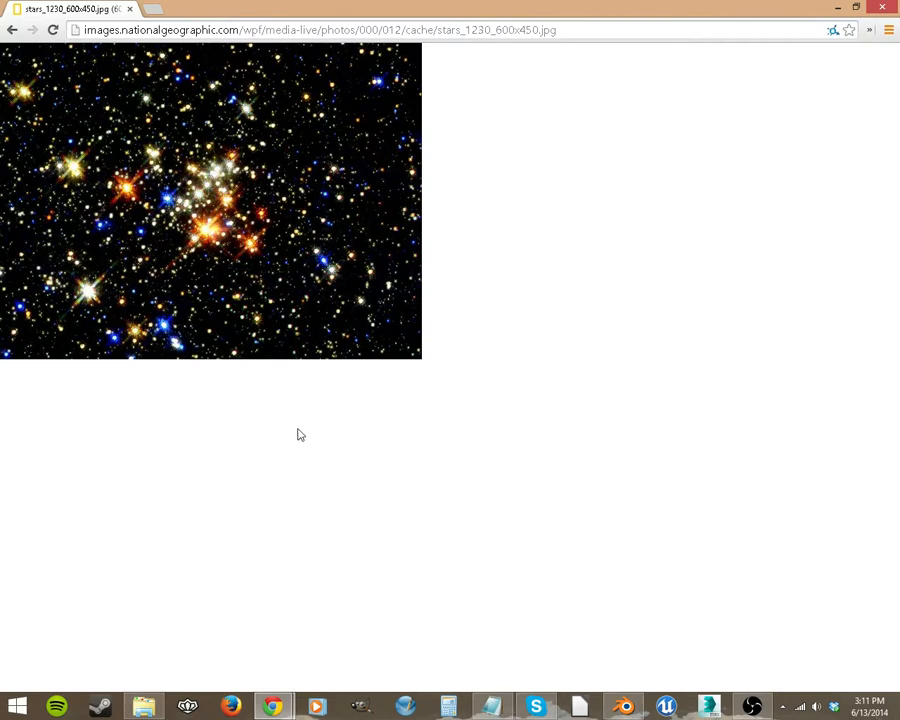
mouse_move(307, 422)
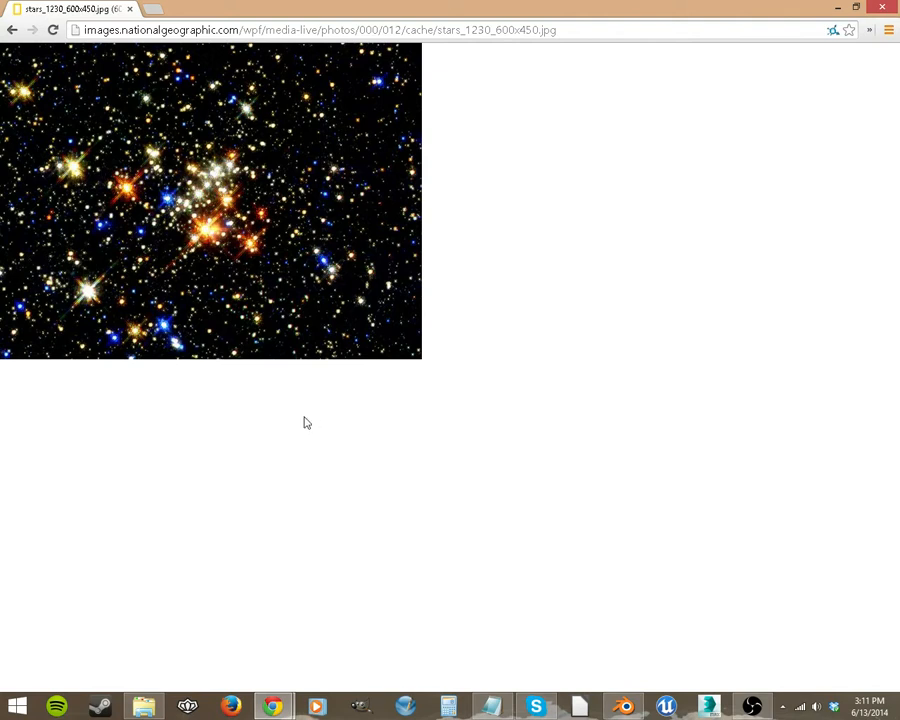
mouse_move(150, 343)
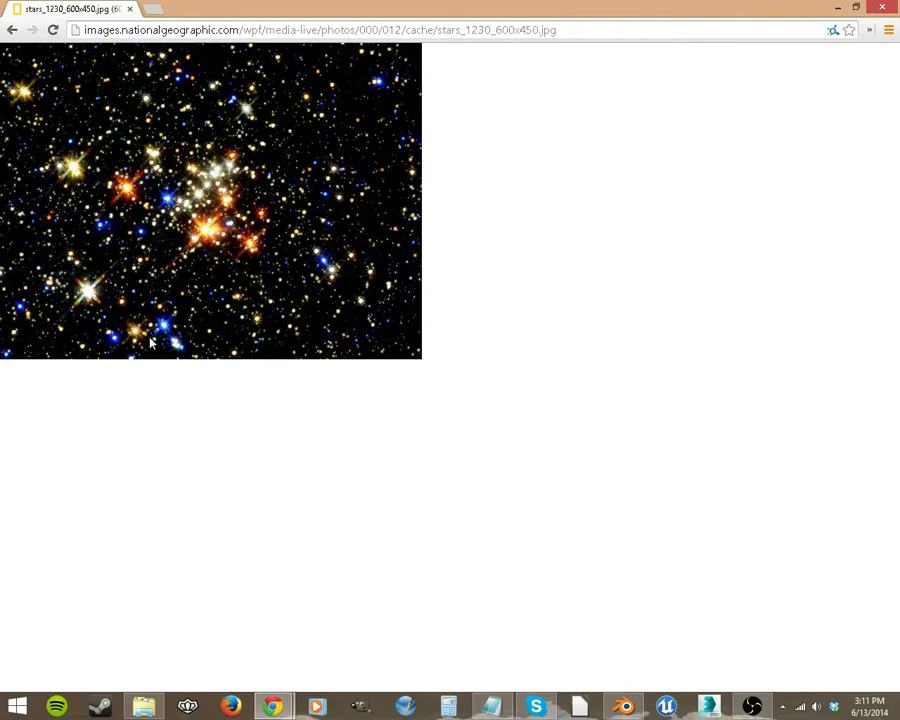
mouse_move(92, 311)
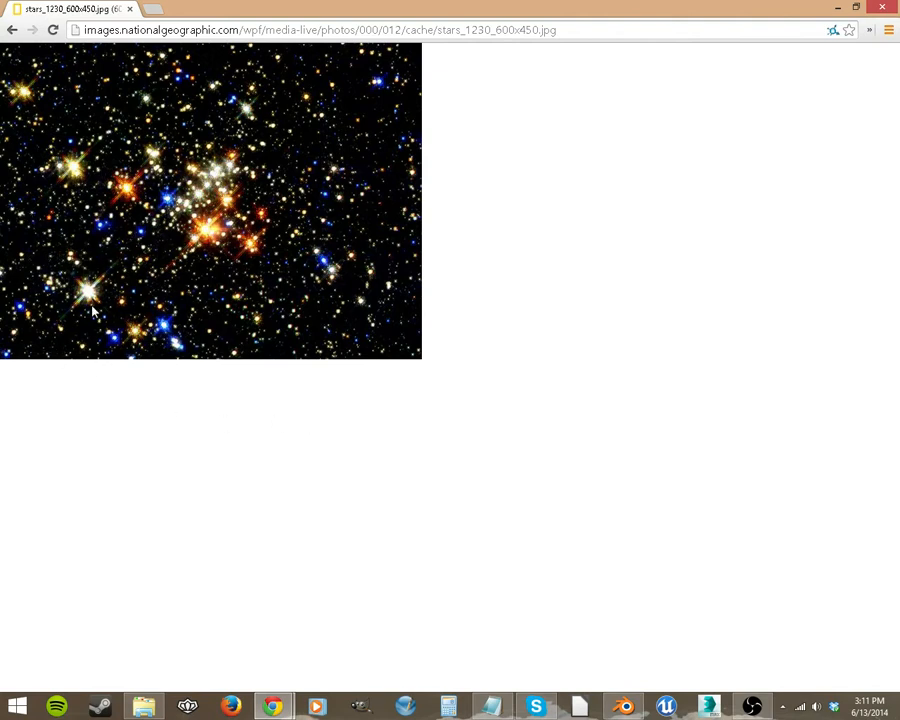
mouse_move(57, 317)
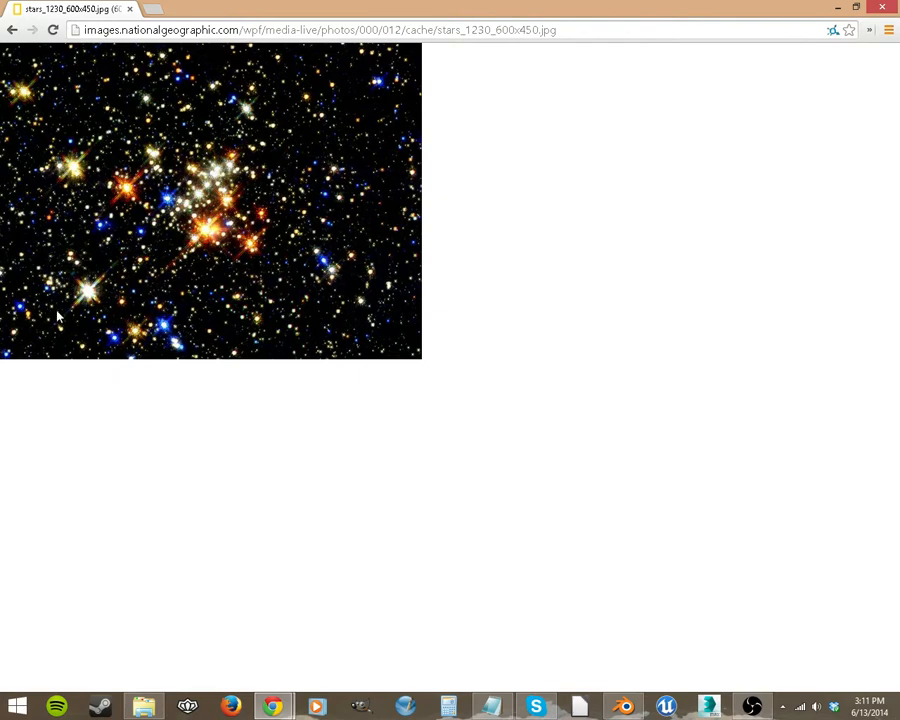
mouse_move(428, 350)
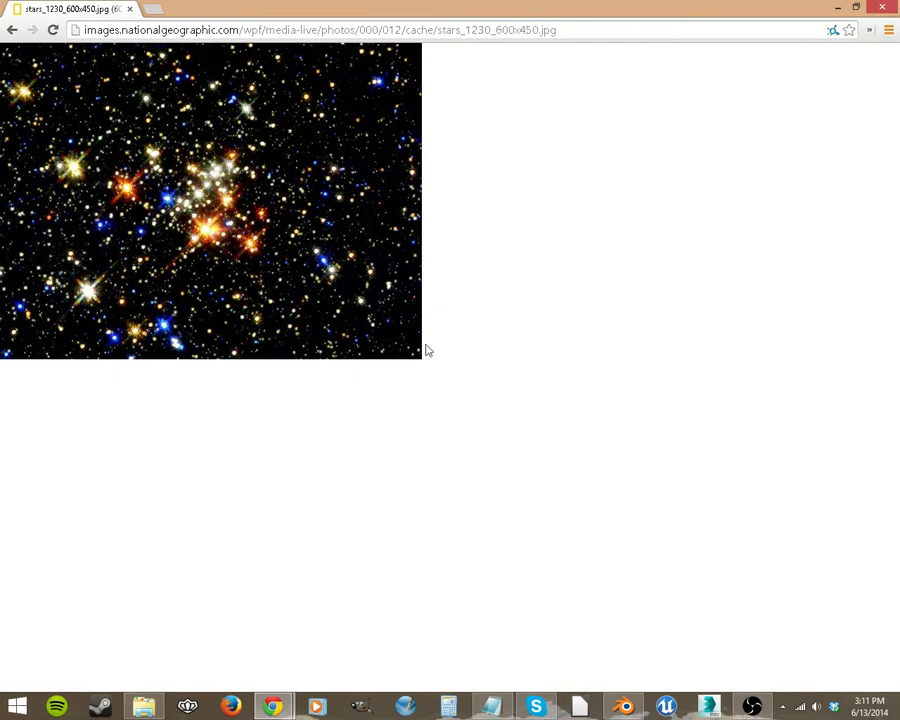
mouse_move(58, 243)
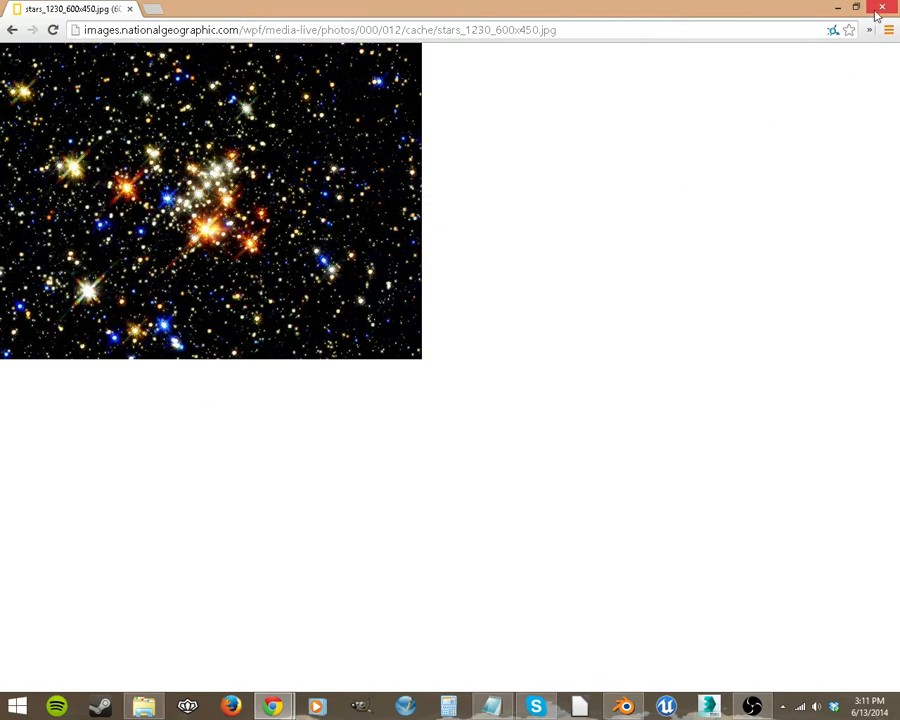
left_click(881, 8)
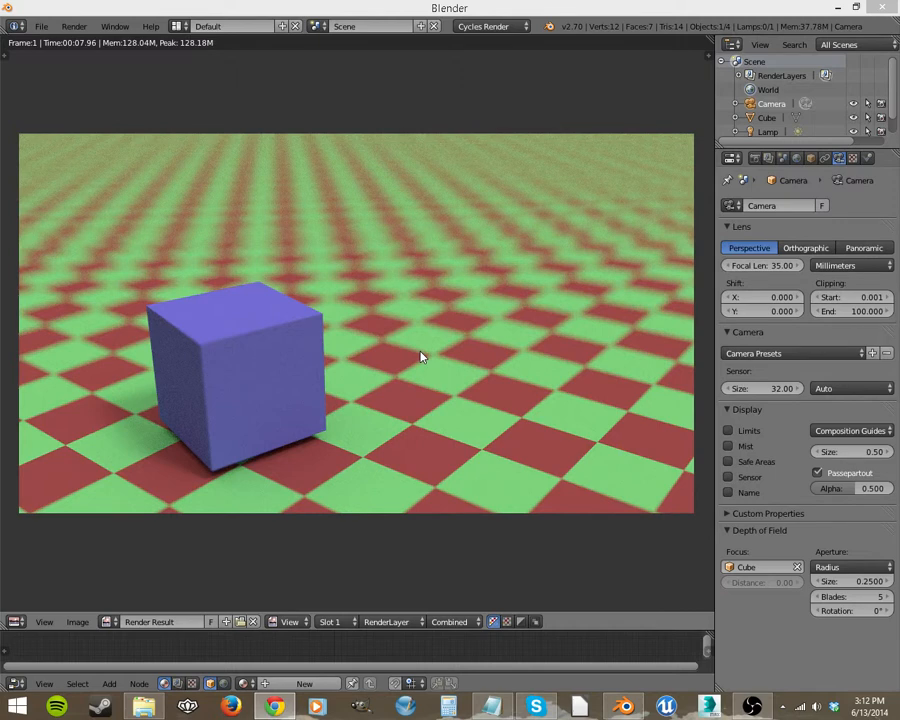
mouse_move(613, 423)
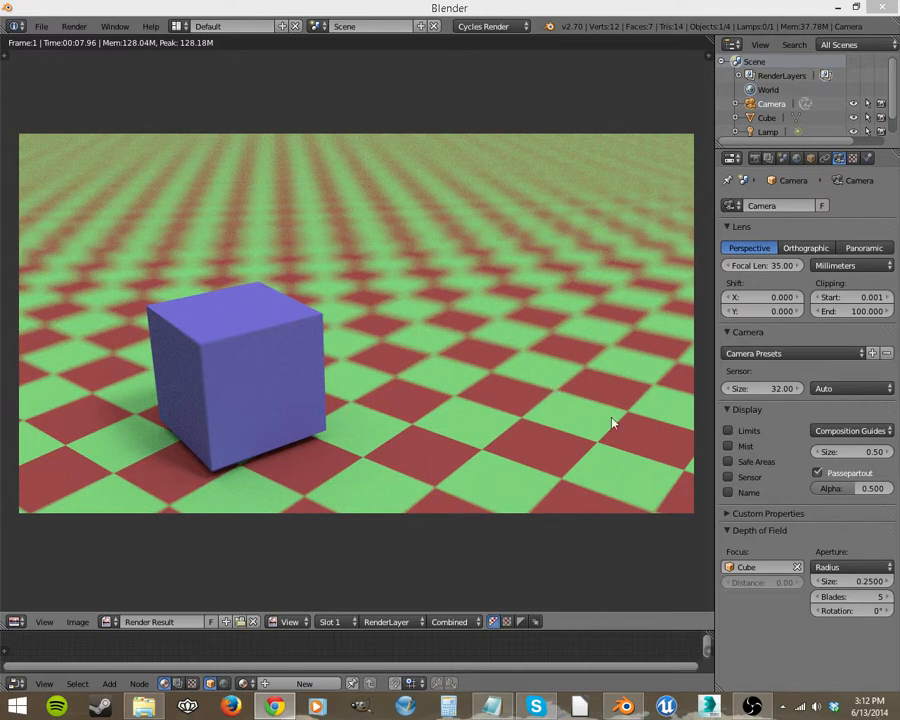
mouse_move(789, 644)
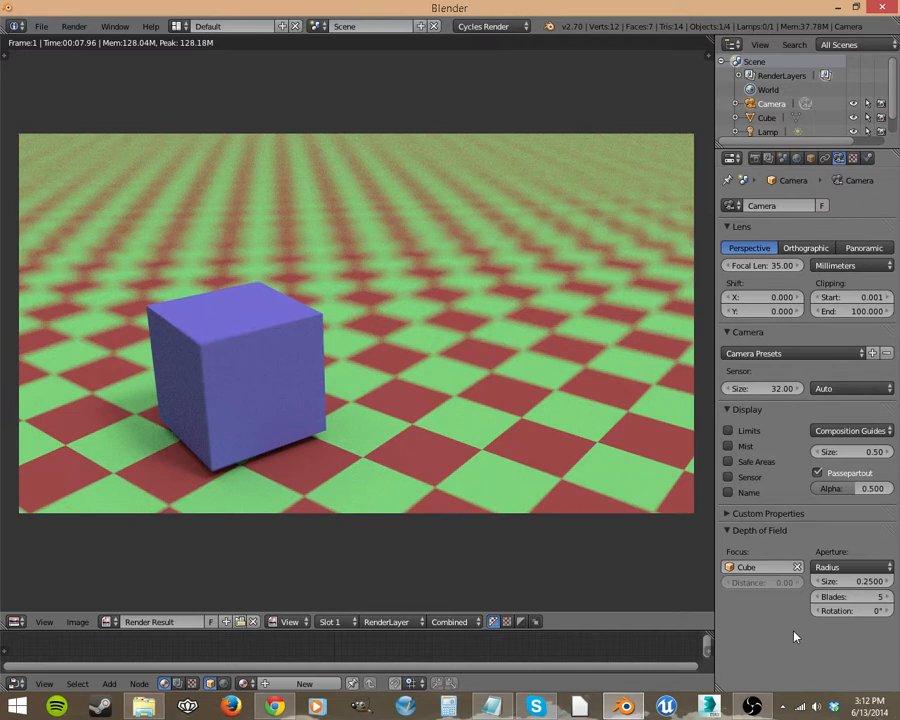
mouse_move(848, 626)
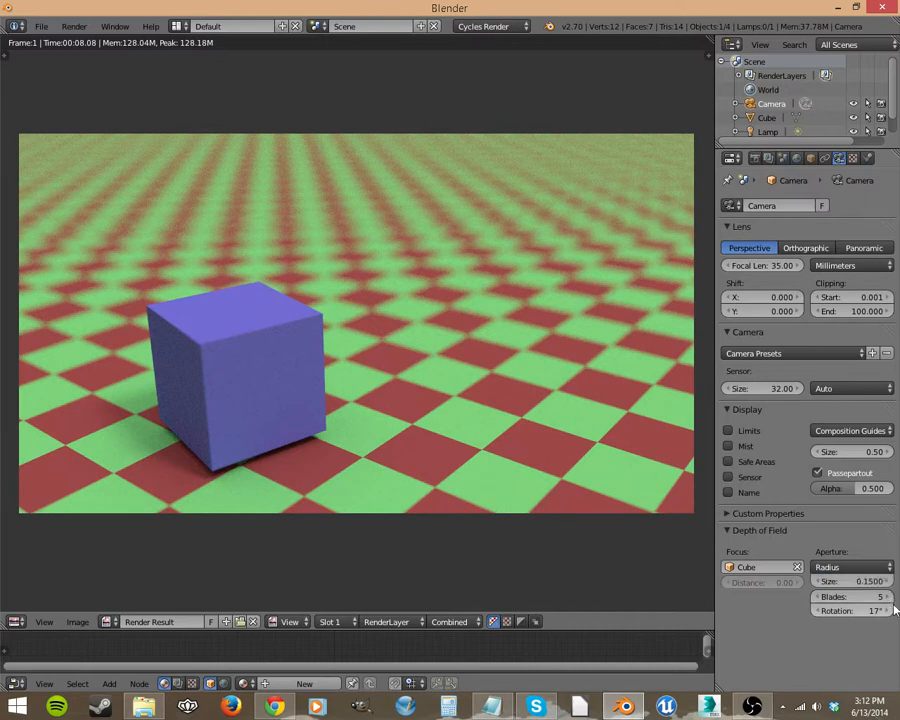
mouse_move(485, 438)
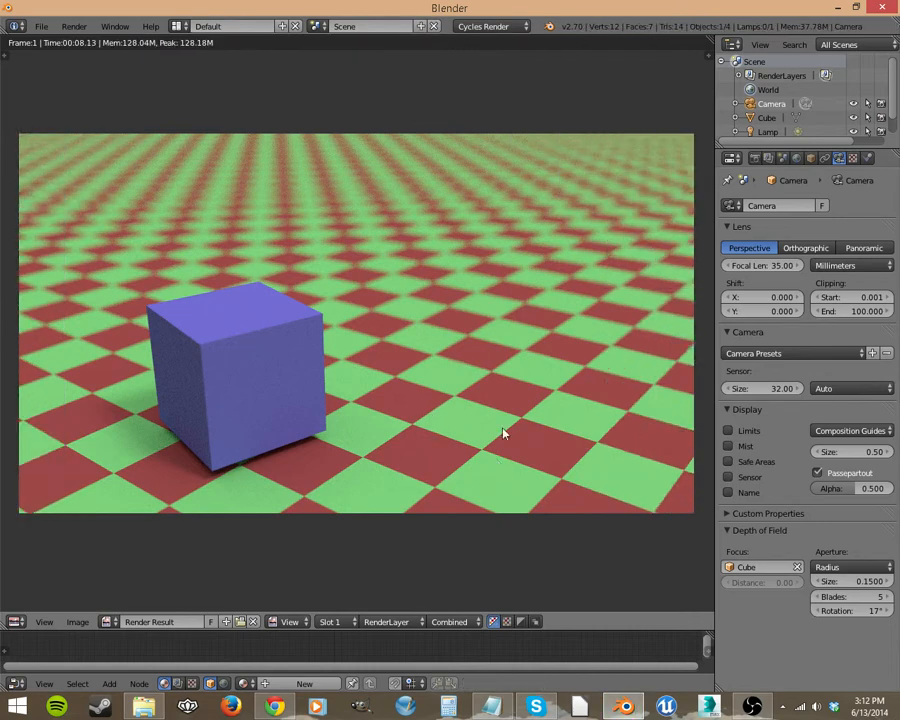
mouse_move(580, 520)
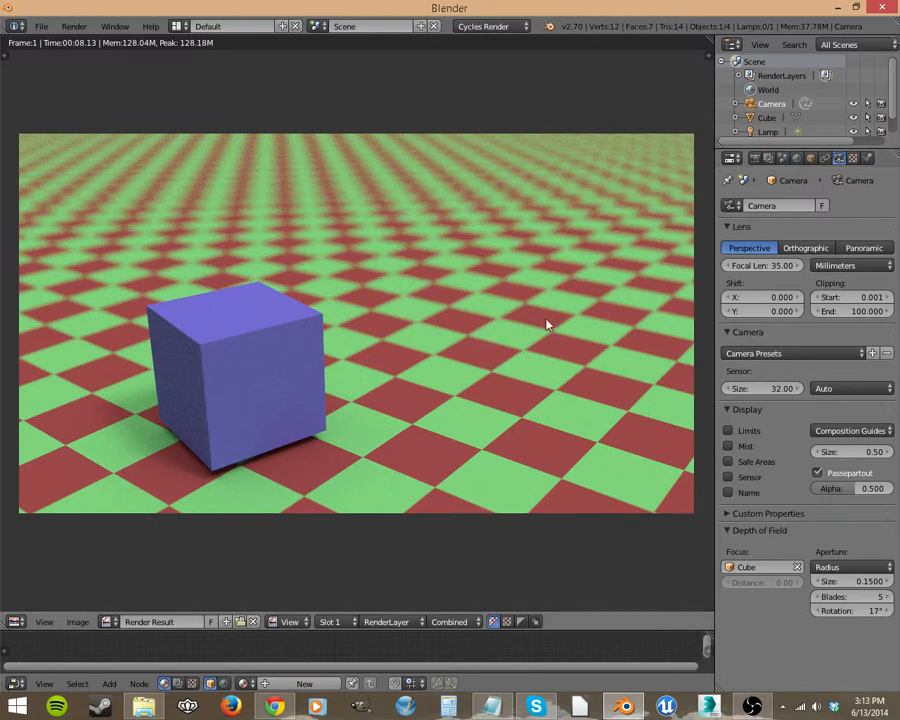
mouse_move(622, 390)
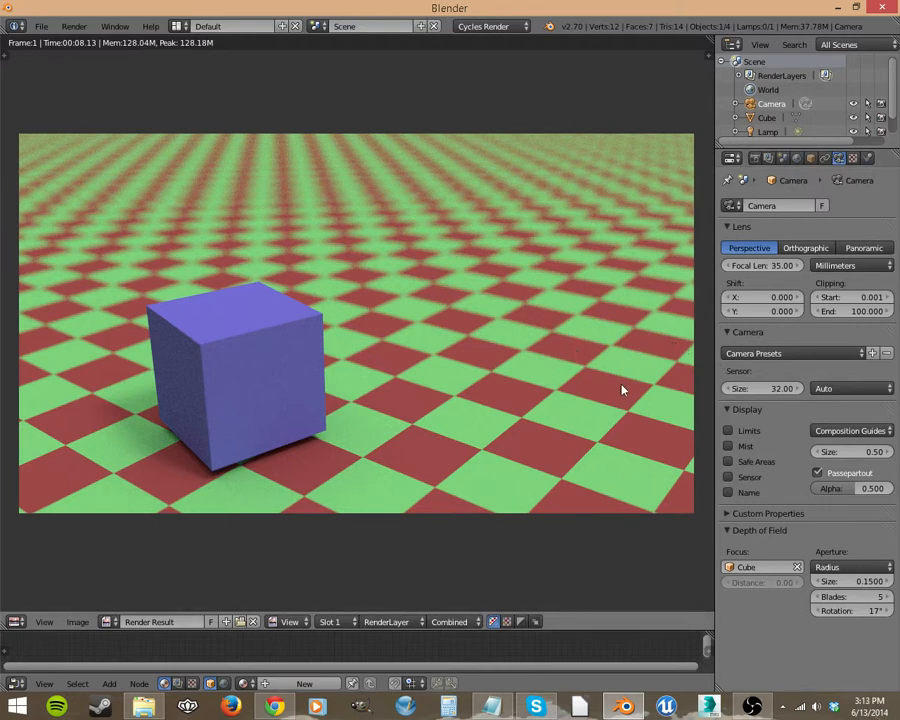
mouse_move(585, 415)
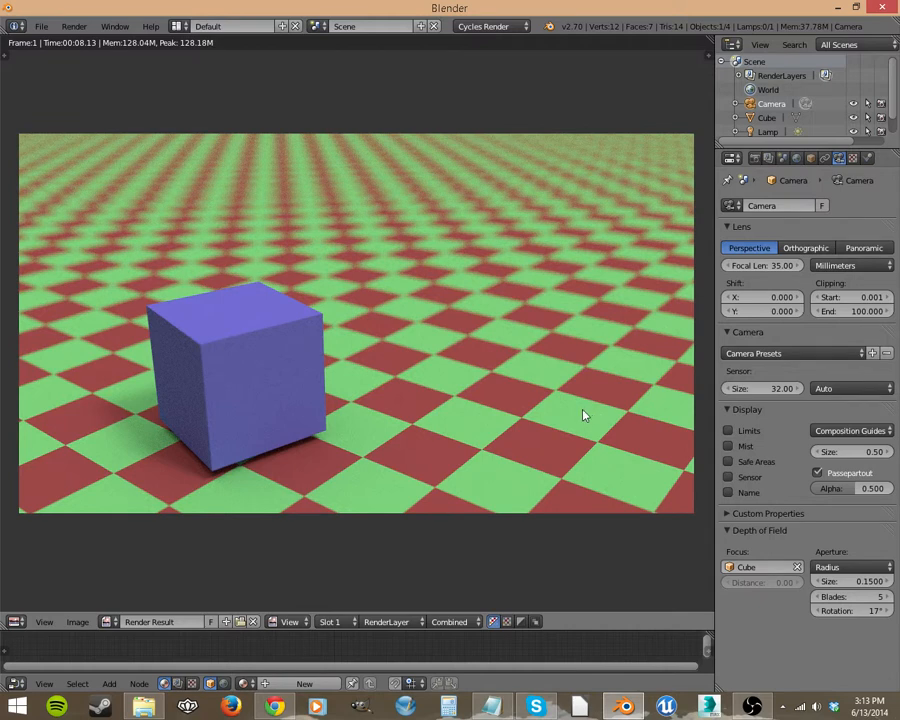
mouse_move(468, 439)
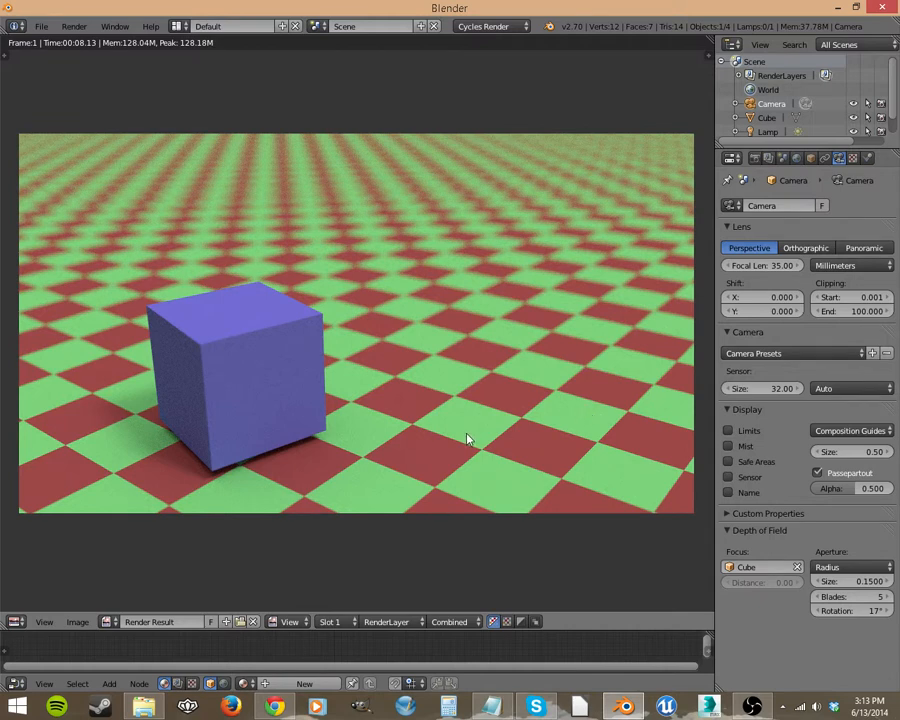
- Adjust the camera's Depth of Field settings: aperture size 0.15, blade rotation 17°
left_click(805, 247)
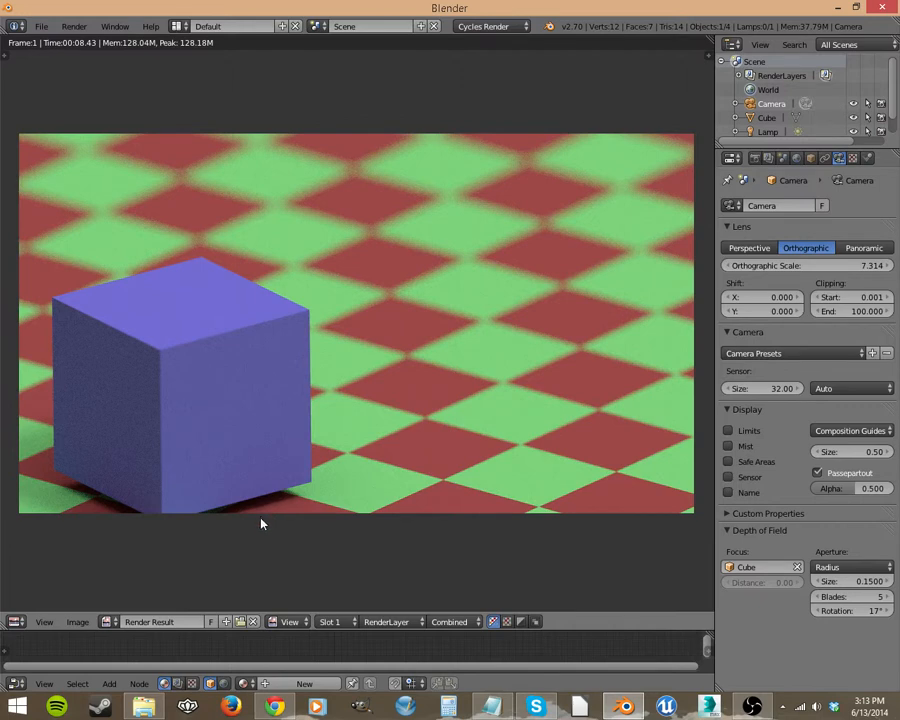
mouse_move(284, 503)
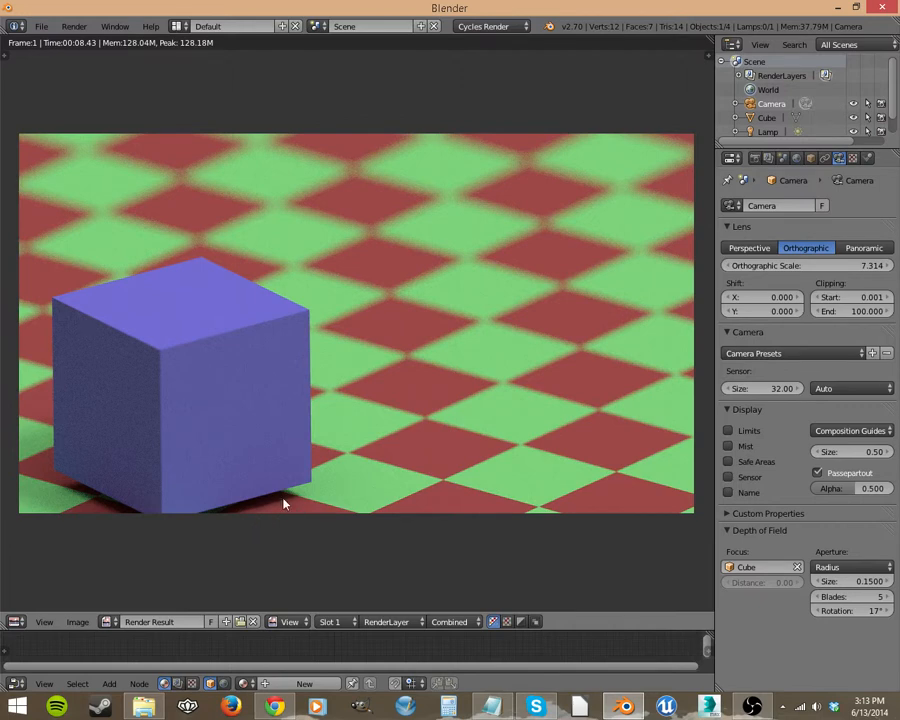
mouse_move(457, 459)
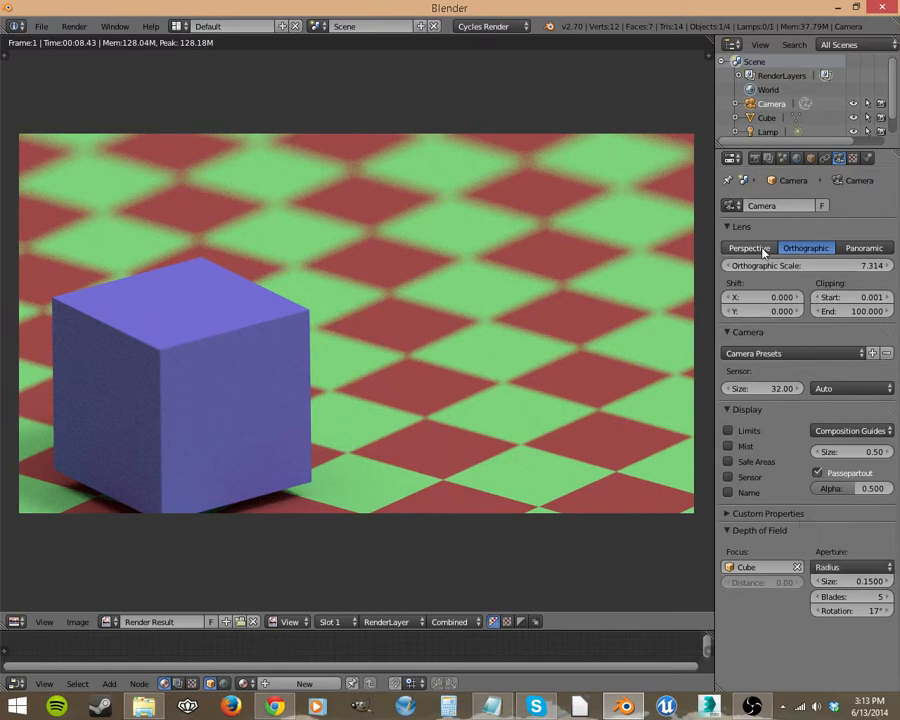
mouse_move(753, 548)
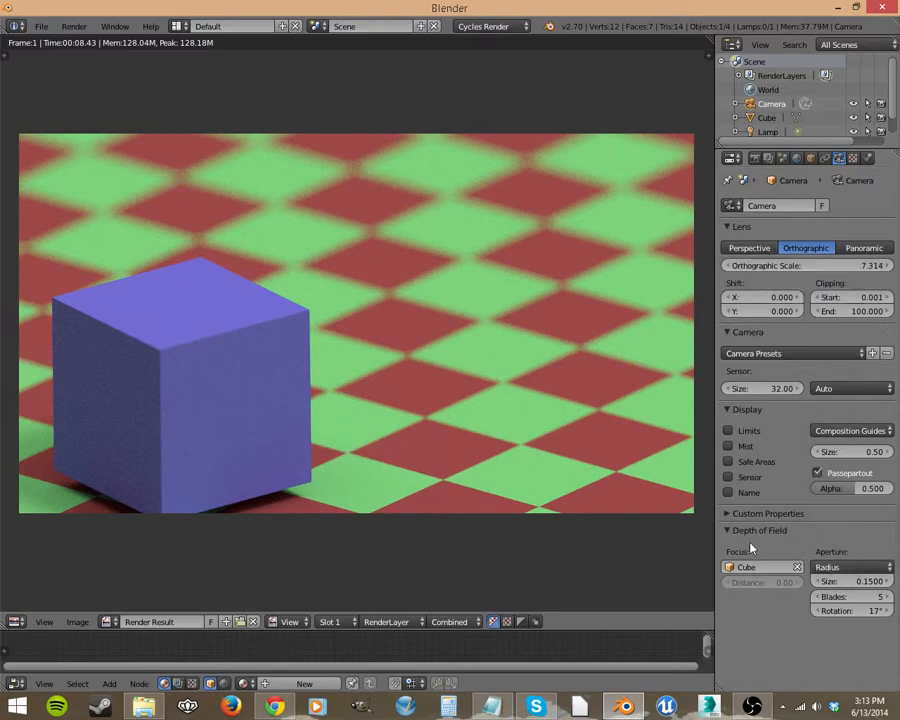